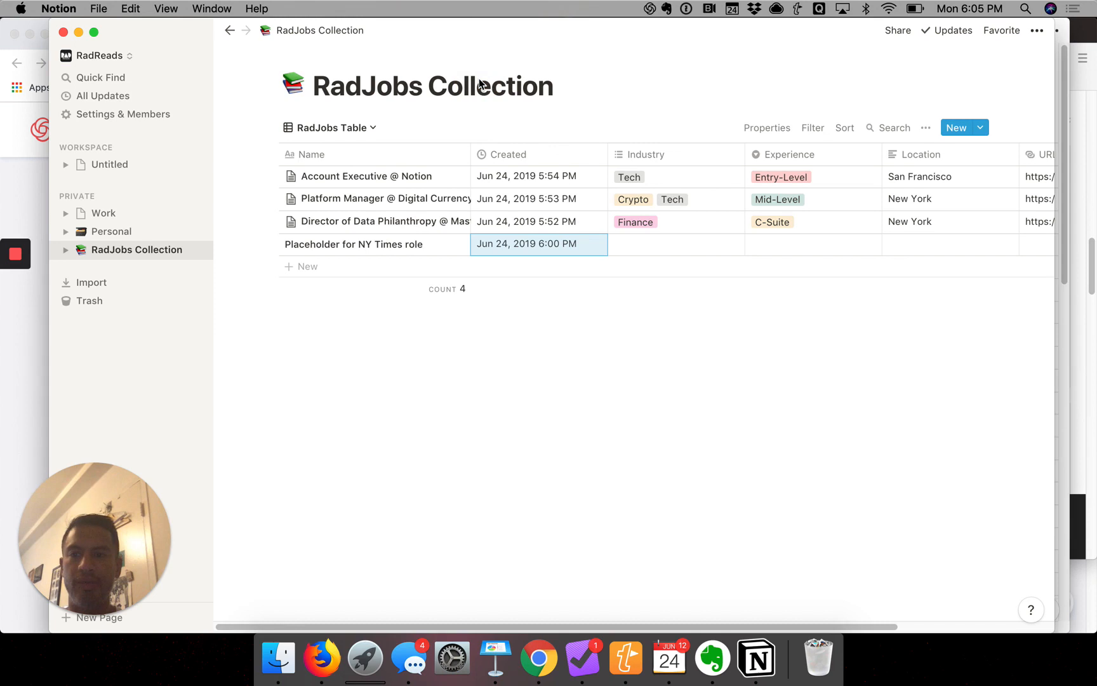
{"action": "mouse_move", "coordinate": [198, 197]}
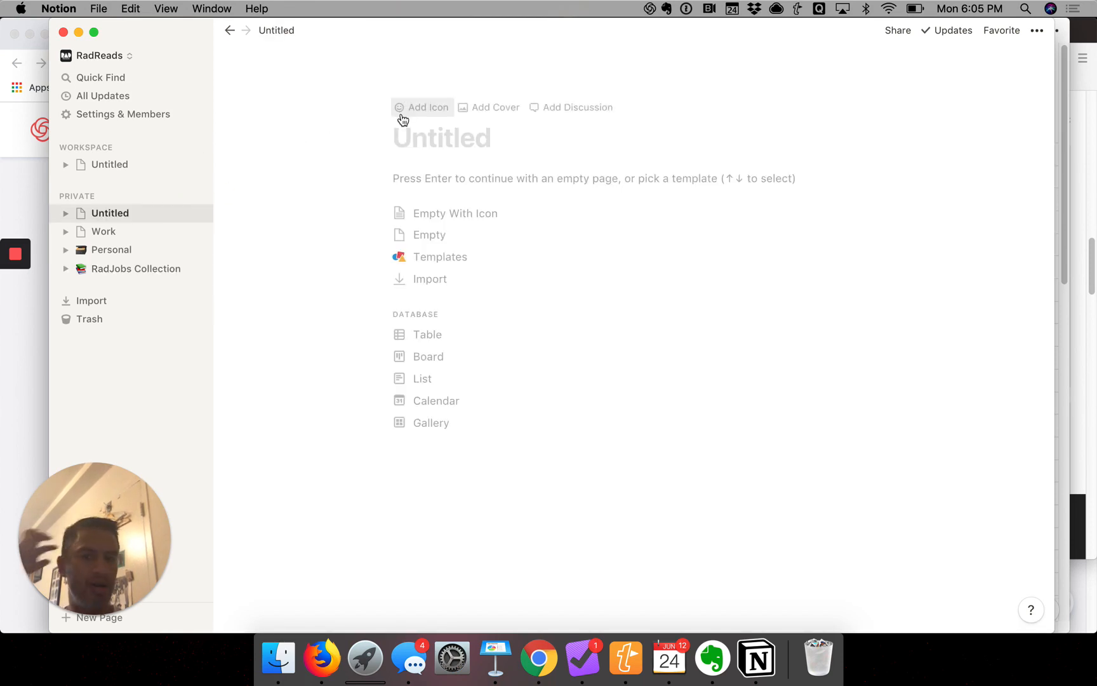
Step: Title the new page 'Meet our New RadJobs' and start its empty body
{"action": "type", "text": "M"}
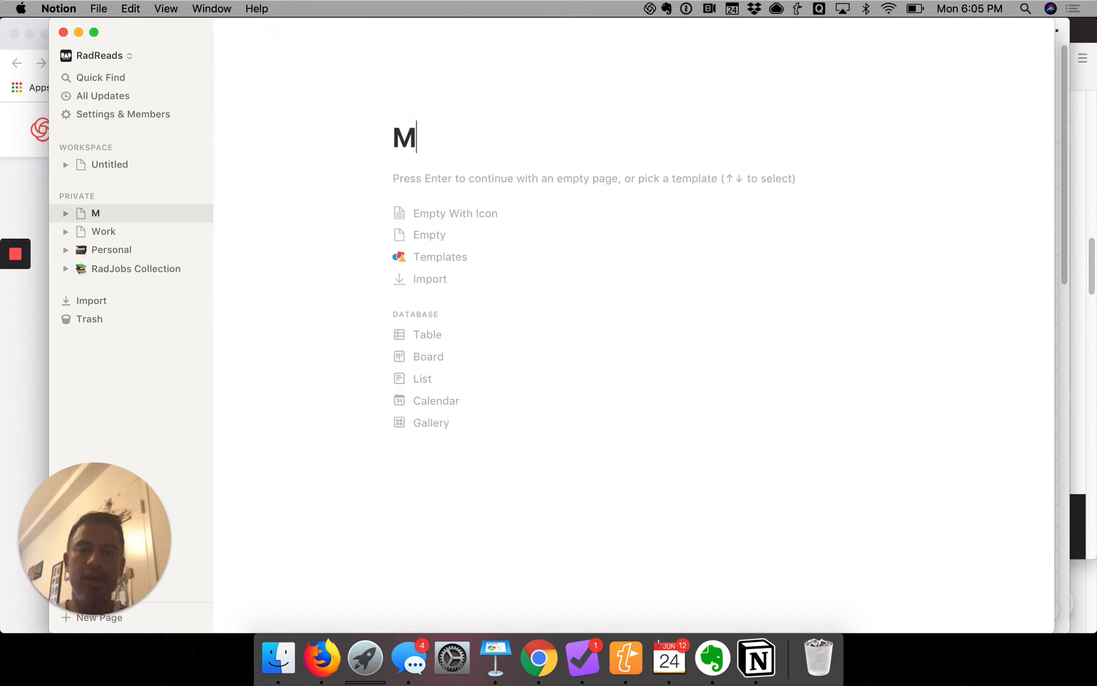
{"action": "type", "text": "eet our New"}
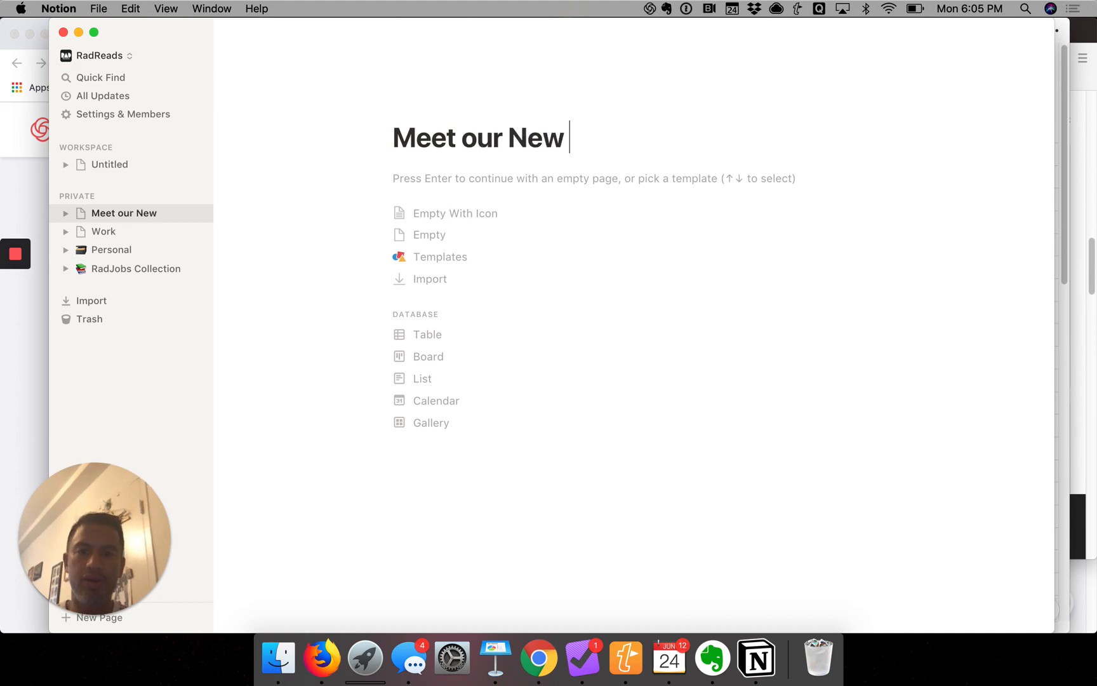
{"action": "type", "text": "RadJon"}
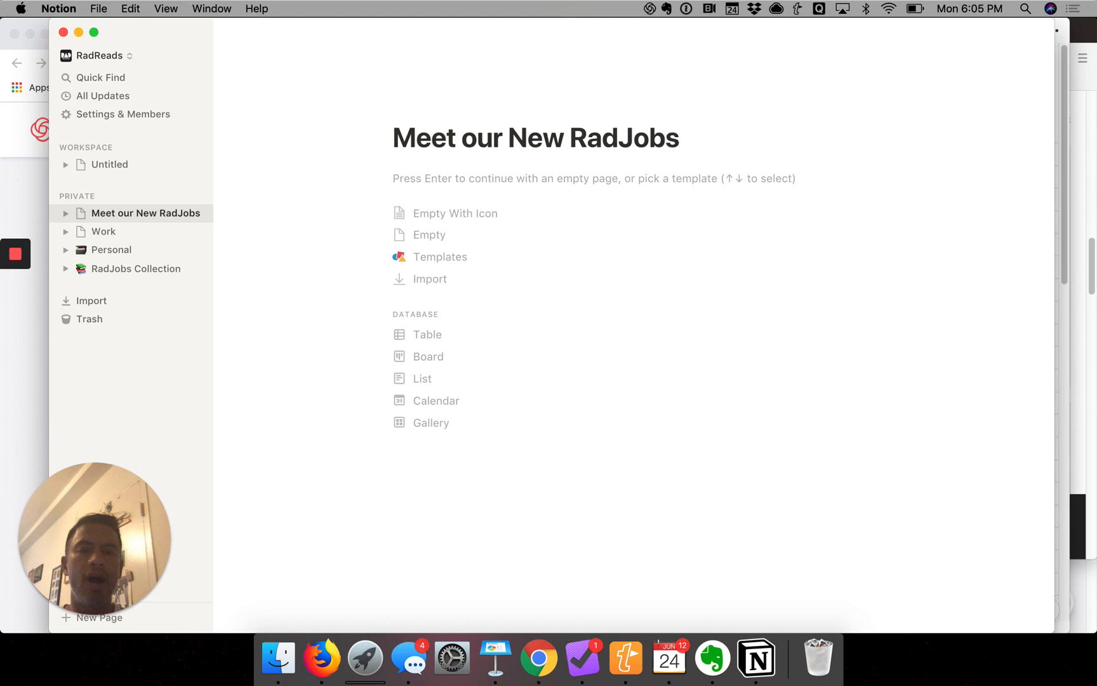
{"action": "key", "text": "Enter"}
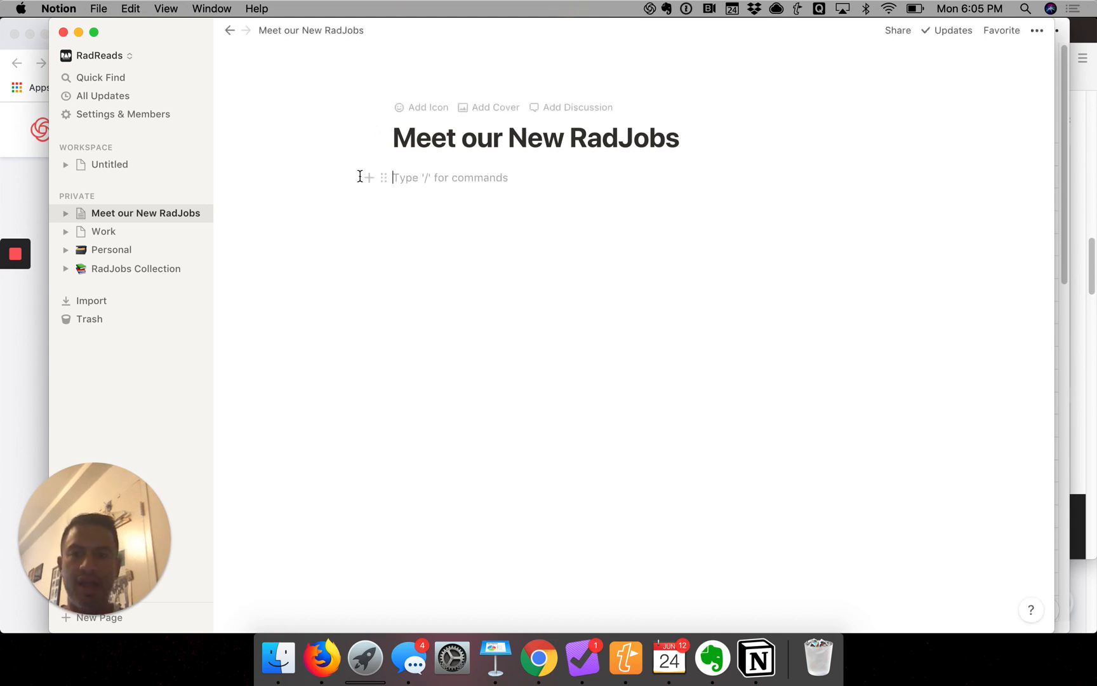
Step: Insert a linked database view of RadJobs Collection using the /link command
{"action": "type", "text": "/"}
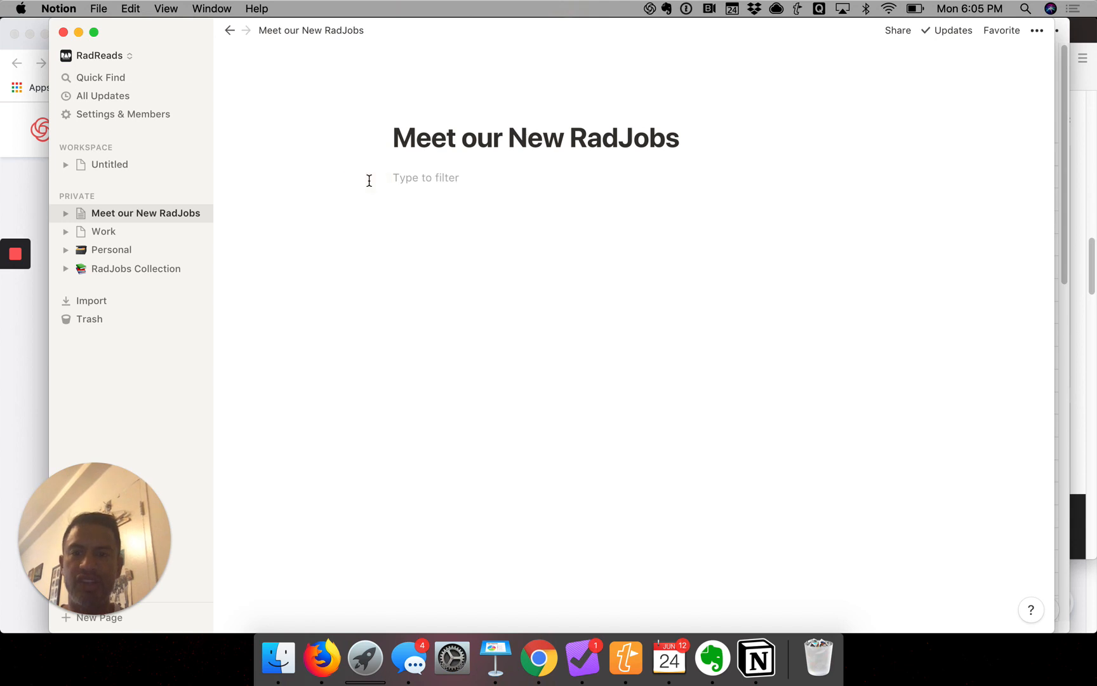
{"action": "left_click", "coordinate": [426, 178]}
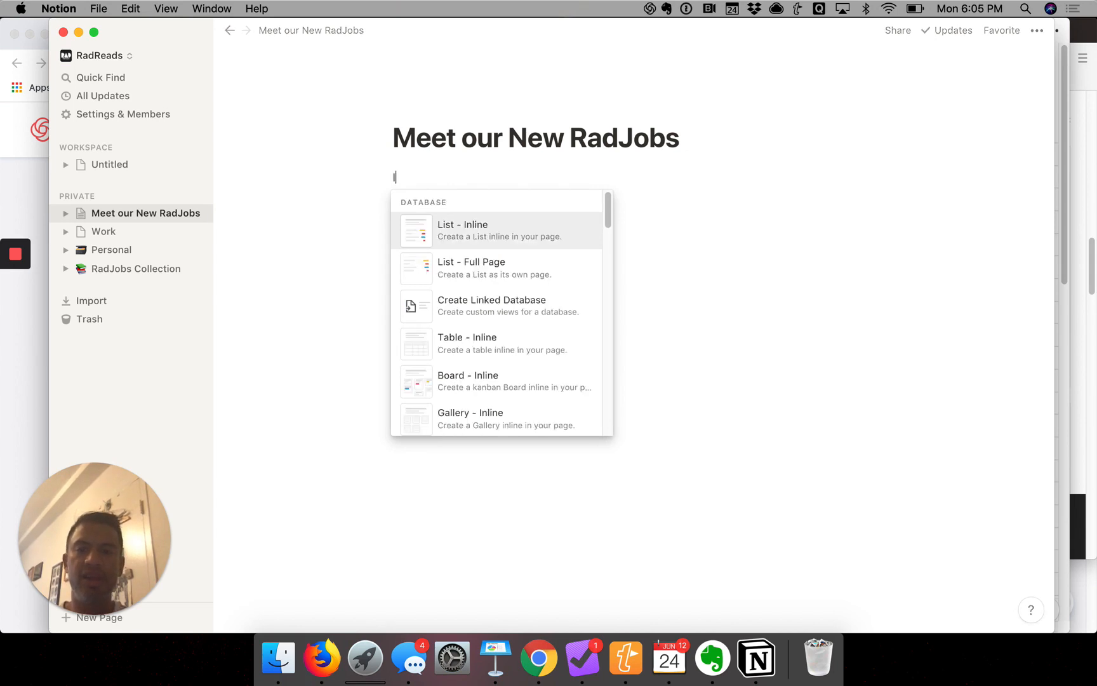
{"action": "type", "text": "link"}
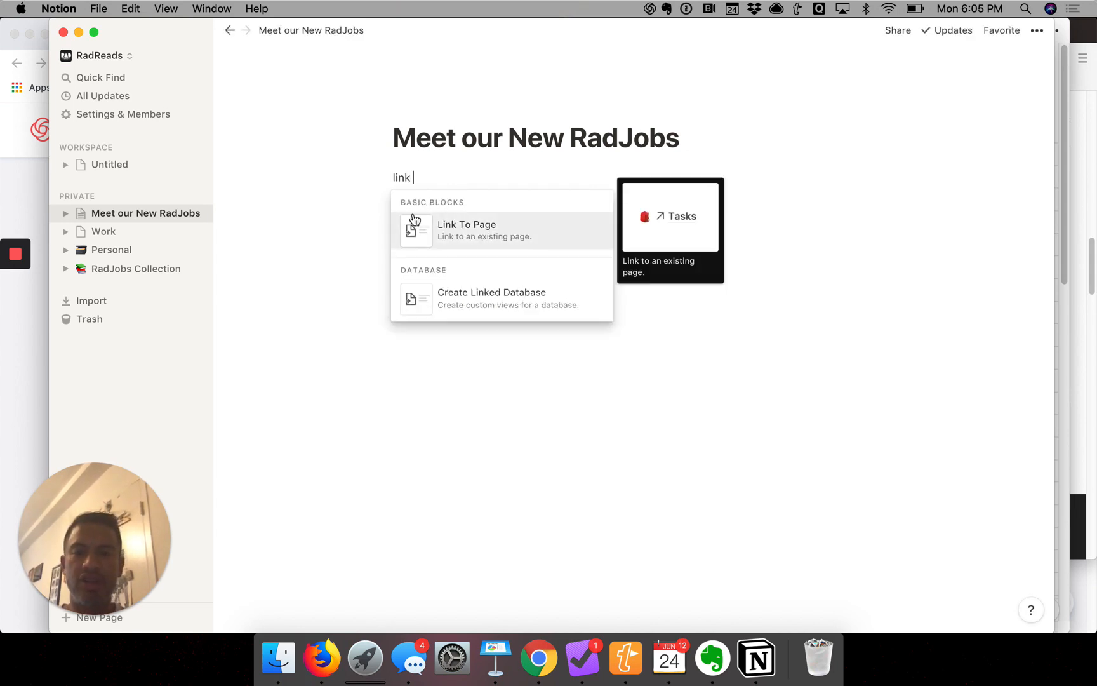
{"action": "mouse_move", "coordinate": [487, 308]}
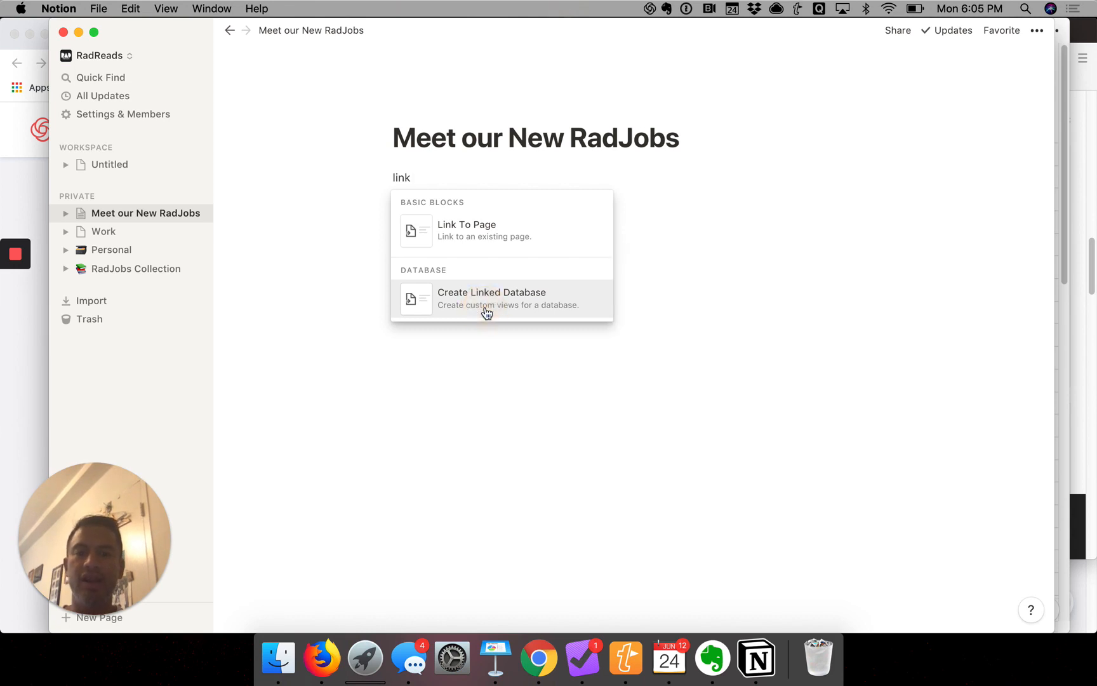
{"action": "left_click", "coordinate": [490, 298]}
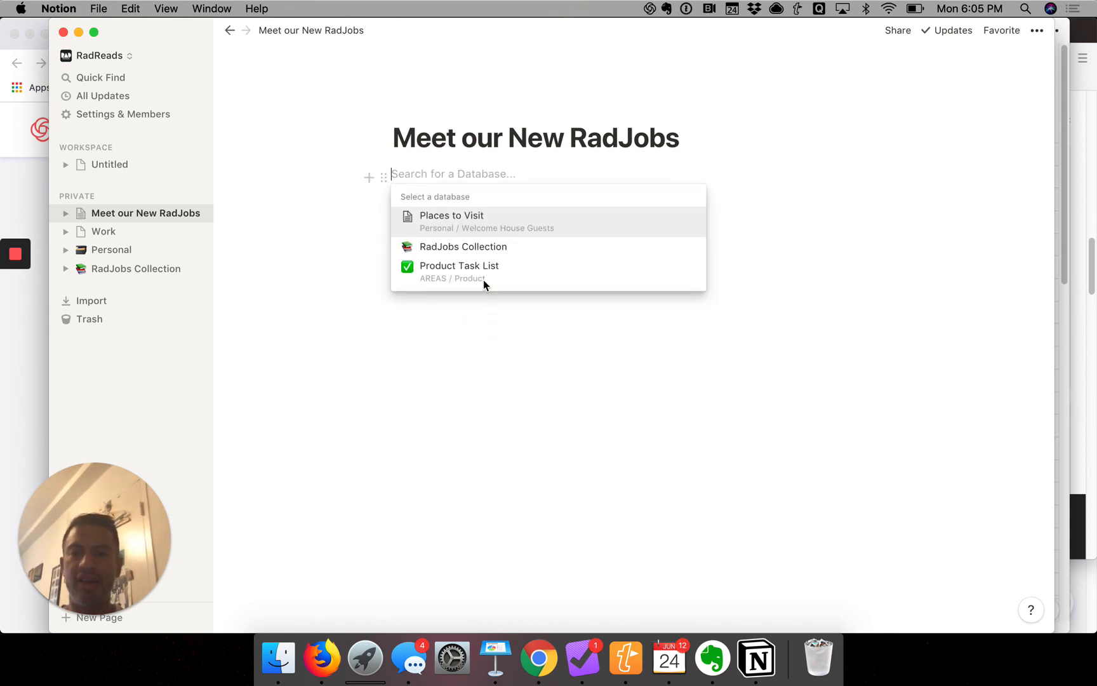
{"action": "mouse_move", "coordinate": [493, 255]}
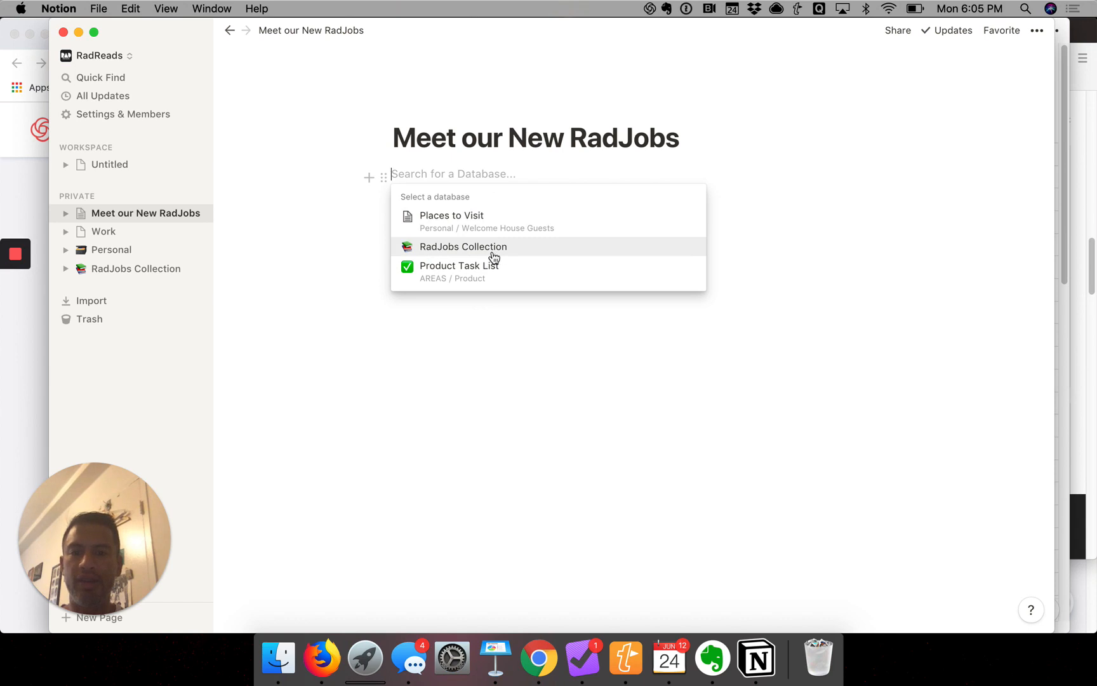
{"action": "left_click", "coordinate": [488, 246]}
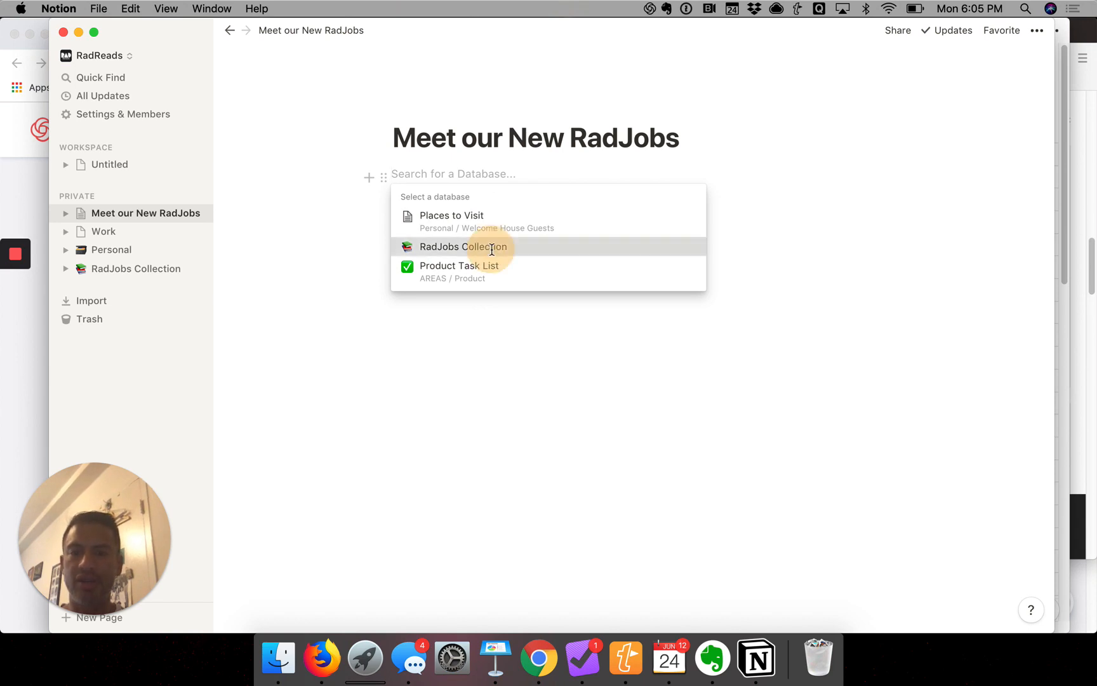
{"action": "left_click", "coordinate": [463, 247]}
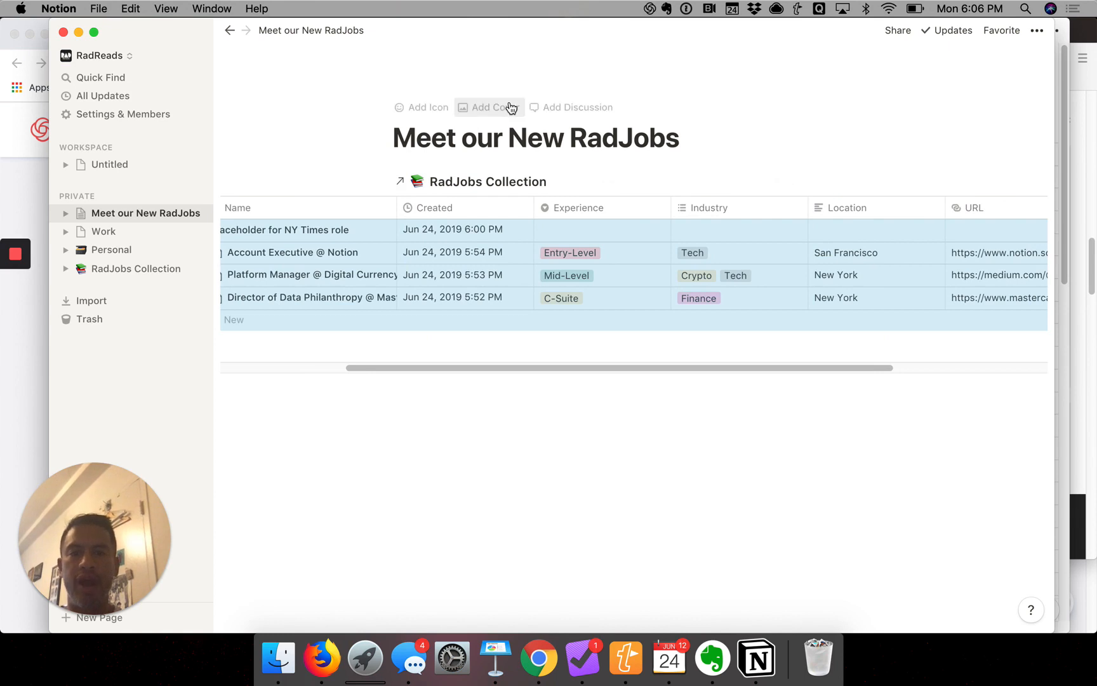
Step: Give the page a solid blue cover and switch it to full-width layout
{"action": "left_click", "coordinate": [489, 107]}
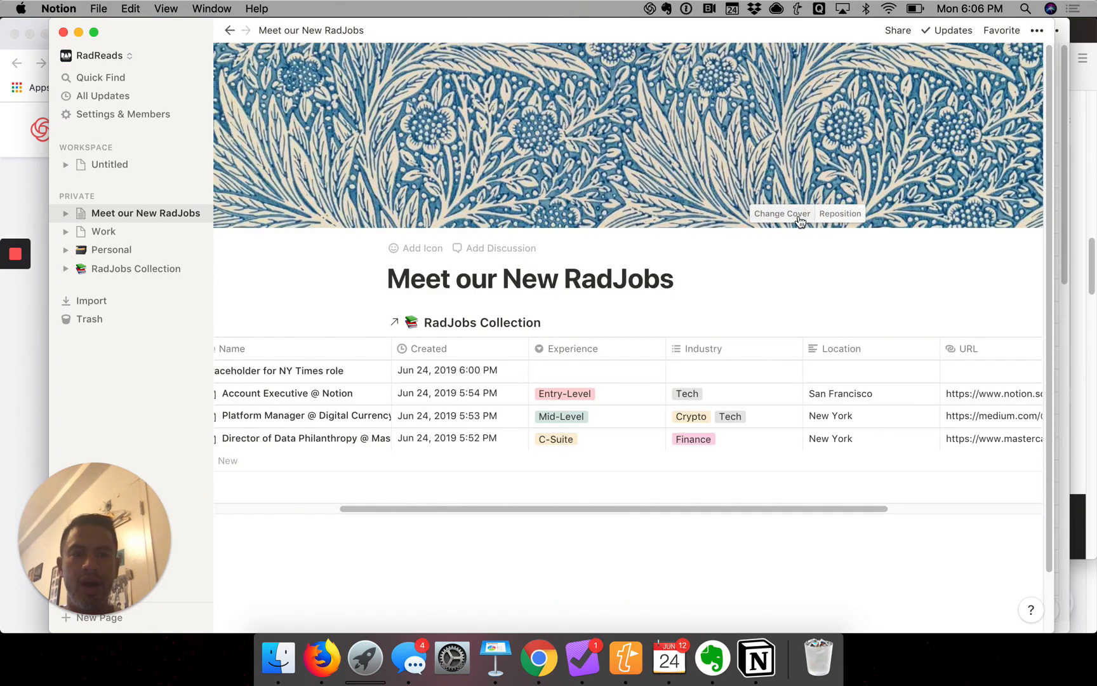
{"action": "left_click", "coordinate": [782, 214]}
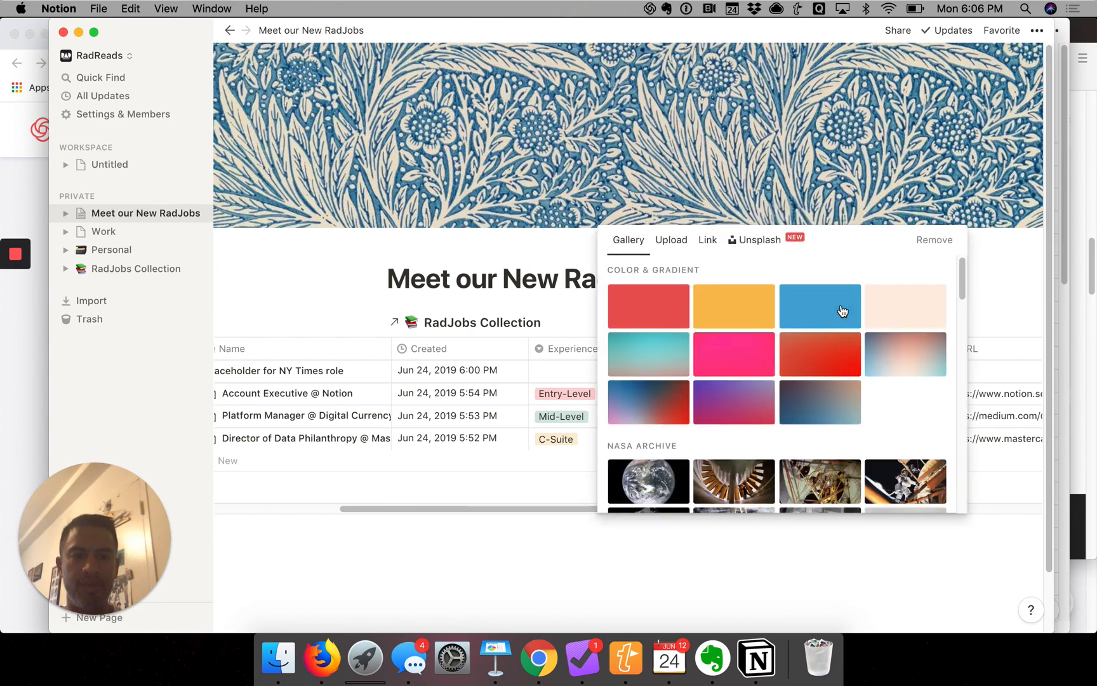
{"action": "left_click", "coordinate": [819, 306]}
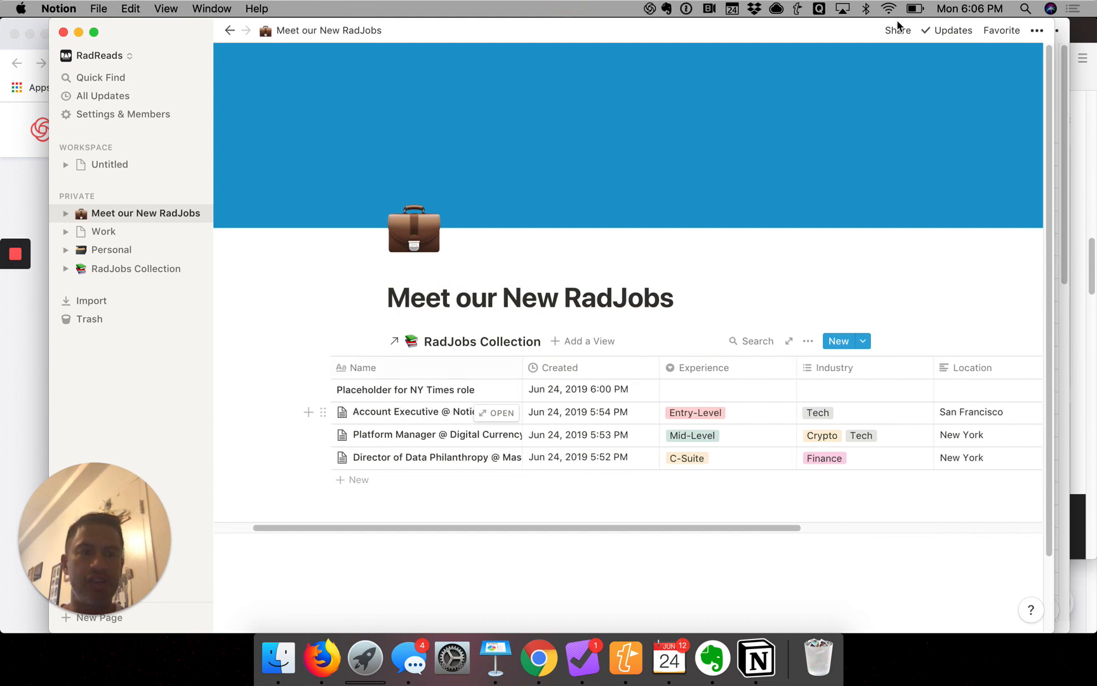
{"action": "left_click", "coordinate": [1035, 31]}
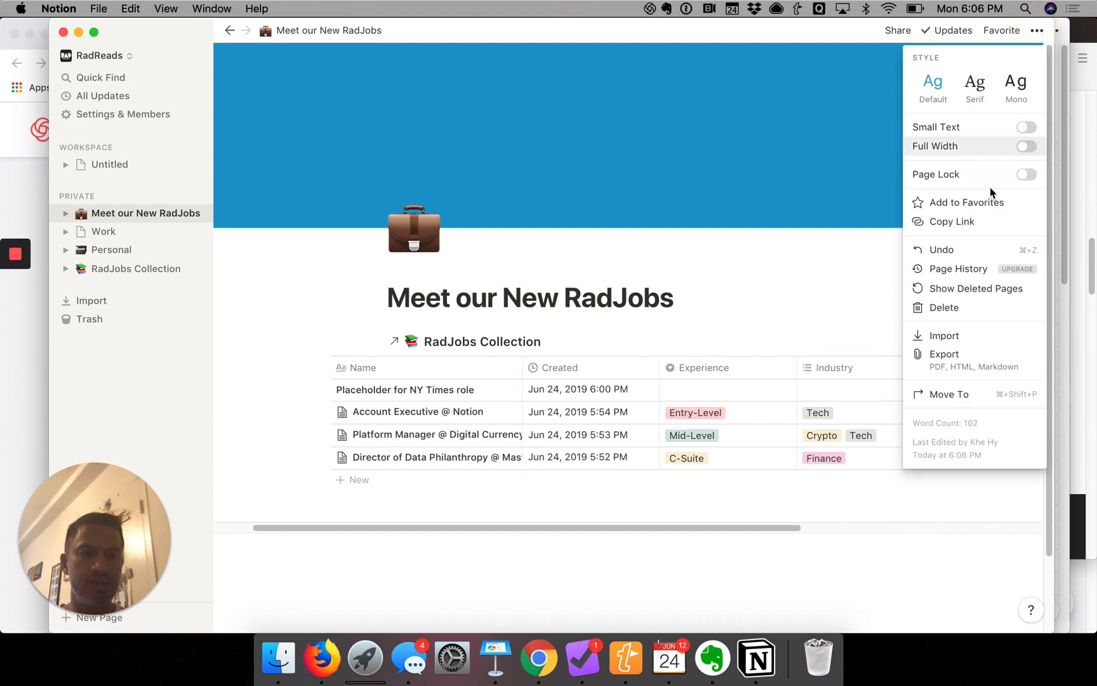
{"action": "left_click", "coordinate": [1026, 146]}
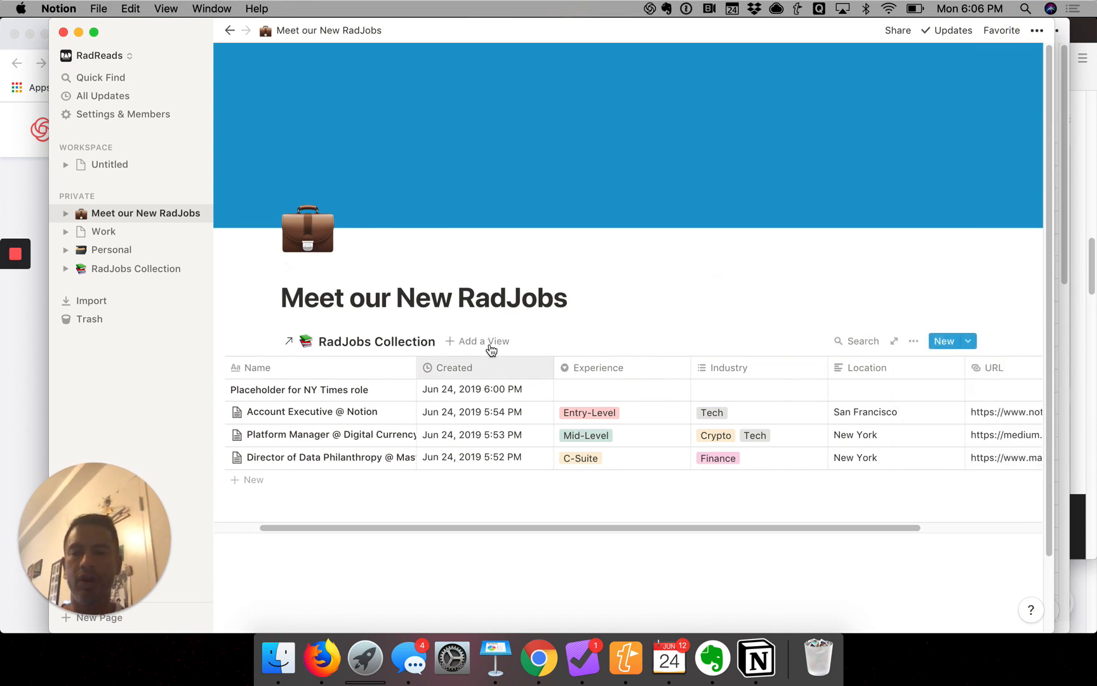
Step: Add a Gallery view to the linked collection and name it RadJobs Gallery
{"action": "left_click", "coordinate": [484, 341]}
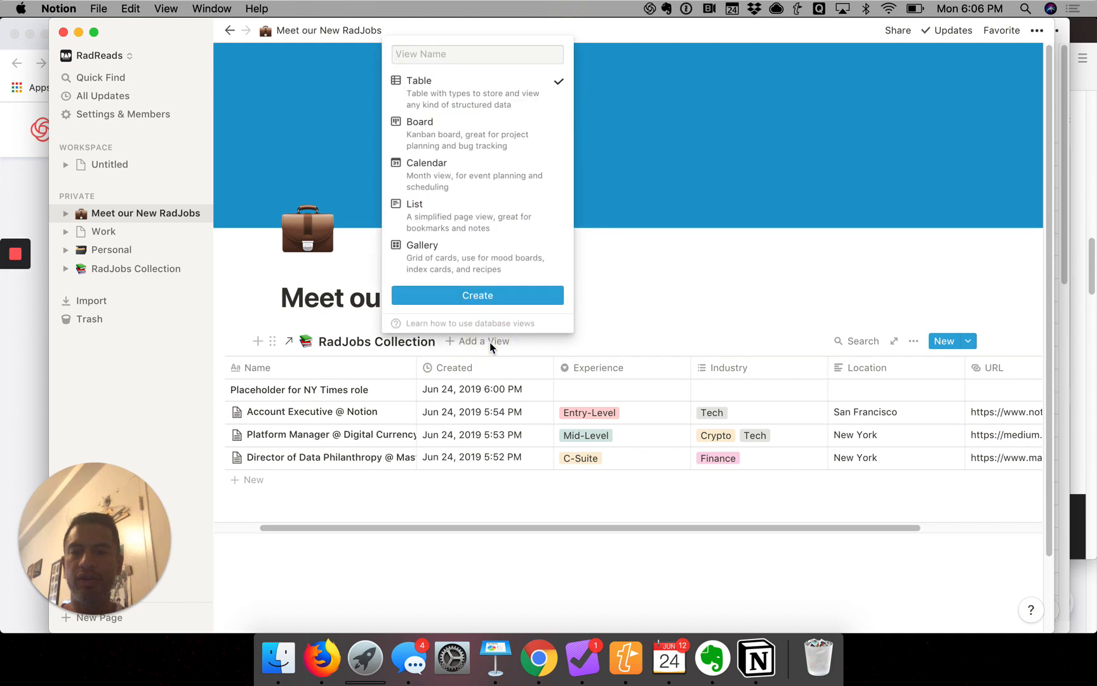
{"action": "mouse_move", "coordinate": [485, 247]}
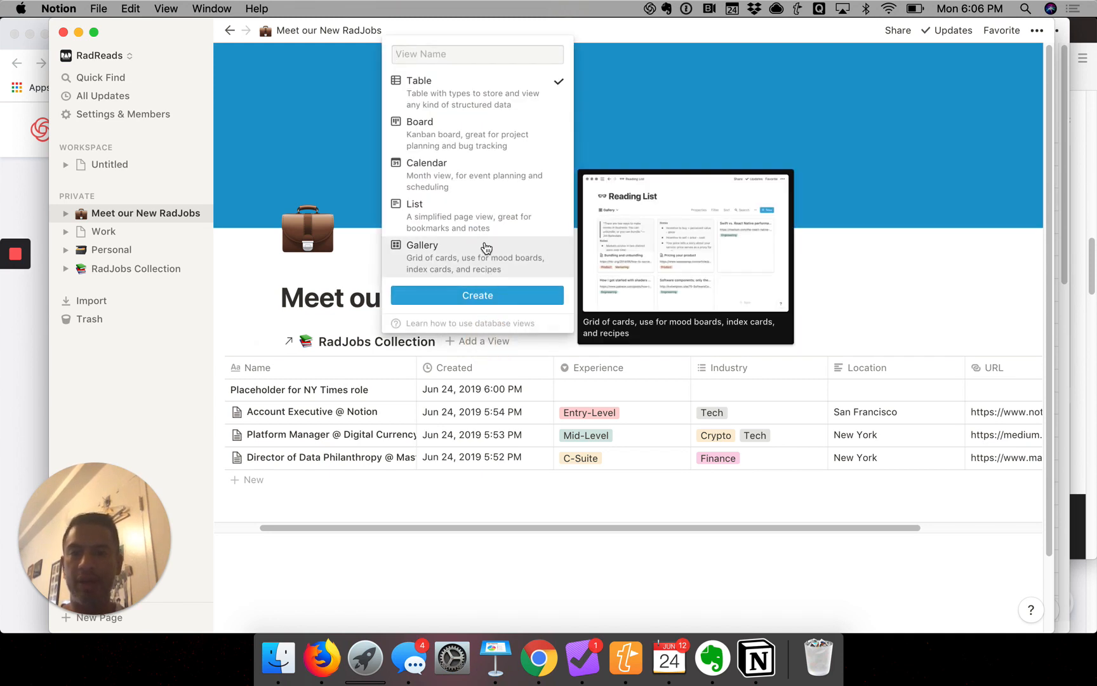
{"action": "mouse_move", "coordinate": [481, 189]}
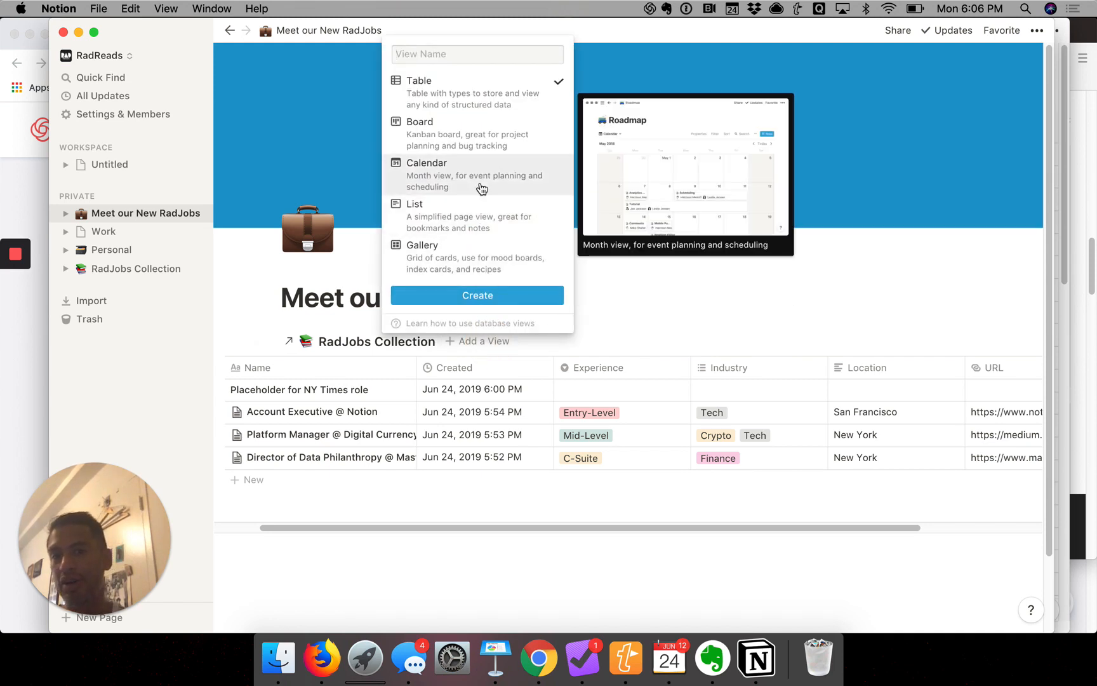
{"action": "mouse_move", "coordinate": [476, 151]}
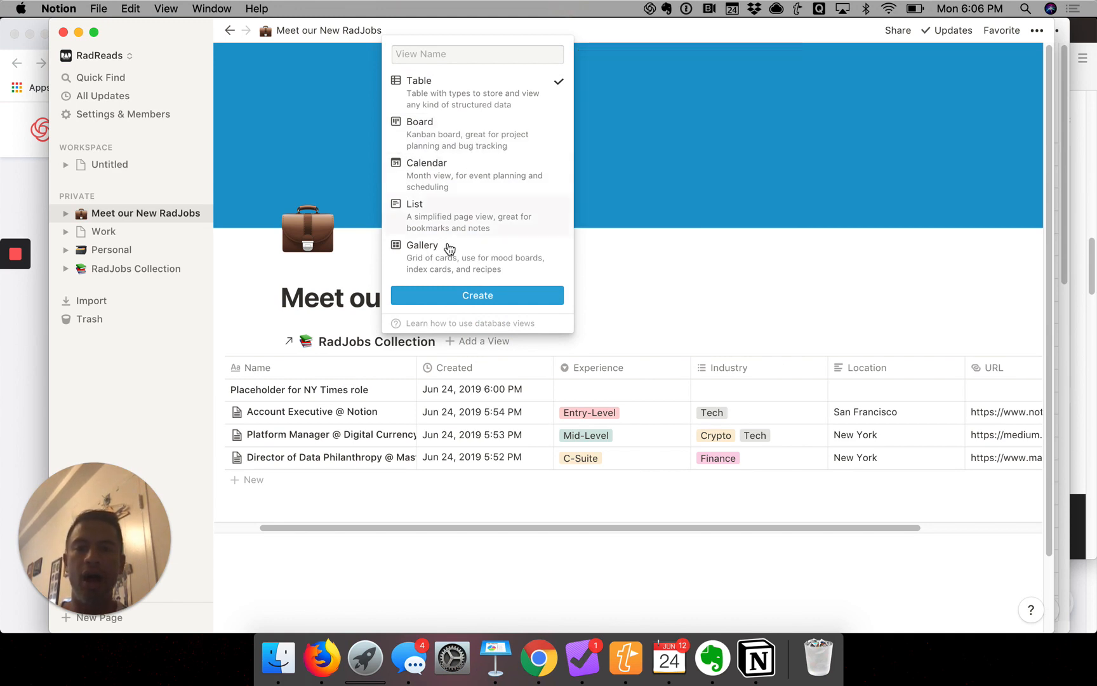
{"action": "mouse_move", "coordinate": [446, 256]}
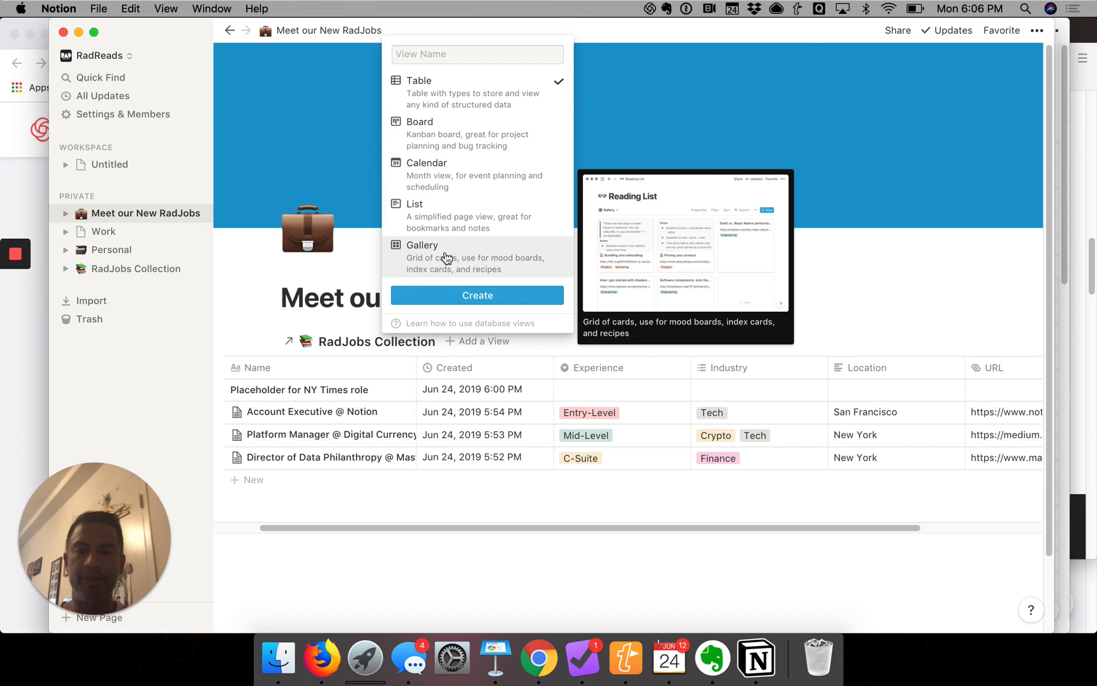
{"action": "left_click", "coordinate": [422, 254]}
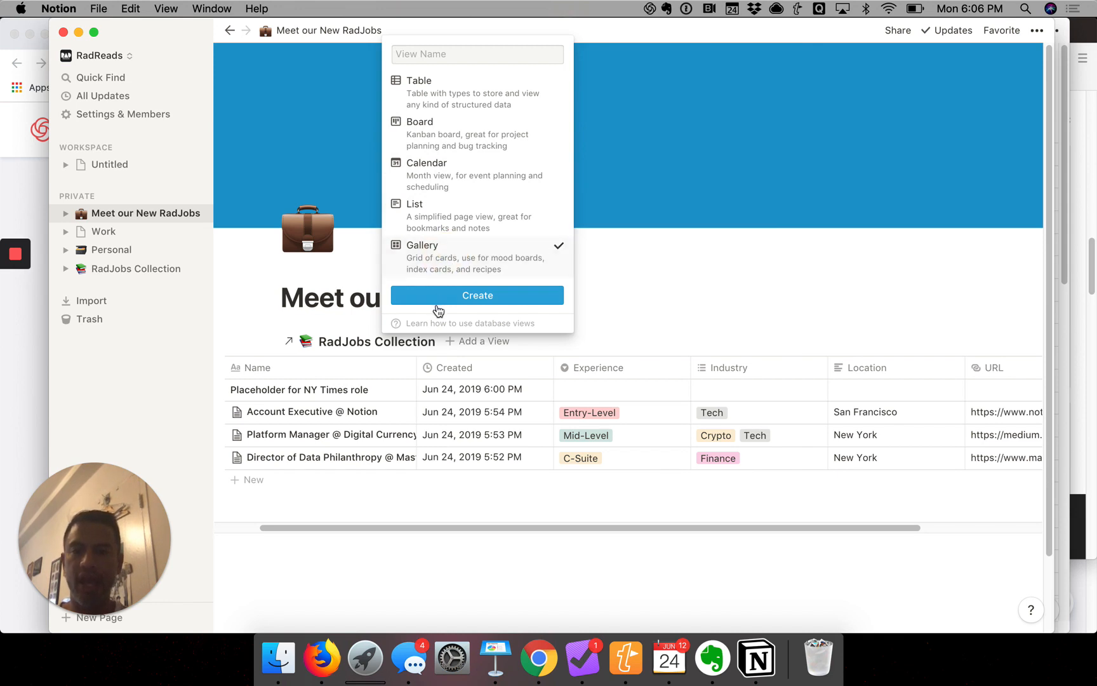
{"action": "left_click", "coordinate": [477, 54]}
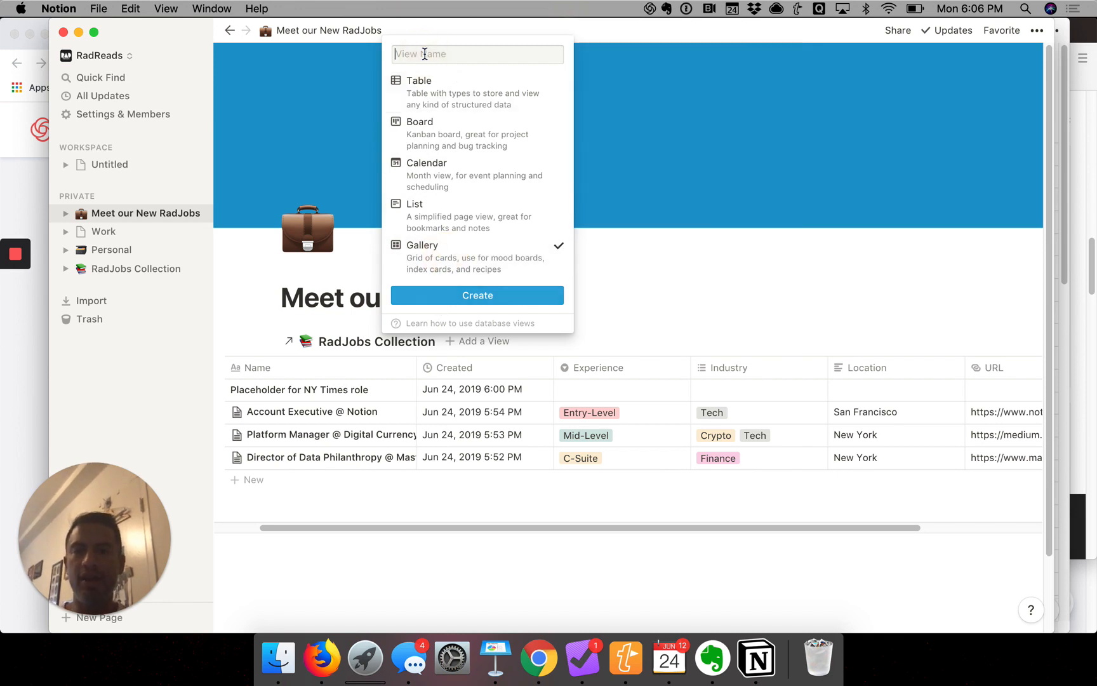
{"action": "type", "text": "R"}
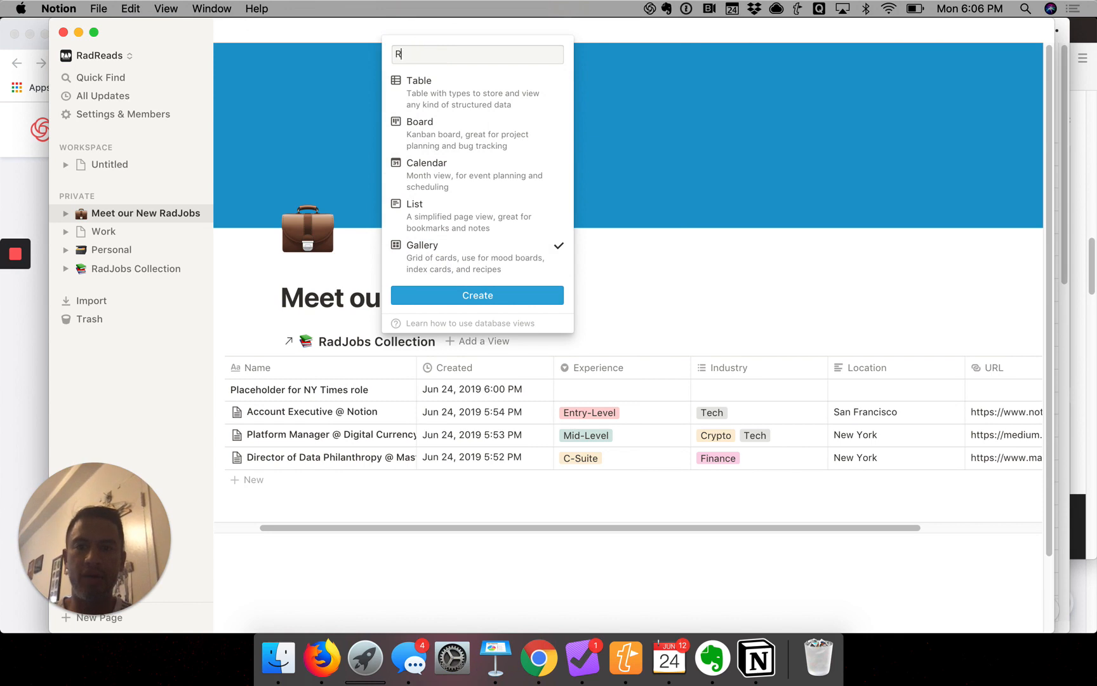
{"action": "type", "text": "adJobs C"}
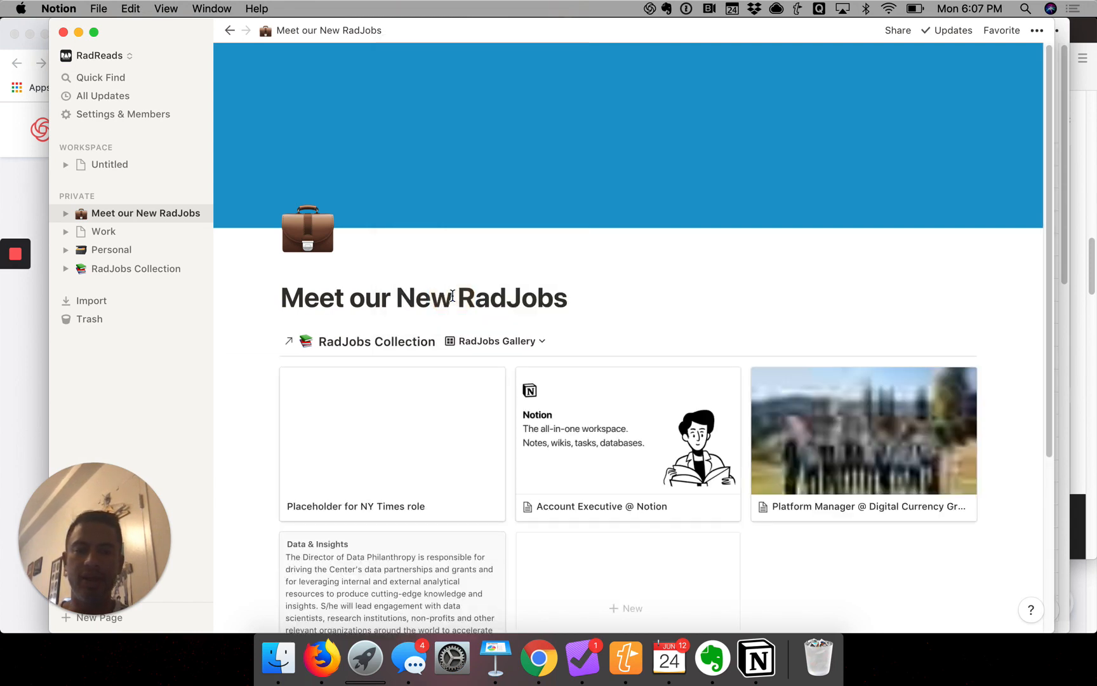
{"action": "scroll", "scroll_direction": "down", "scroll_amount": 3}
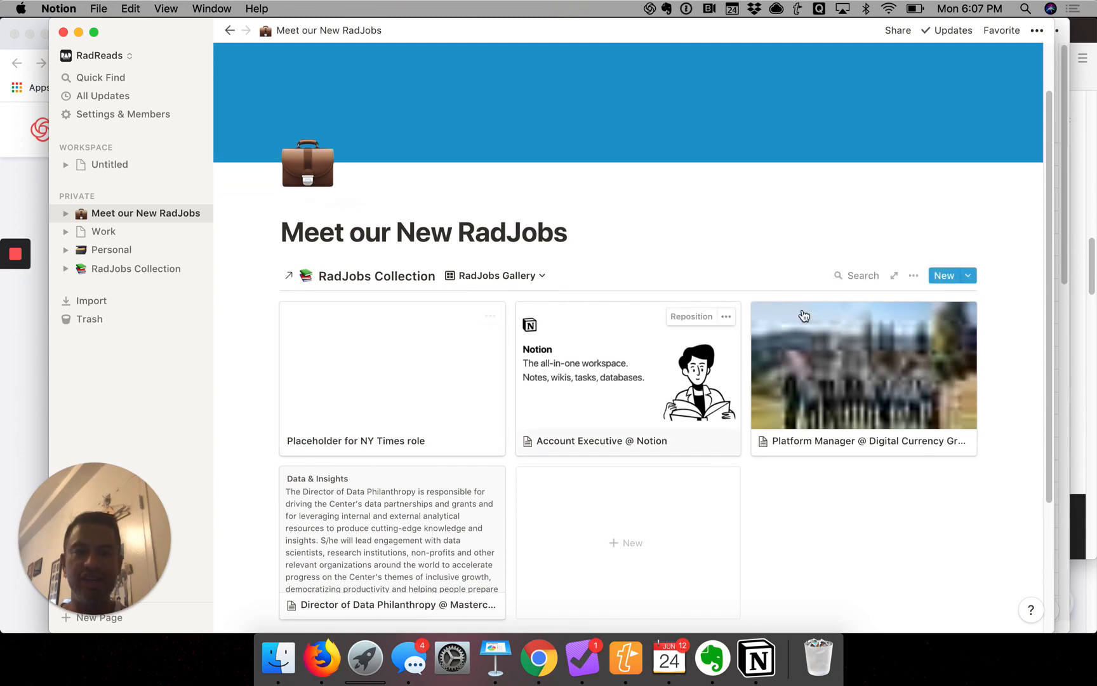
{"action": "mouse_move", "coordinate": [564, 386]}
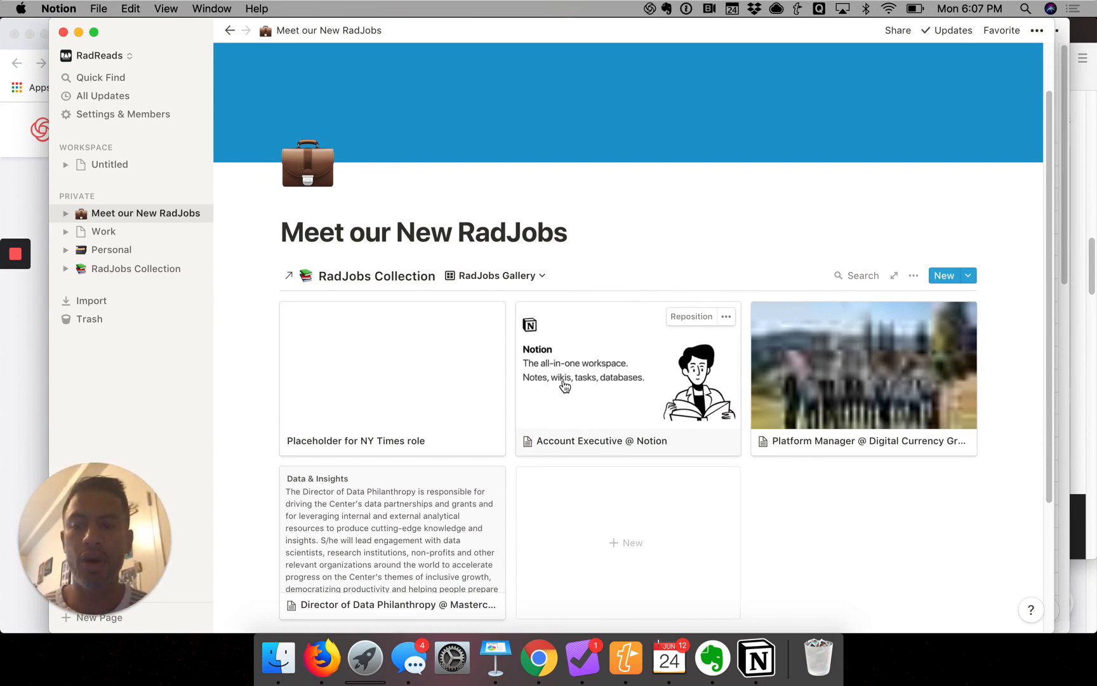
{"action": "mouse_move", "coordinate": [654, 370]}
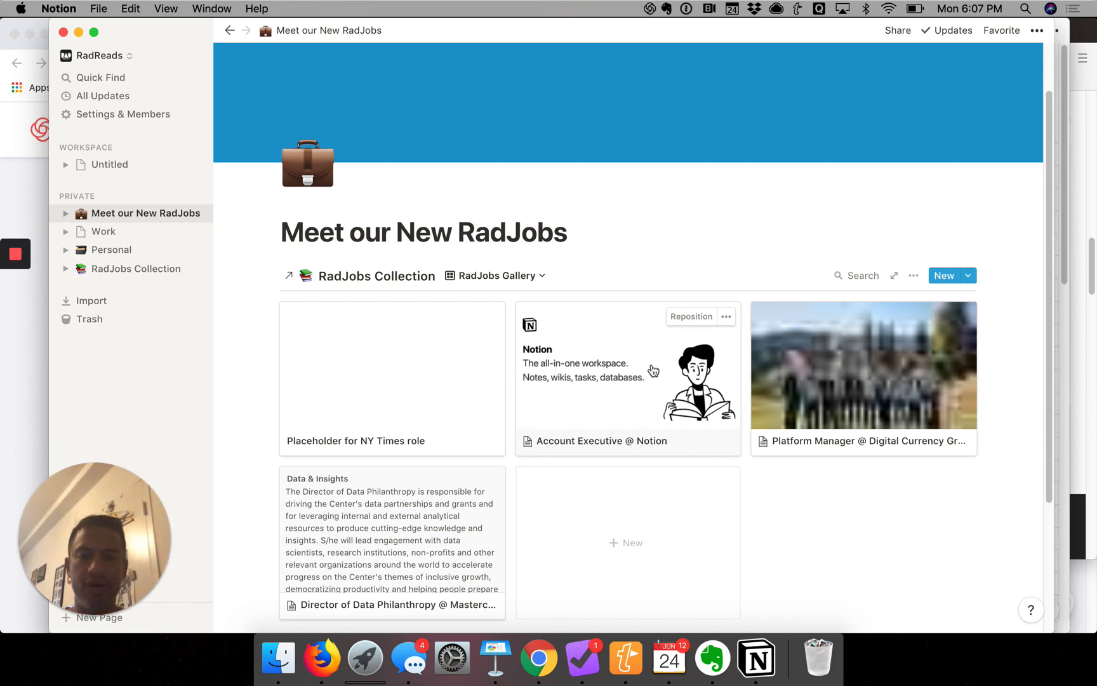
{"action": "mouse_move", "coordinate": [501, 380]}
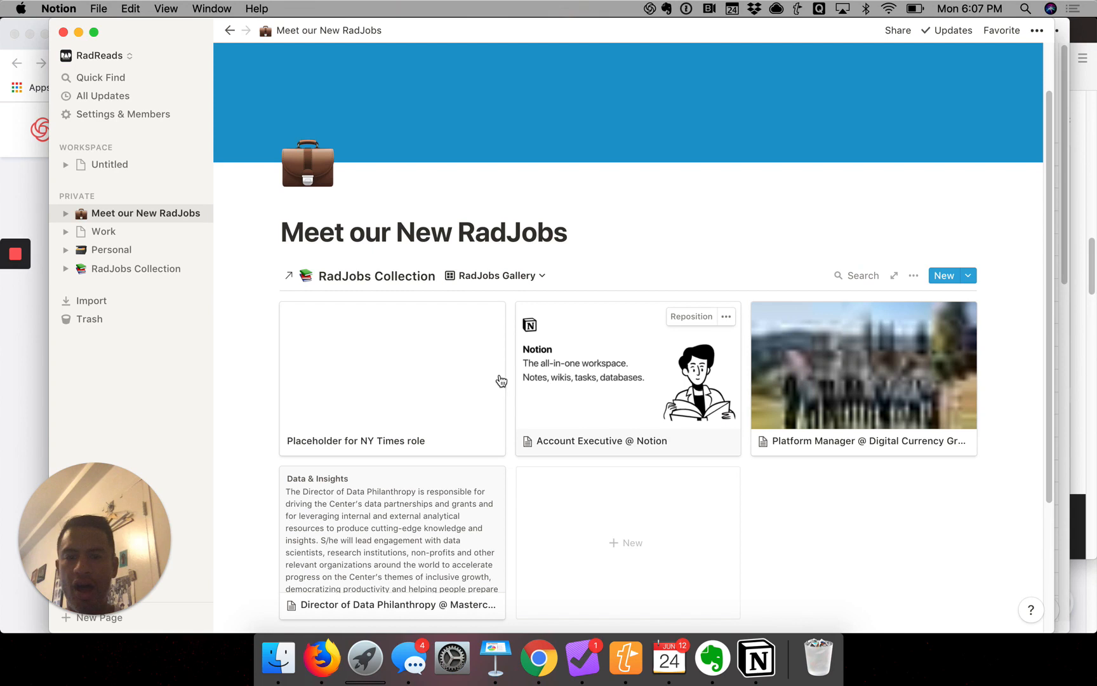
{"action": "left_click", "coordinate": [391, 377]}
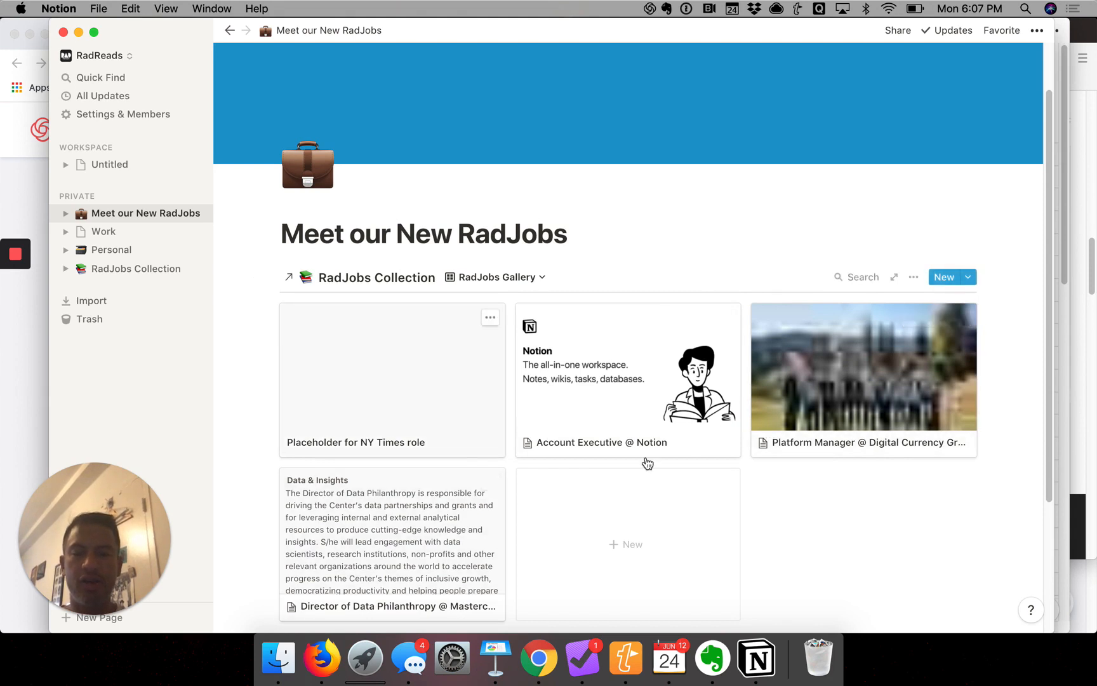
{"action": "mouse_move", "coordinate": [558, 433]}
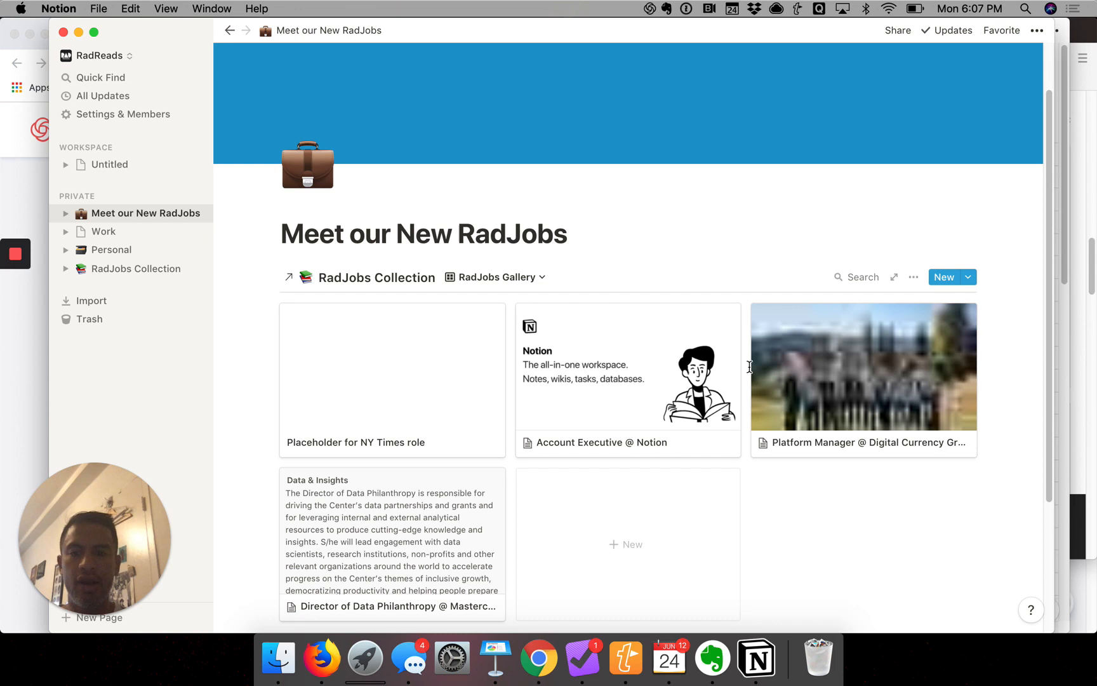
{"action": "mouse_move", "coordinate": [913, 280]}
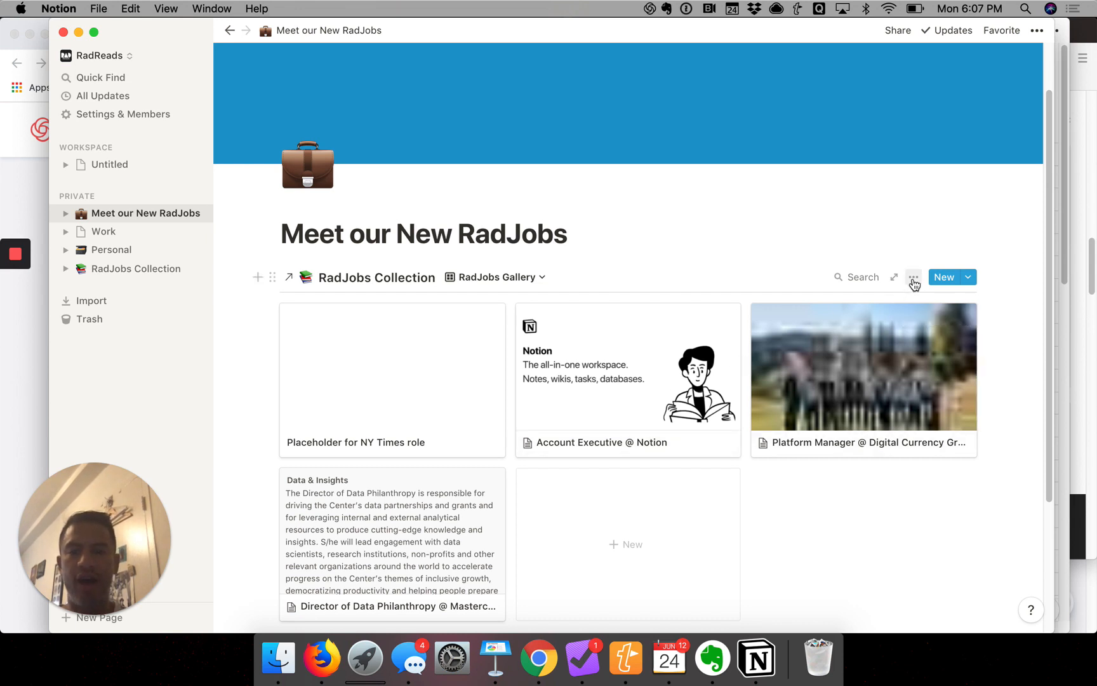
{"action": "mouse_move", "coordinate": [912, 281]}
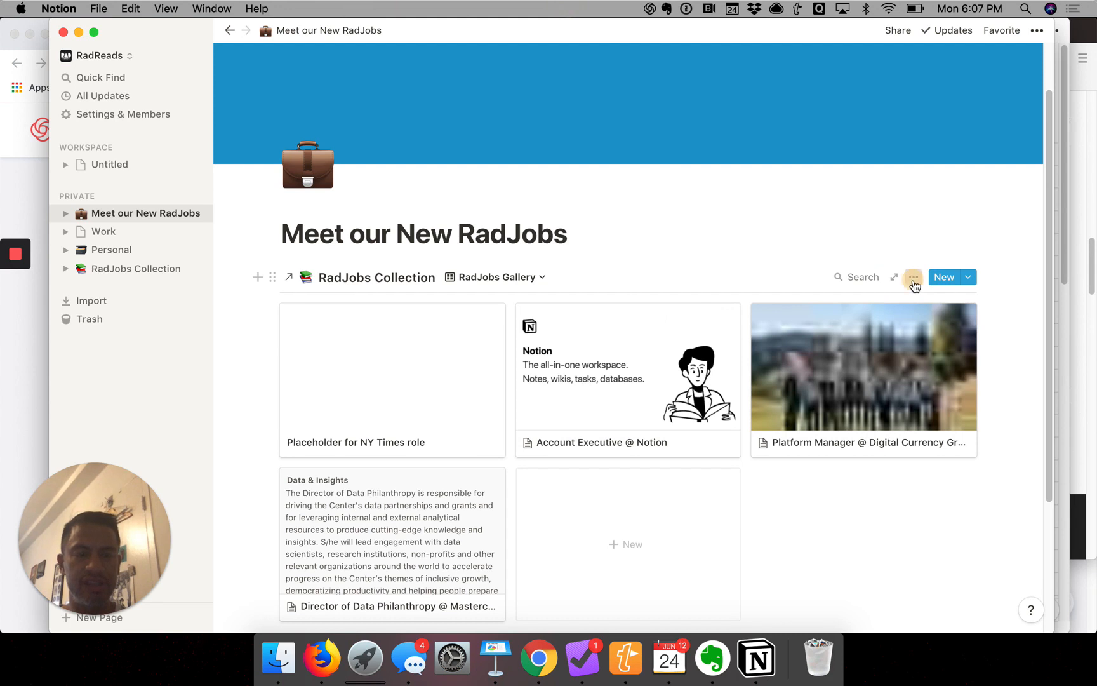
Step: Add a 'Location is not empty' filter to the gallery, hiding the NY Times card
{"action": "left_click", "coordinate": [913, 277]}
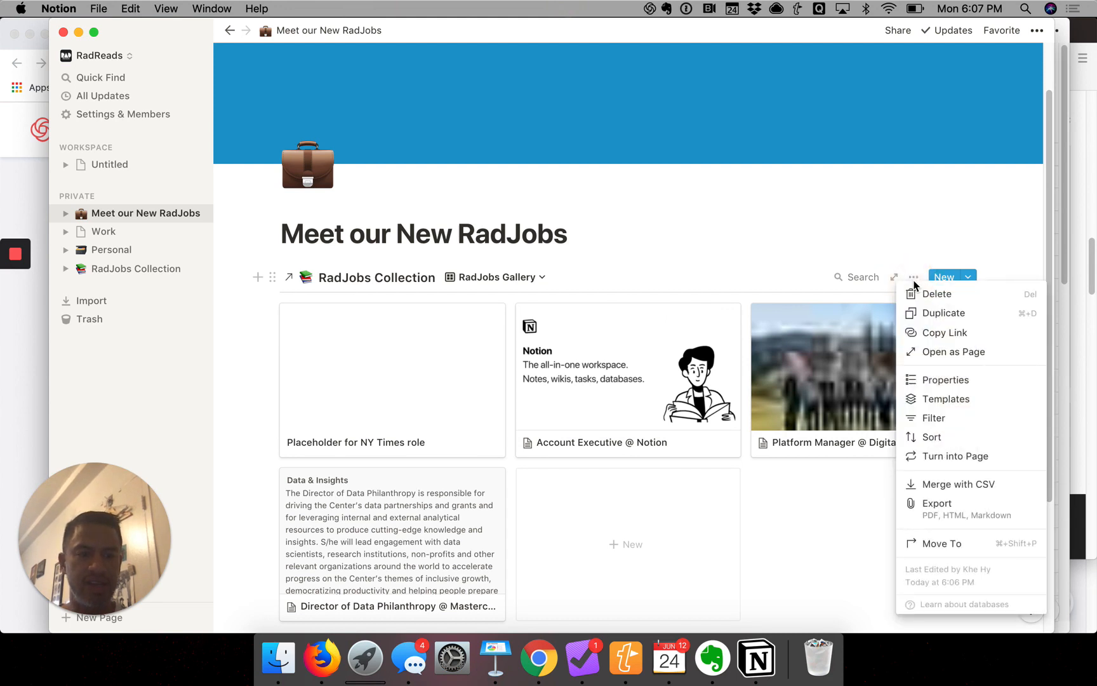
{"action": "mouse_move", "coordinate": [930, 428]}
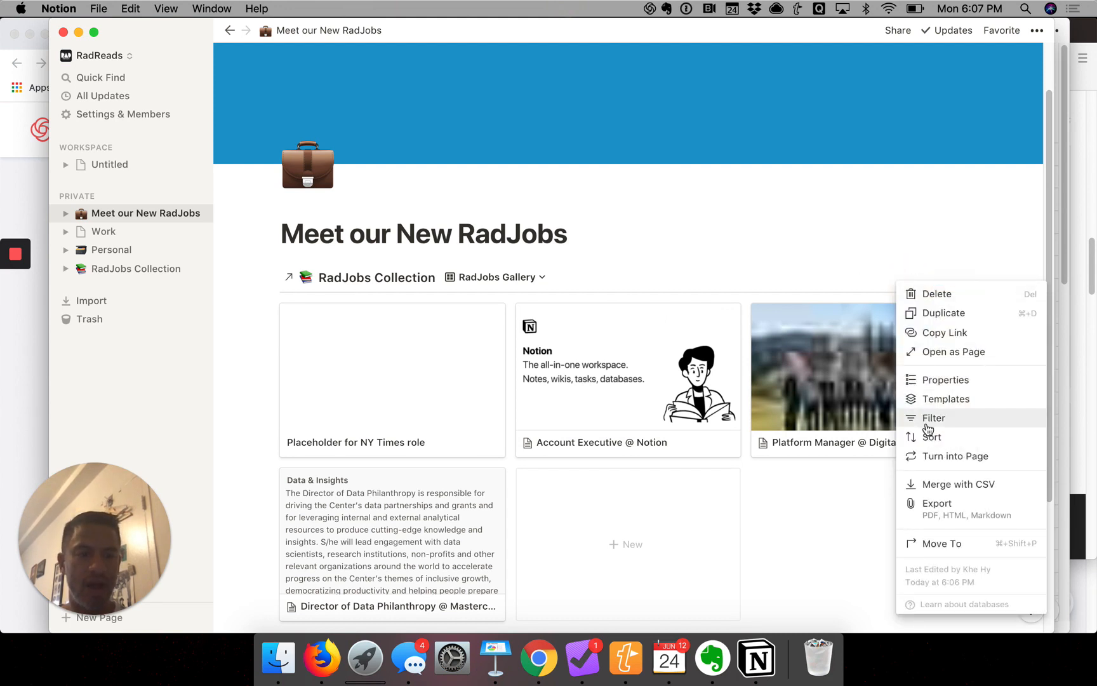
{"action": "mouse_move", "coordinate": [938, 423]}
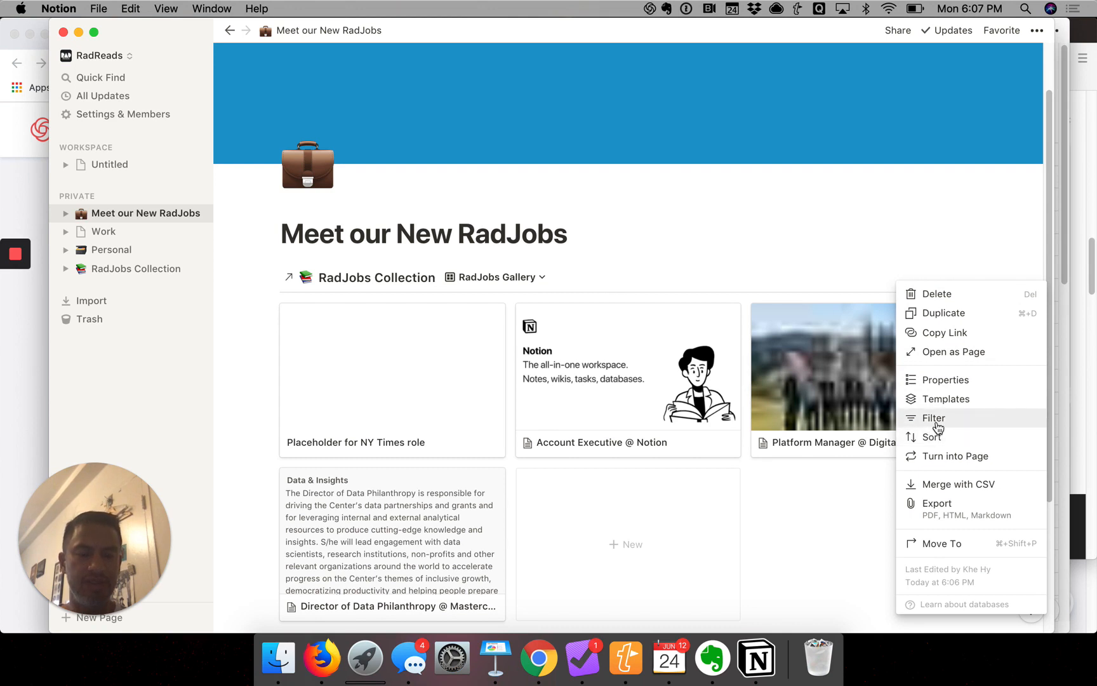
{"action": "left_click", "coordinate": [933, 418]}
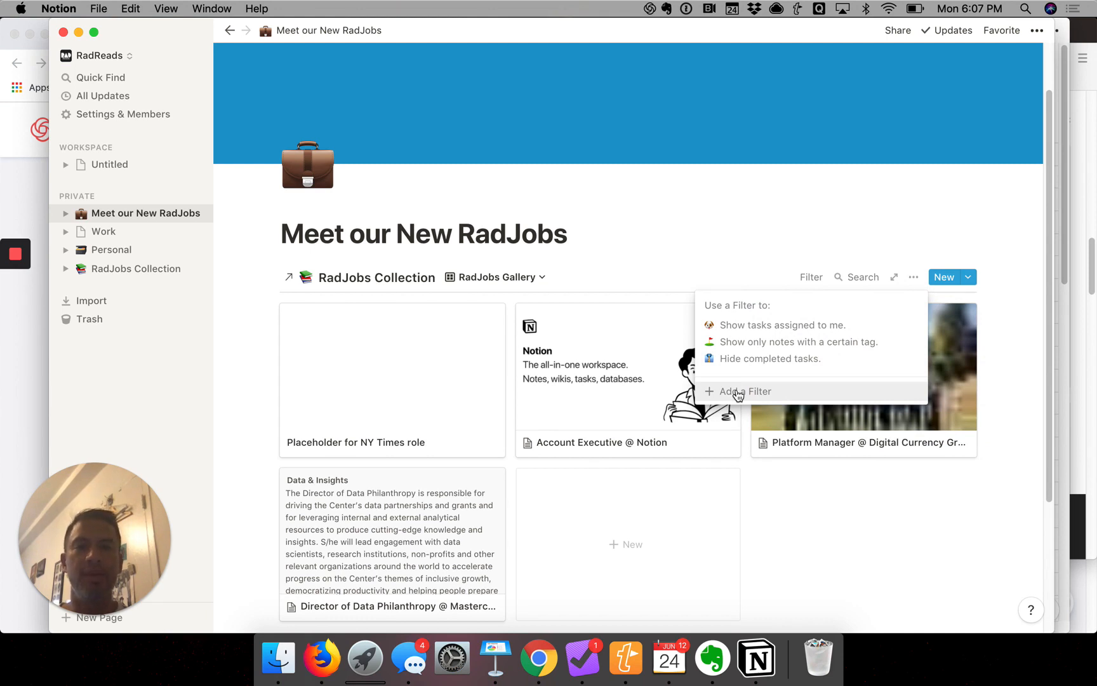
{"action": "left_click", "coordinate": [737, 391]}
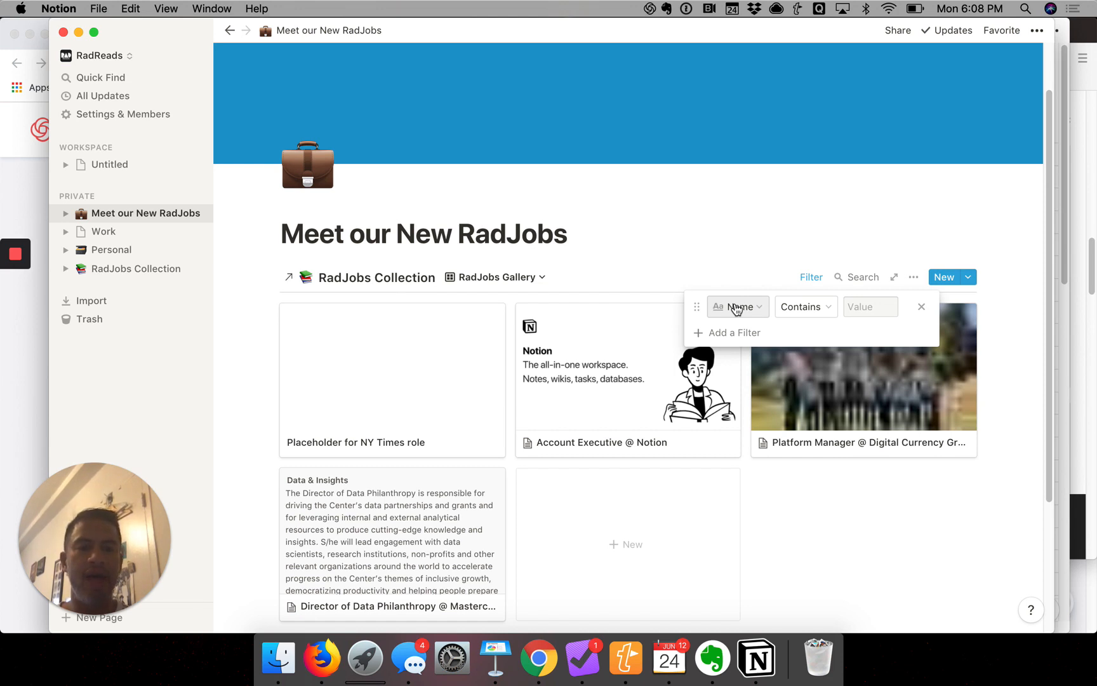
{"action": "left_click", "coordinate": [737, 306]}
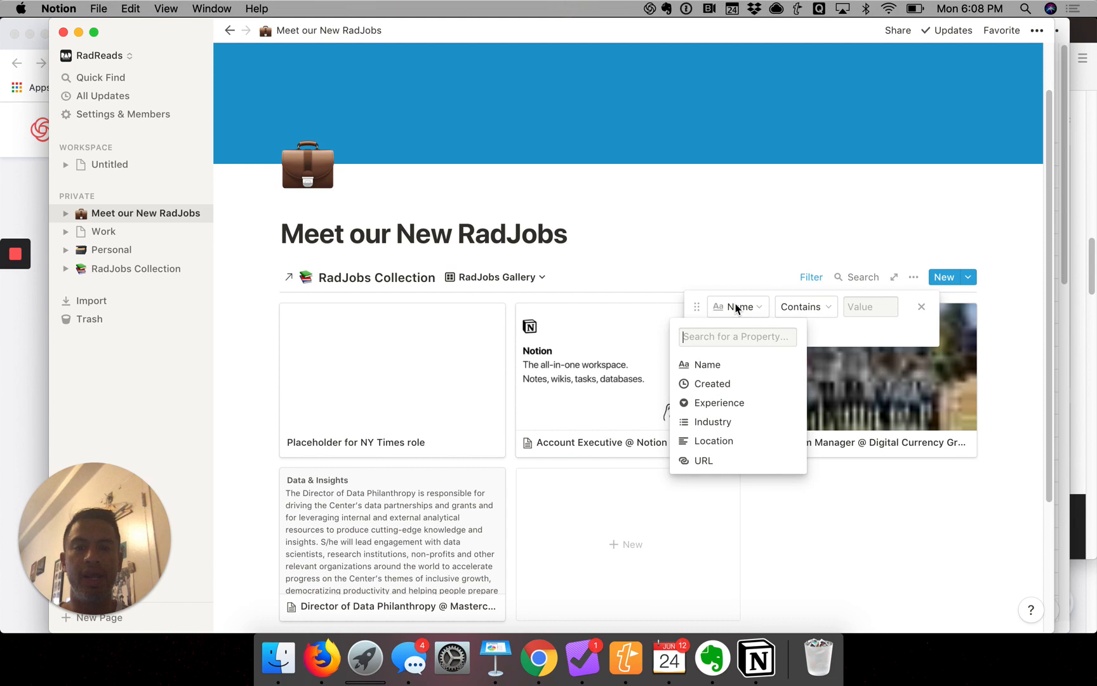
{"action": "mouse_move", "coordinate": [734, 312]}
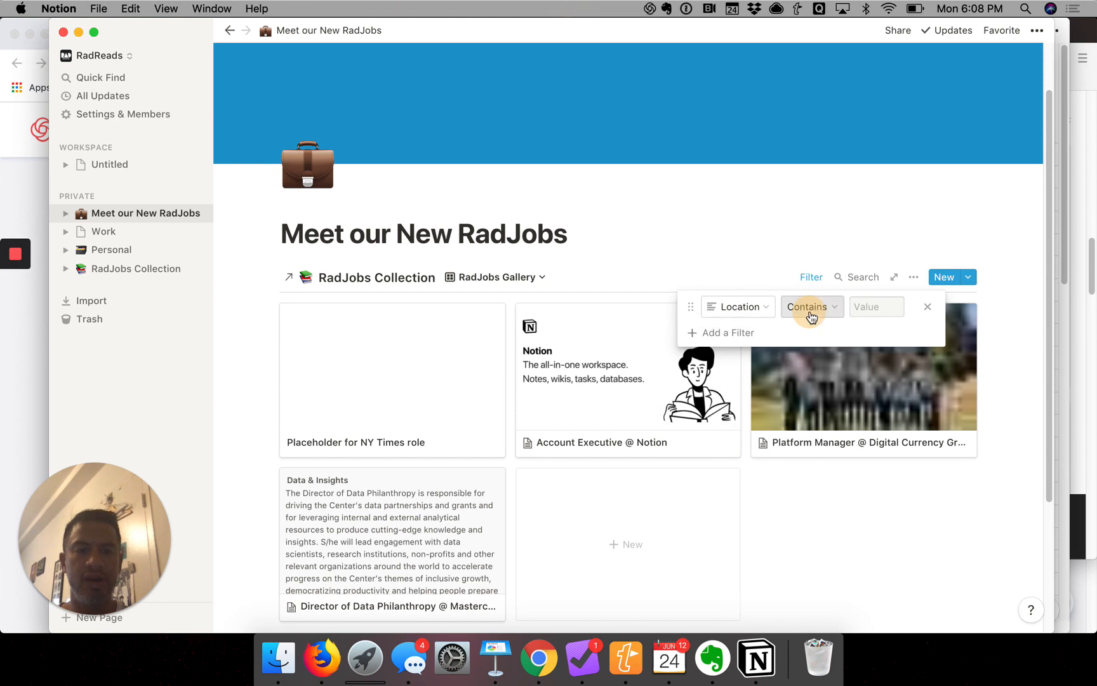
{"action": "left_click", "coordinate": [812, 306]}
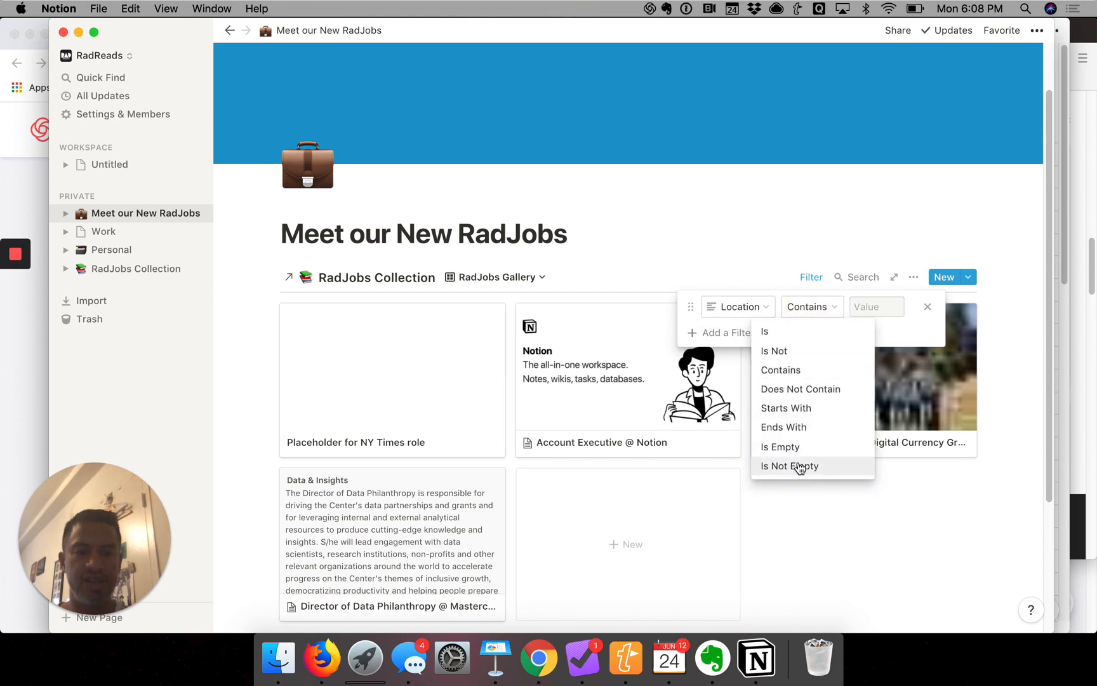
{"action": "left_click", "coordinate": [790, 465]}
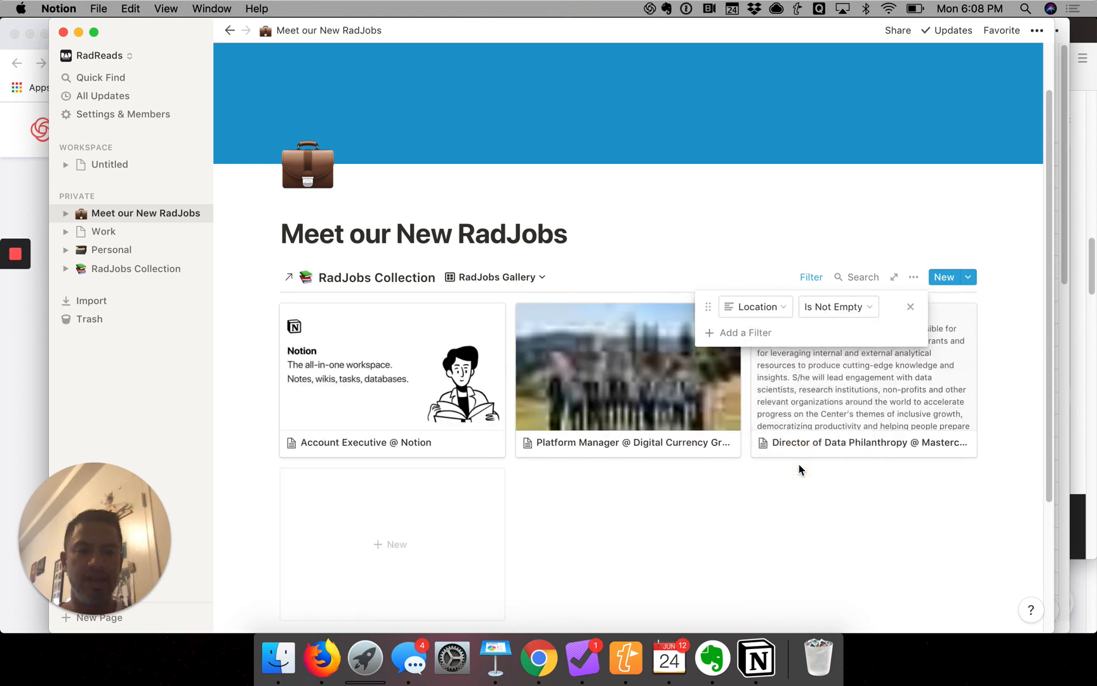
{"action": "mouse_move", "coordinate": [801, 336]}
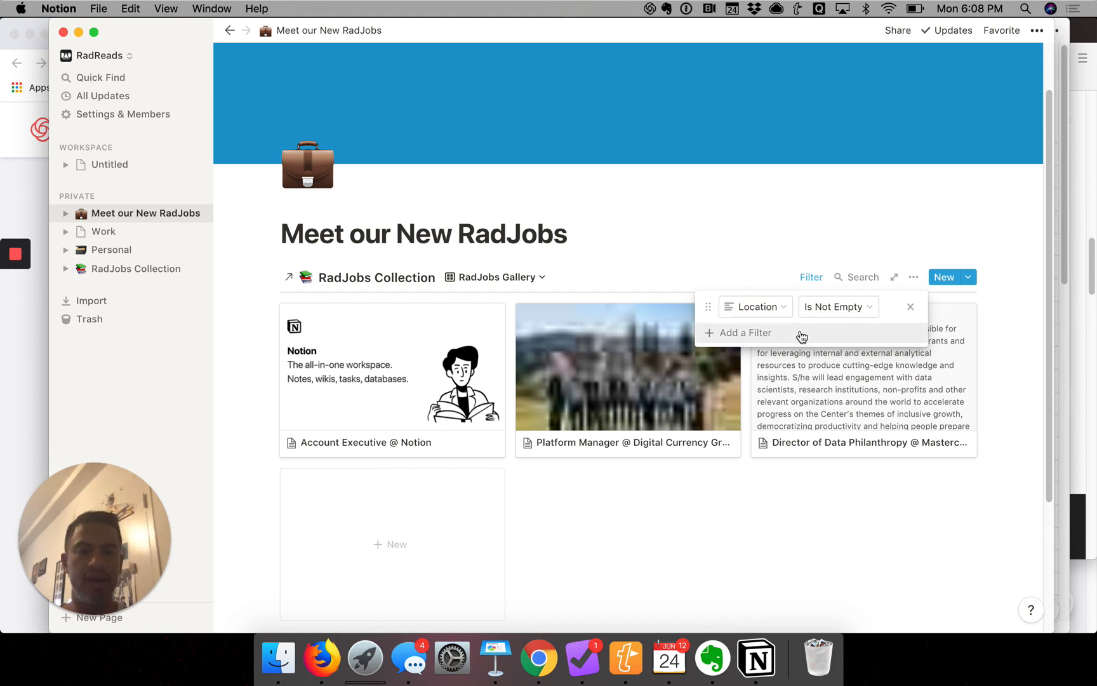
{"action": "left_click", "coordinate": [788, 460]}
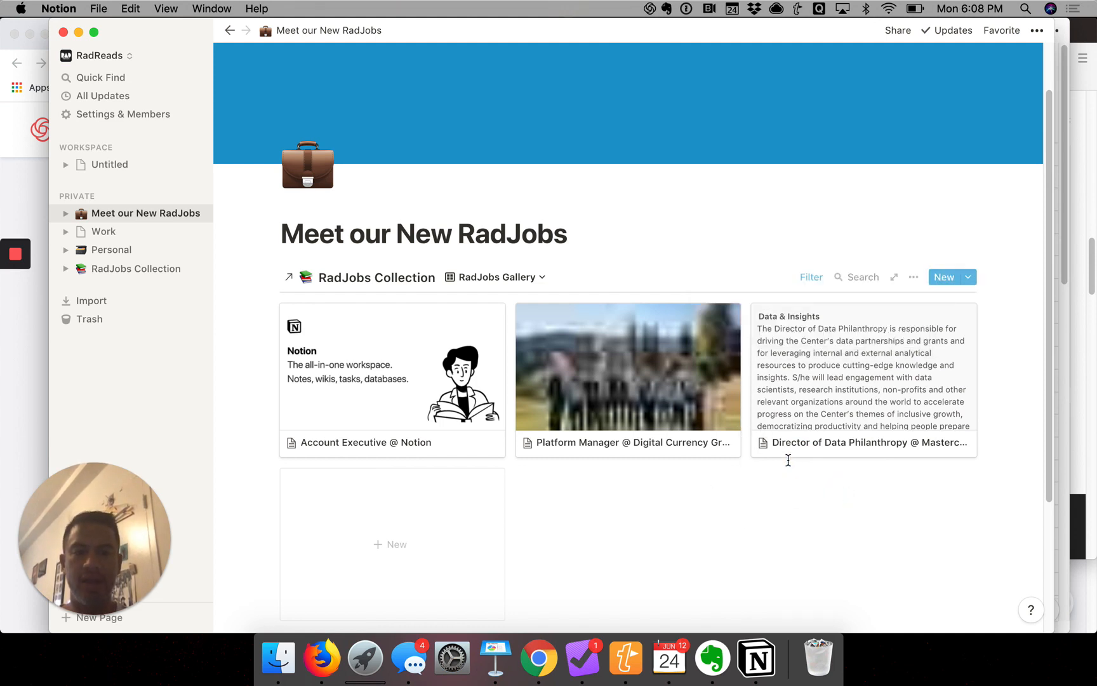
{"action": "mouse_move", "coordinate": [749, 375]}
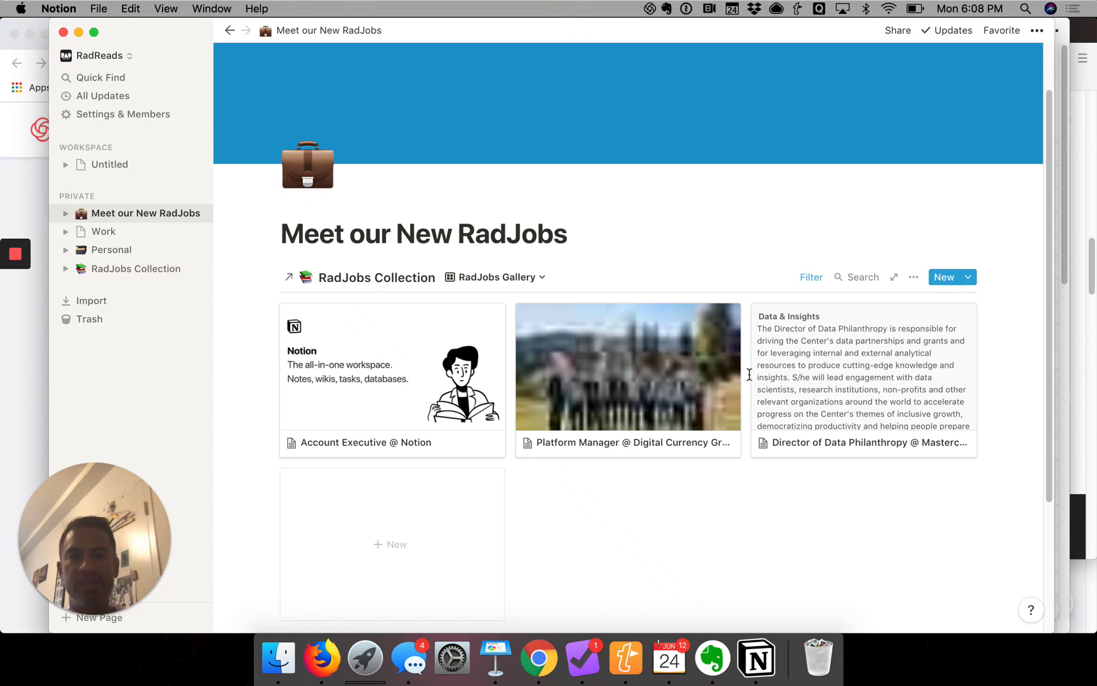
{"action": "mouse_move", "coordinate": [809, 313]}
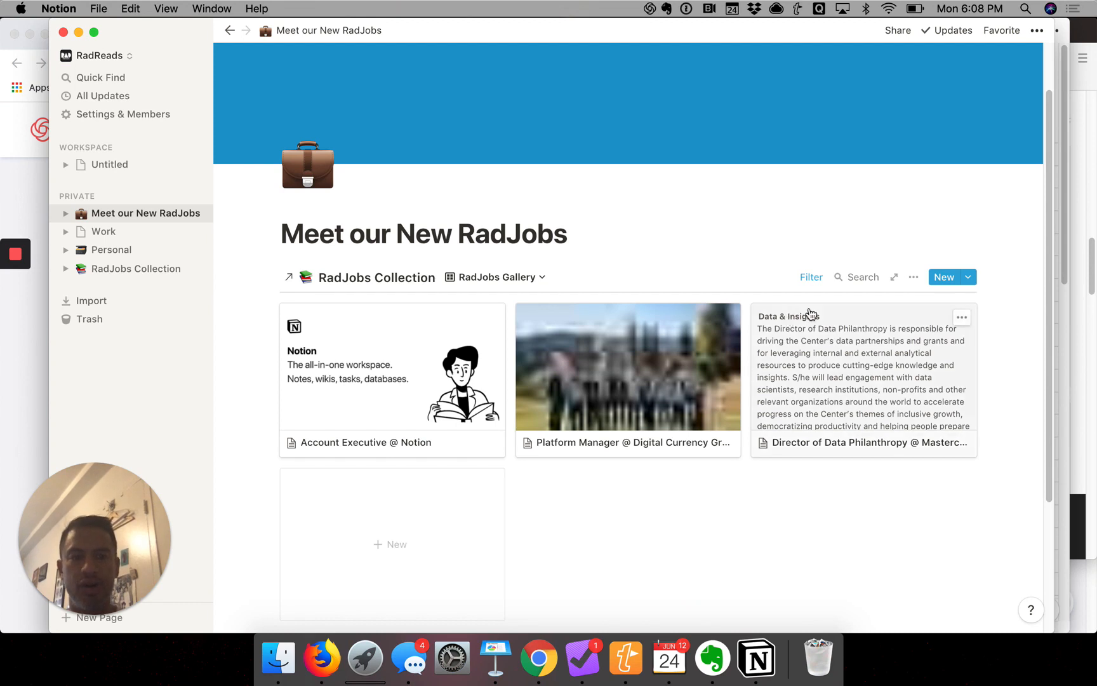
{"action": "mouse_move", "coordinate": [914, 281]}
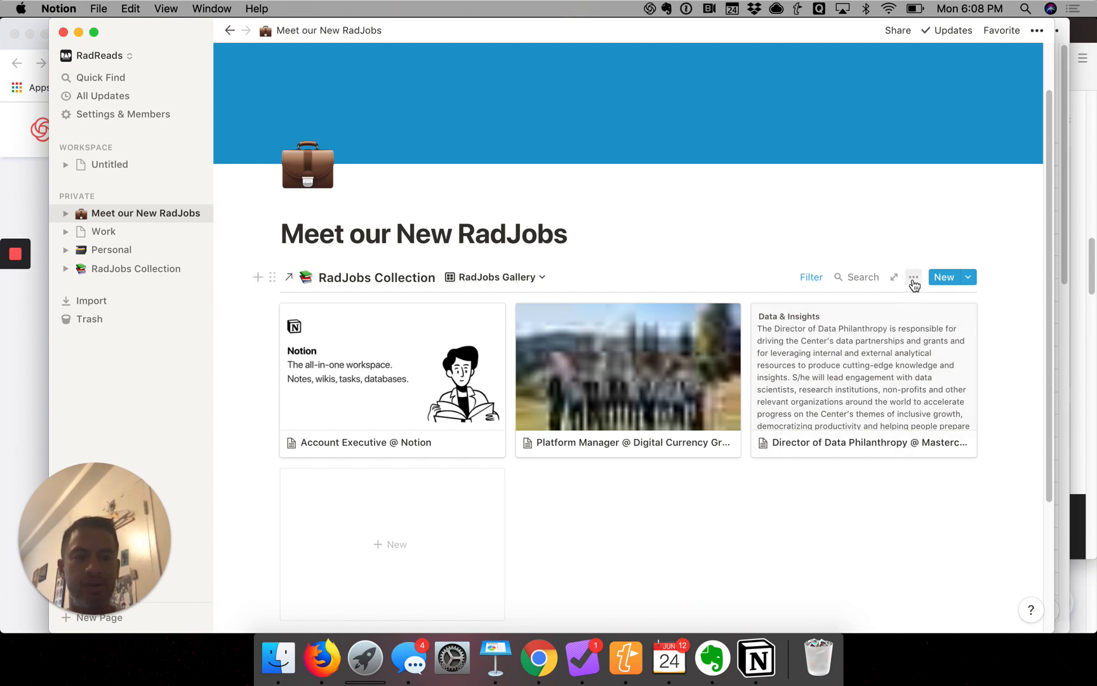
Step: Show the Experience property on the gallery cards
{"action": "left_click", "coordinate": [914, 277]}
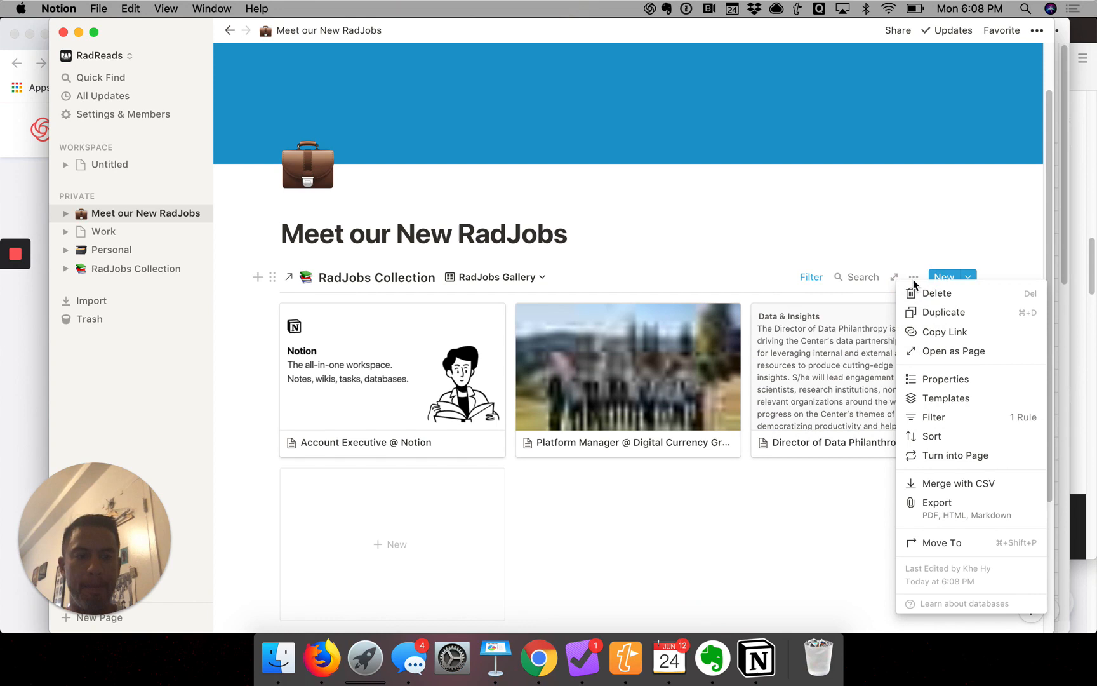
{"action": "mouse_move", "coordinate": [909, 362]}
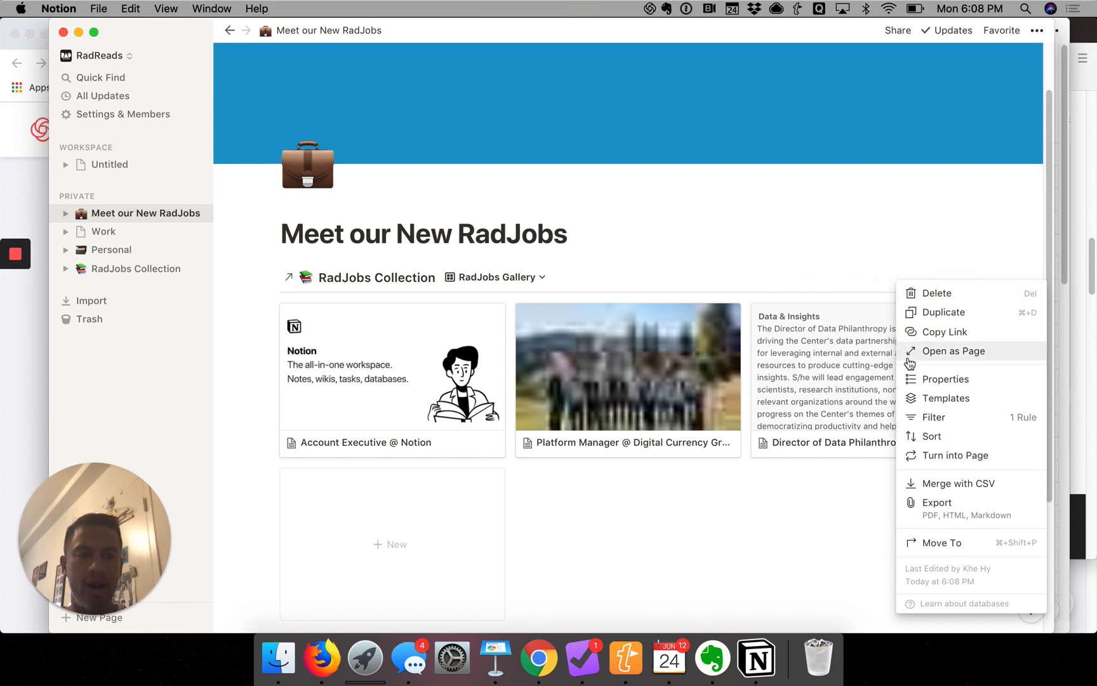
{"action": "mouse_move", "coordinate": [920, 383]}
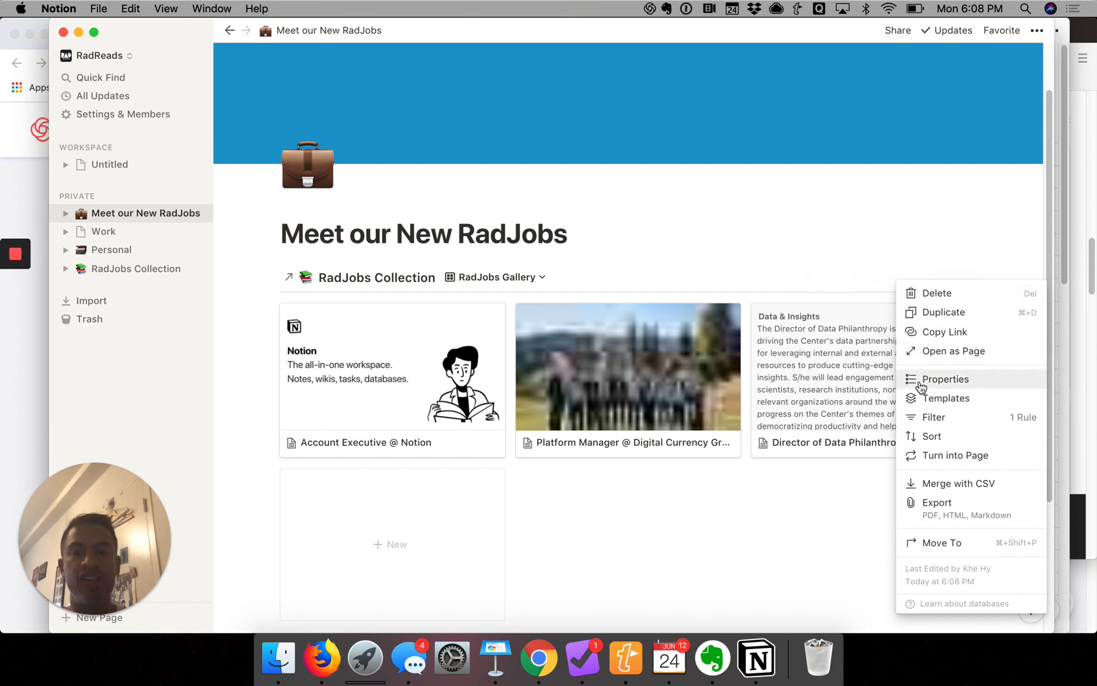
{"action": "mouse_move", "coordinate": [932, 386]}
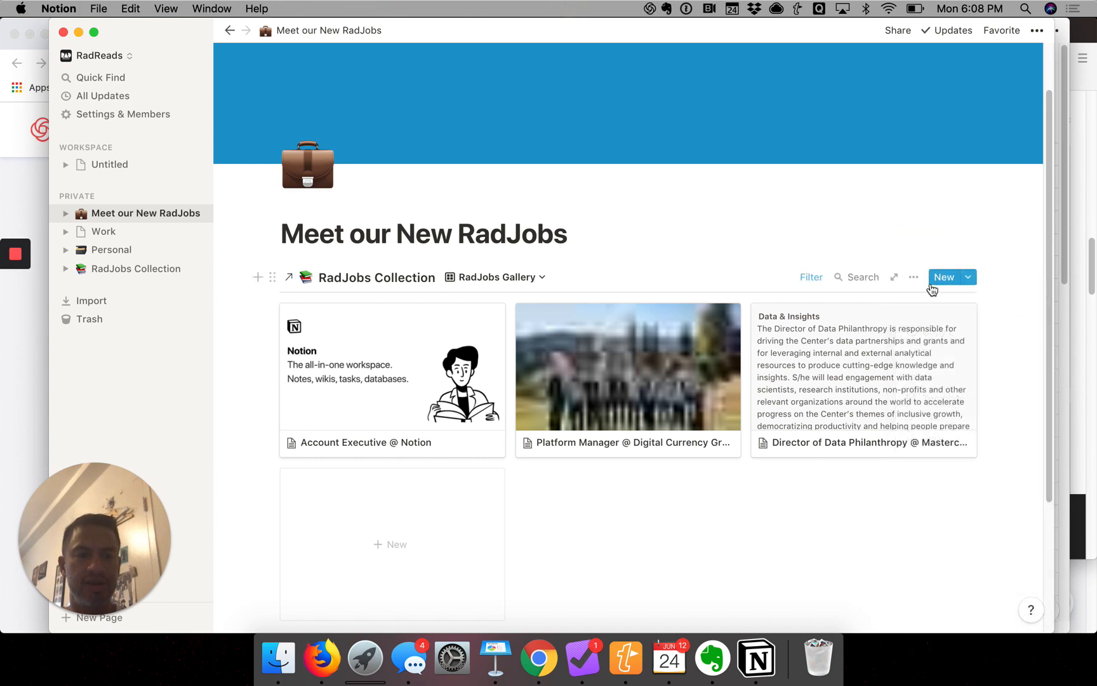
{"action": "left_click", "coordinate": [913, 277]}
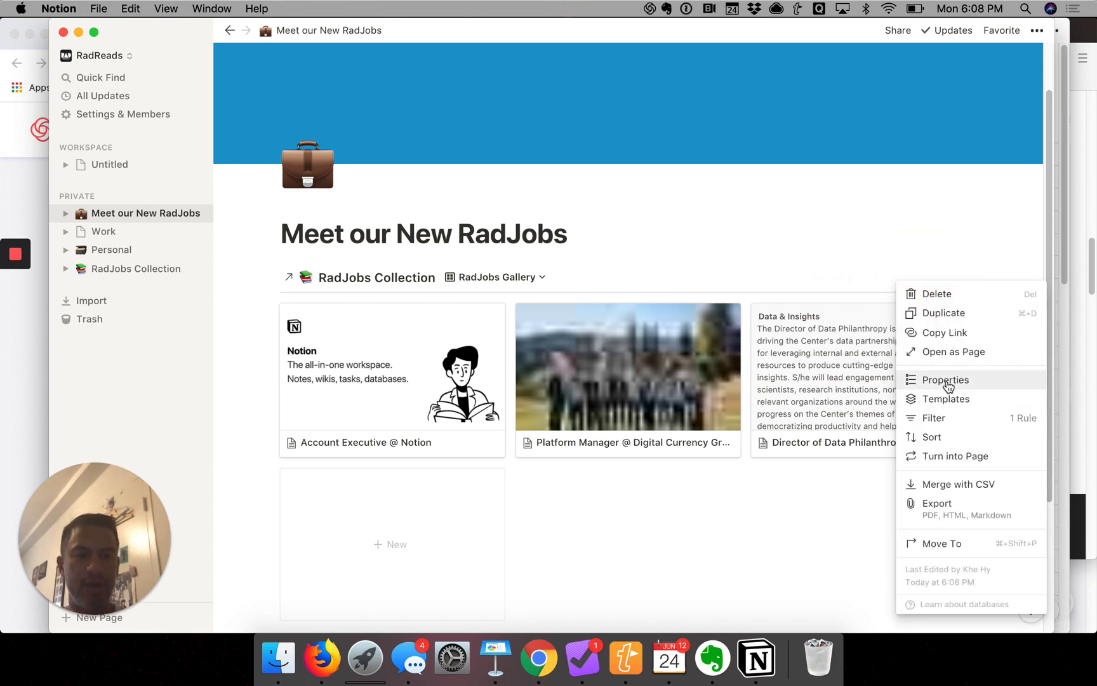
{"action": "left_click", "coordinate": [945, 380]}
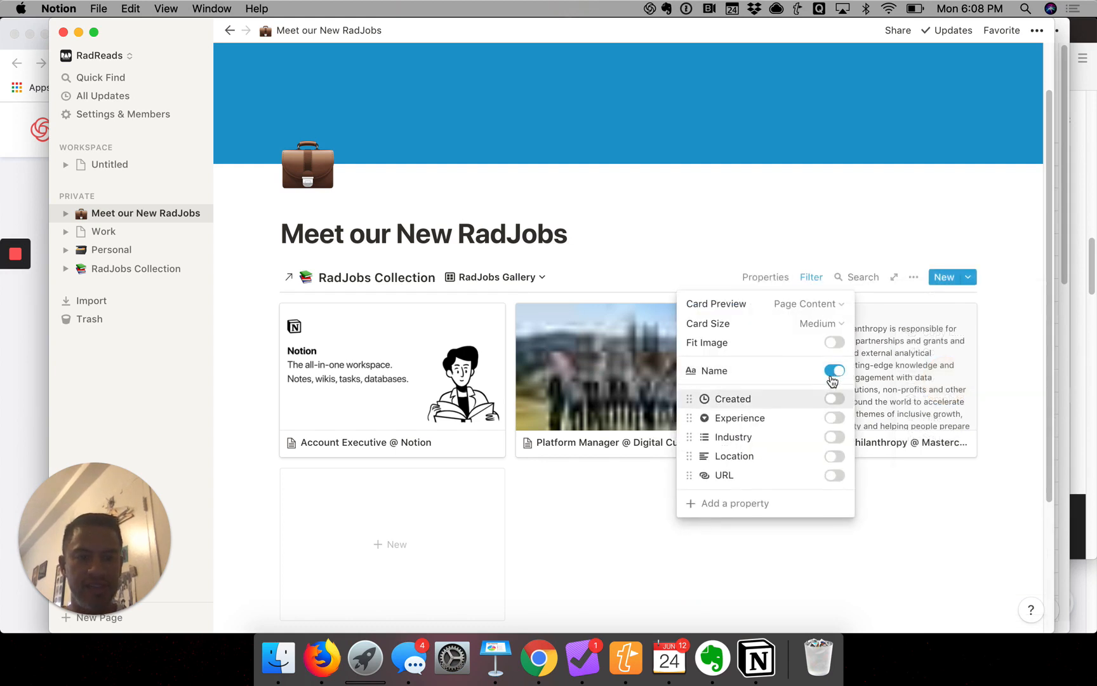
{"action": "mouse_move", "coordinate": [841, 435]}
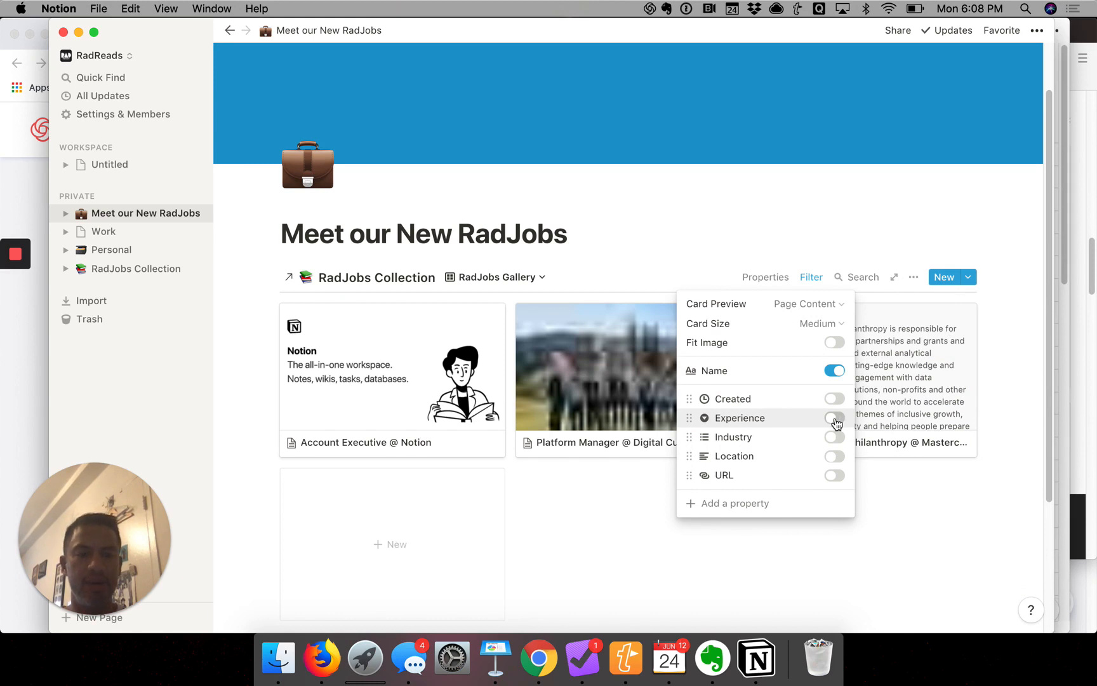
{"action": "left_click", "coordinate": [834, 418]}
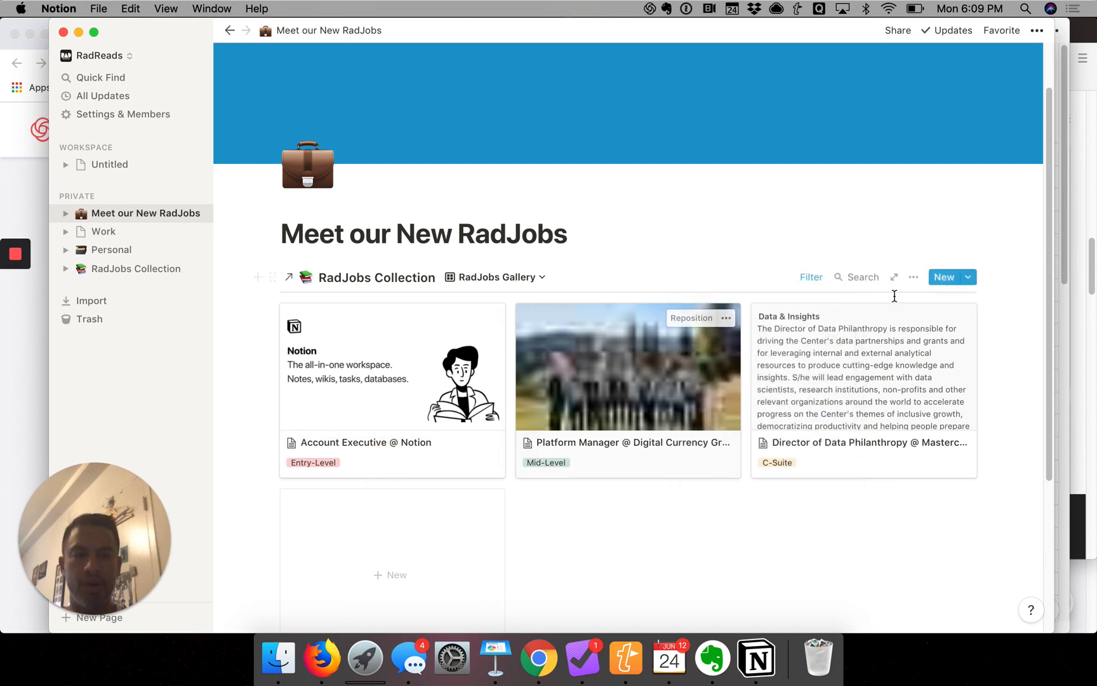
Step: Show Location and URL on the cards, leaving Created hidden
{"action": "left_click", "coordinate": [913, 277]}
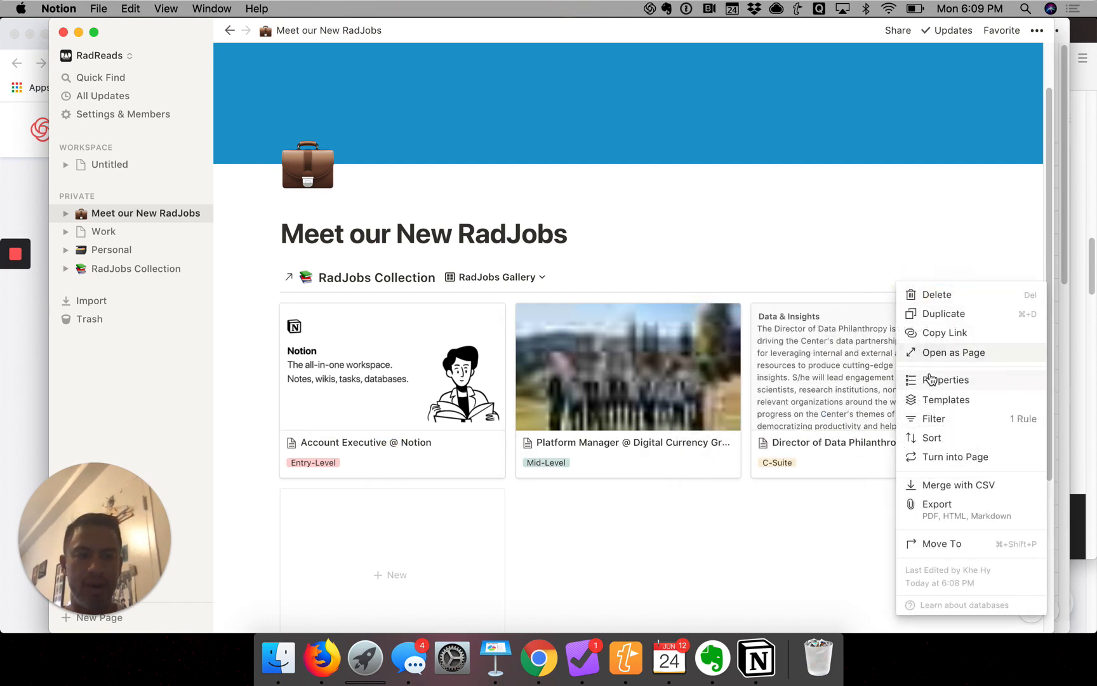
{"action": "left_click", "coordinate": [945, 380]}
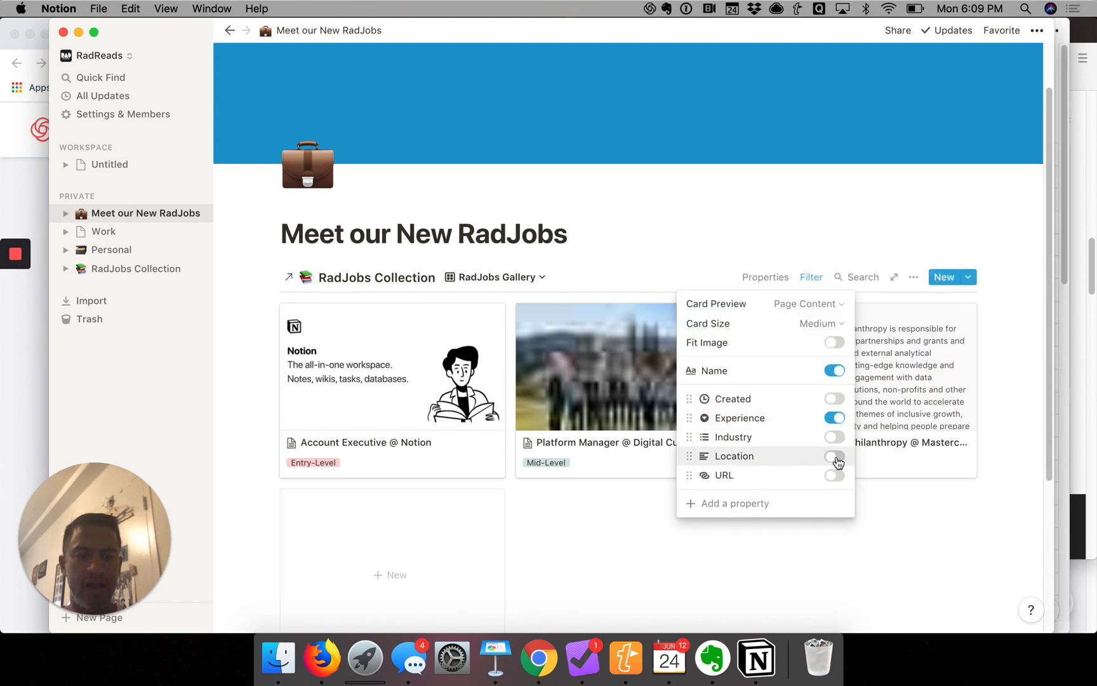
{"action": "left_click", "coordinate": [834, 456]}
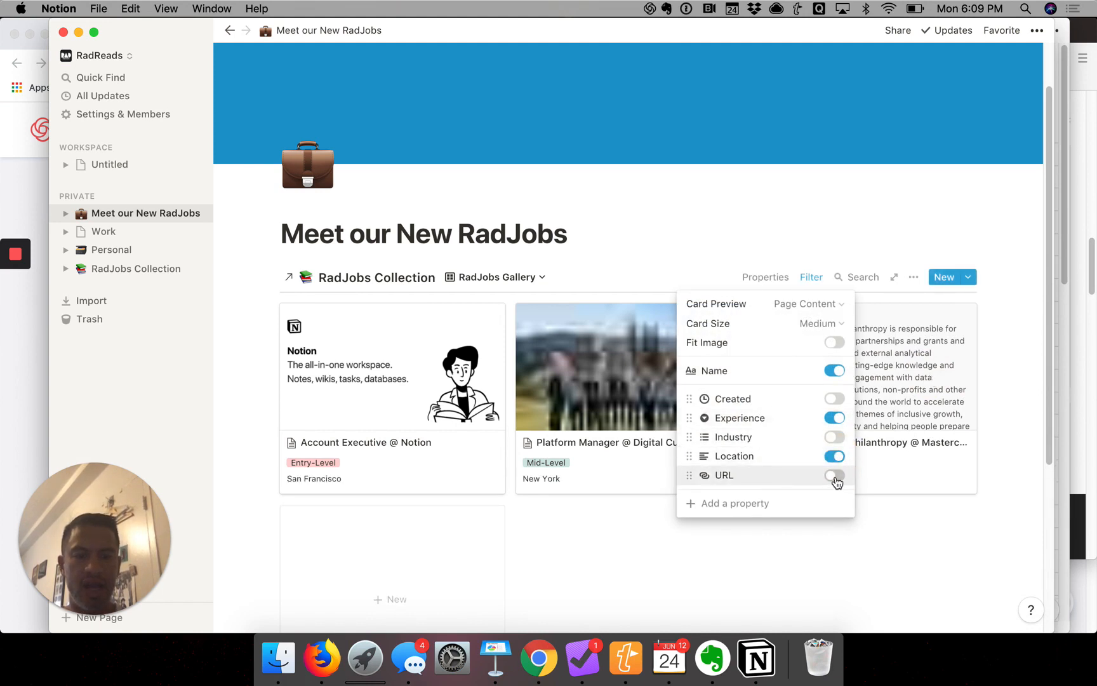
{"action": "left_click", "coordinate": [834, 475]}
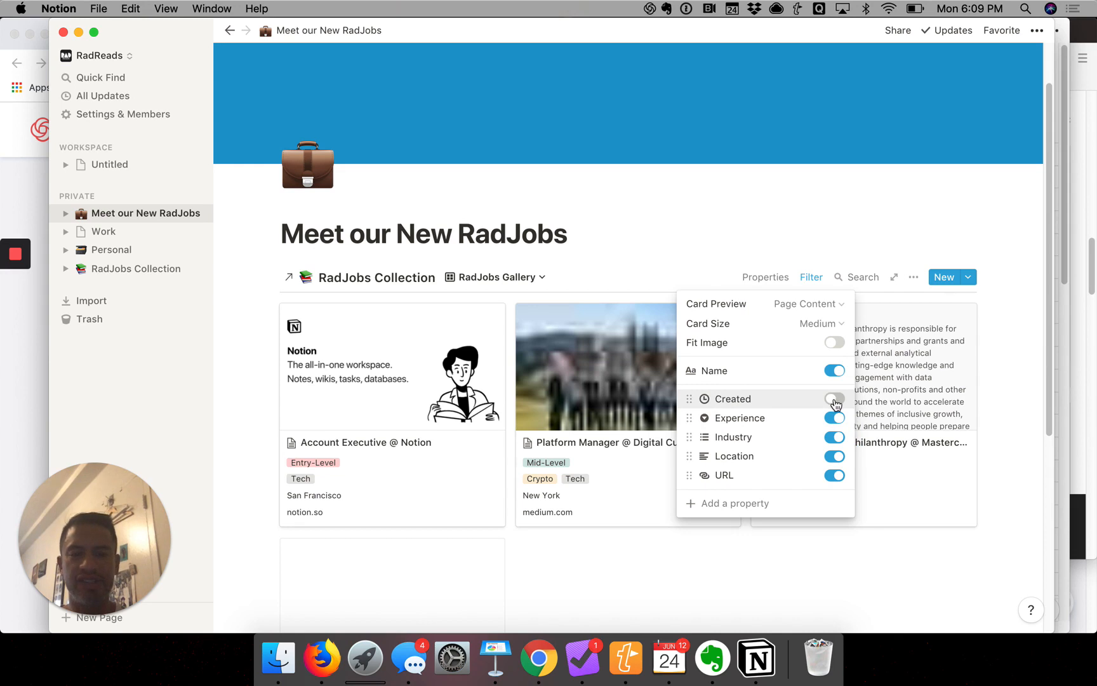
{"action": "left_click", "coordinate": [834, 399]}
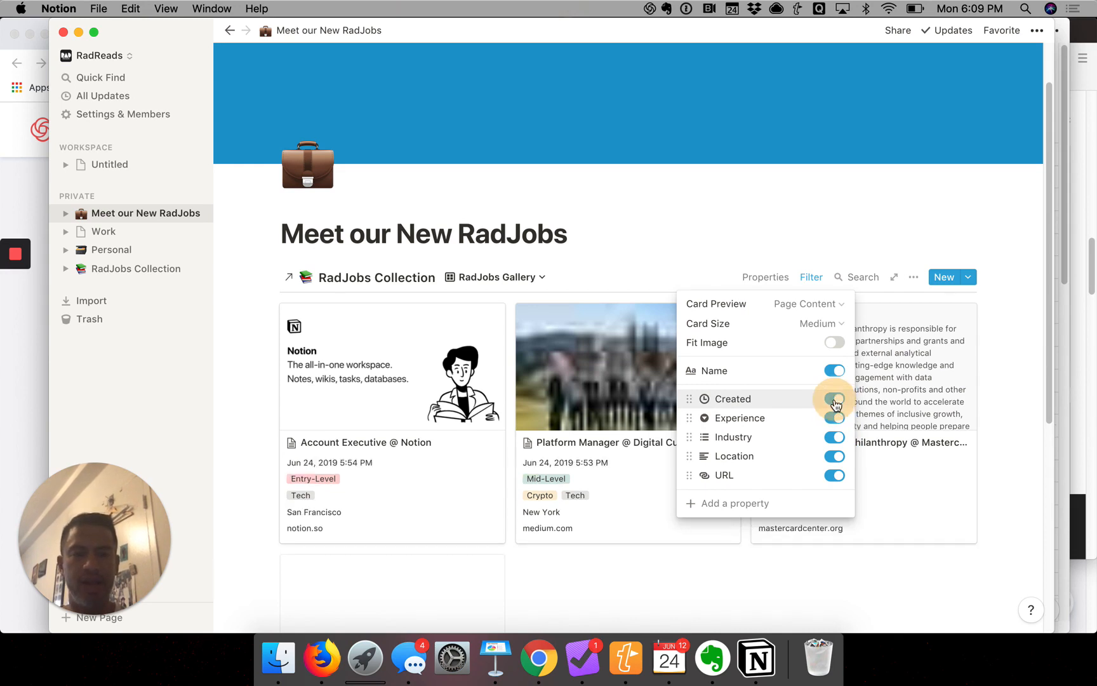
{"action": "left_click", "coordinate": [833, 399]}
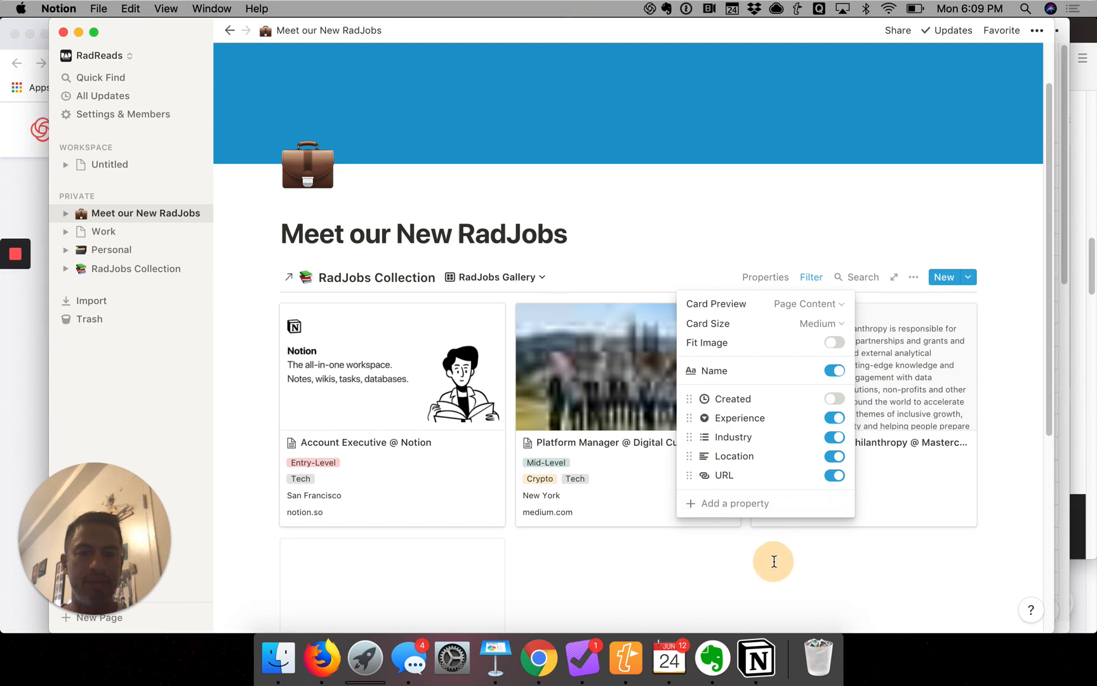
{"action": "left_click", "coordinate": [773, 562]}
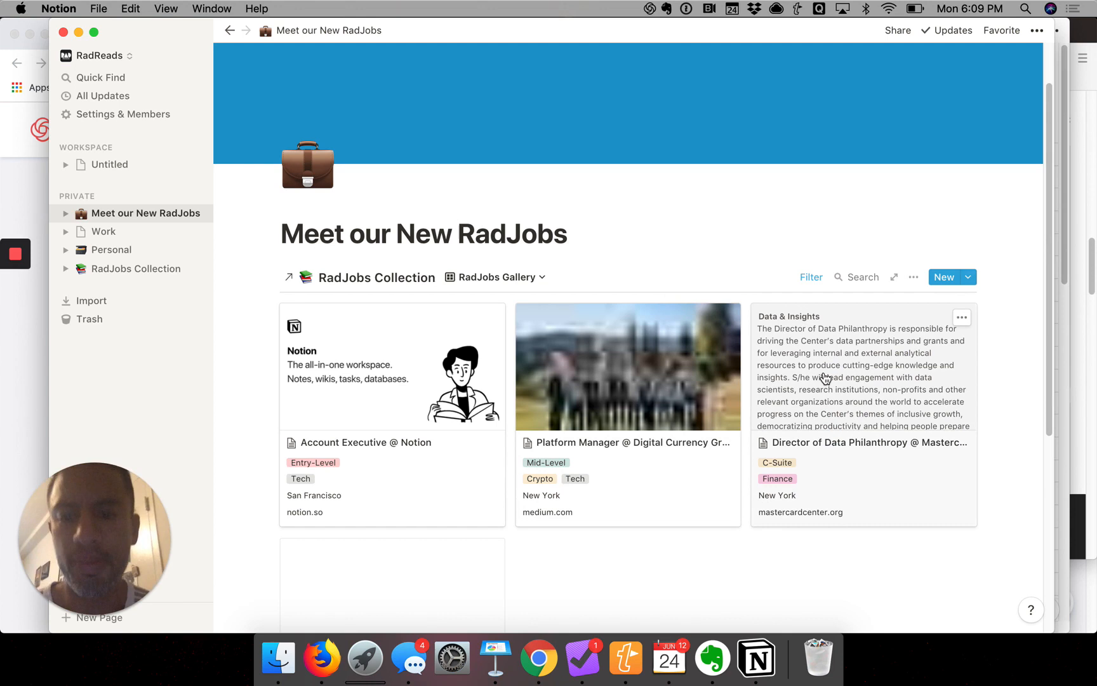
{"action": "mouse_move", "coordinate": [829, 348]}
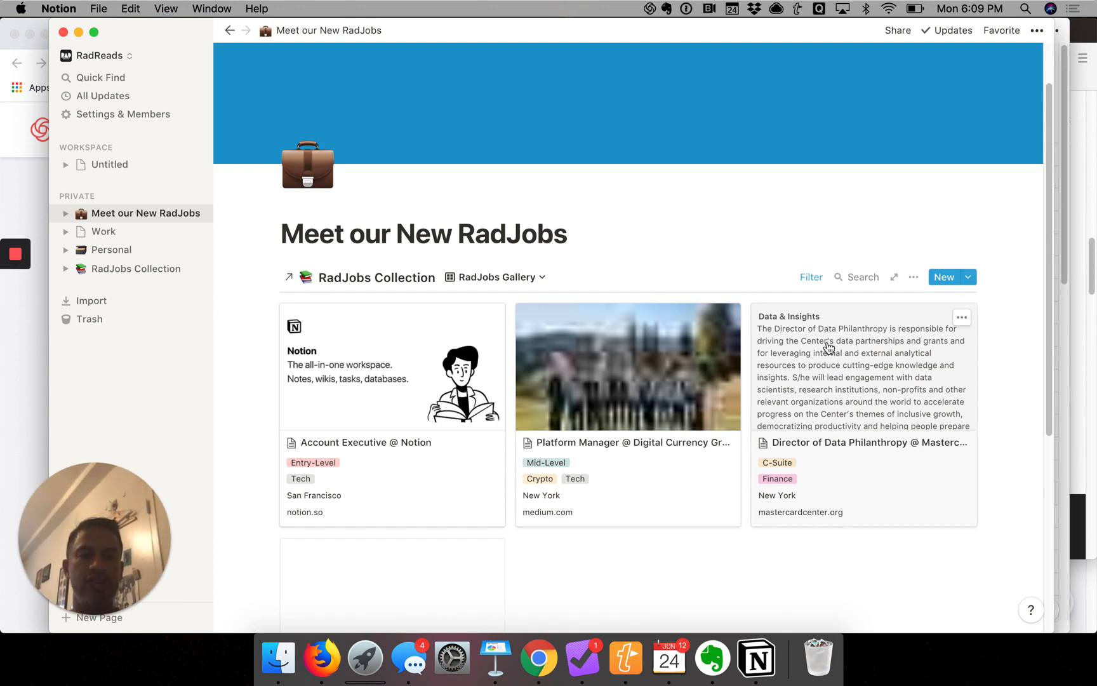
{"action": "mouse_move", "coordinate": [829, 378]}
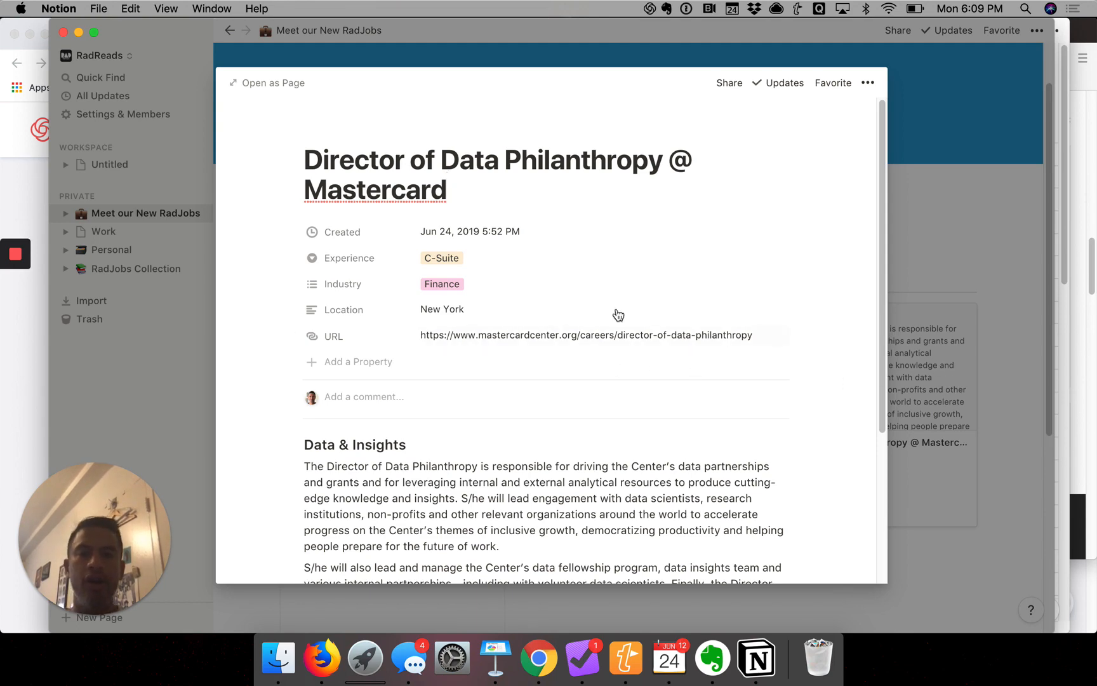
Step: Scroll through the Director of Data Philanthropy @ Mastercard job description
{"action": "scroll", "scroll_direction": "down", "scroll_amount": 3}
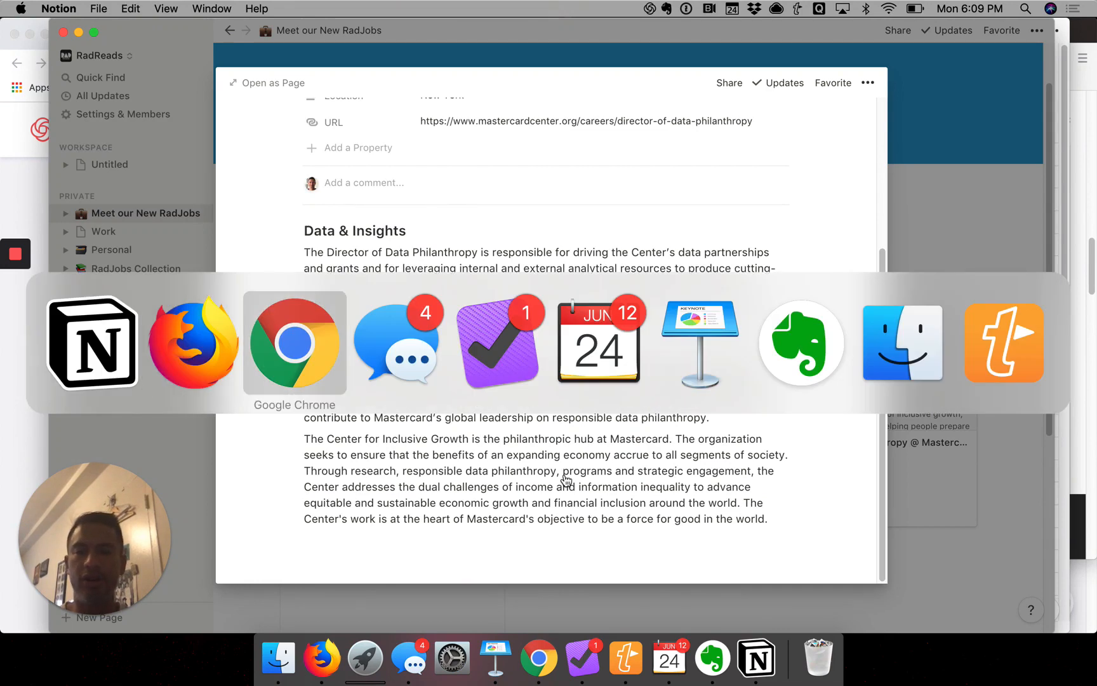
Step: Search Google for 'mastercard' and open a large preview of its logo image
{"action": "left_click", "coordinate": [294, 343]}
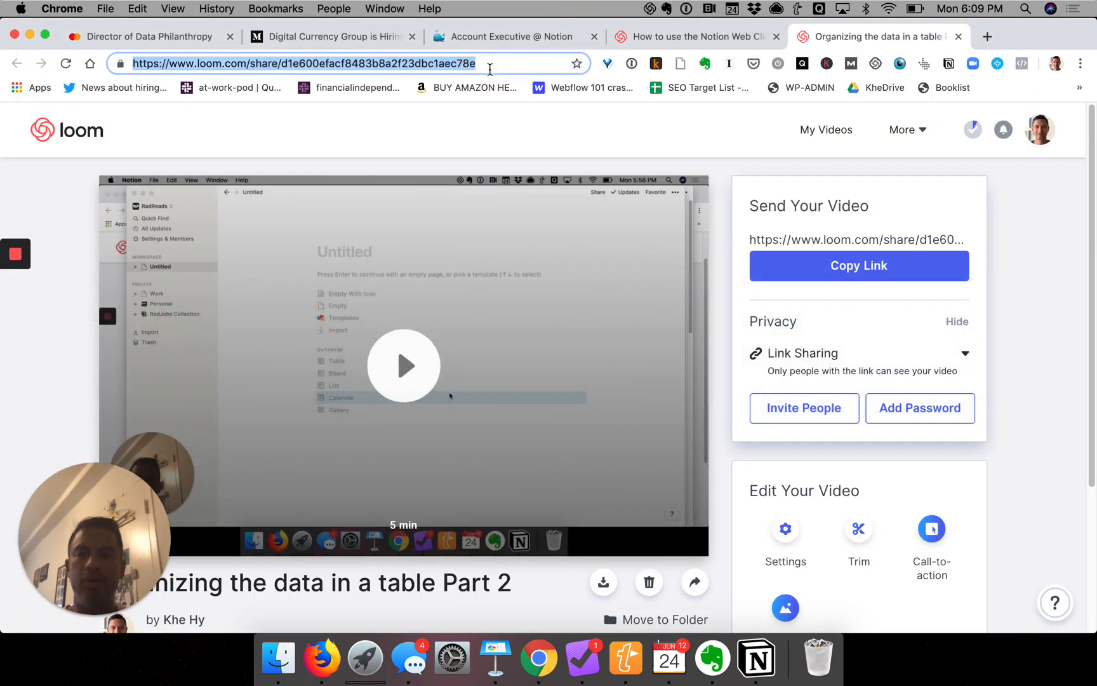
{"action": "type", "text": "mastercard"}
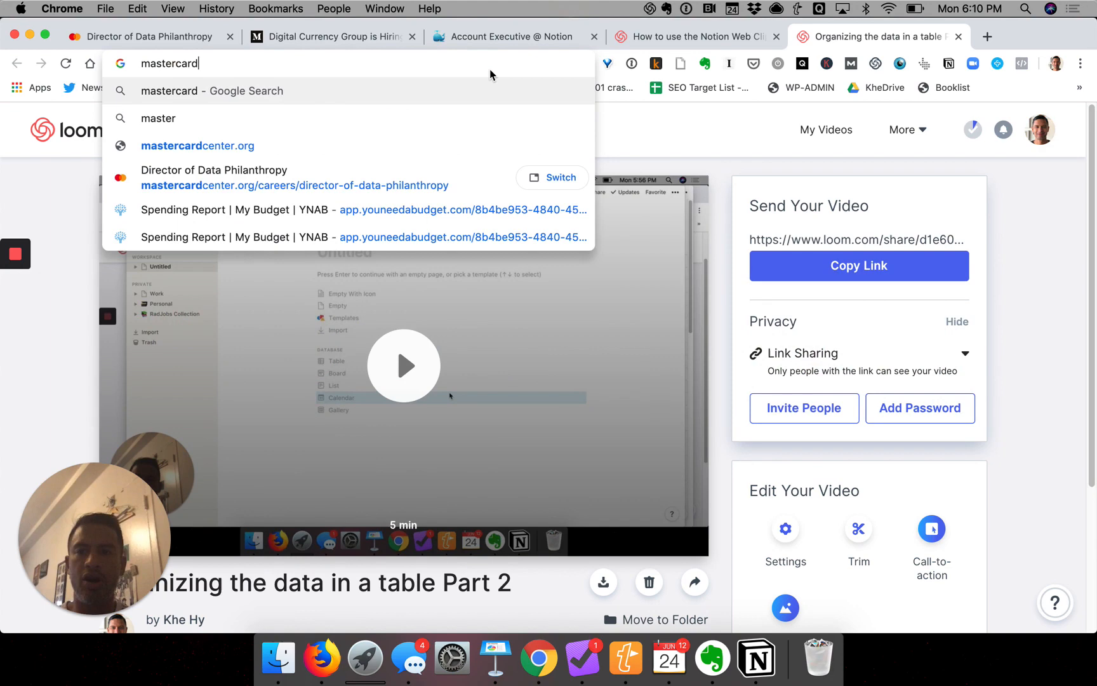
{"action": "key", "text": "Enter"}
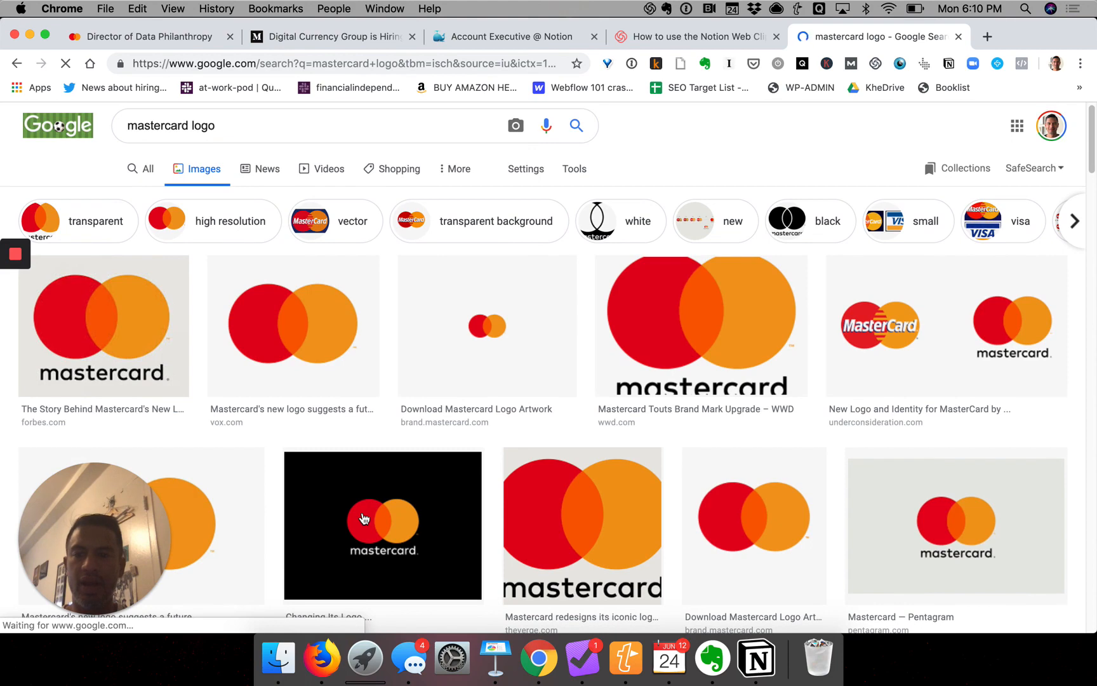
{"action": "left_click", "coordinate": [103, 325]}
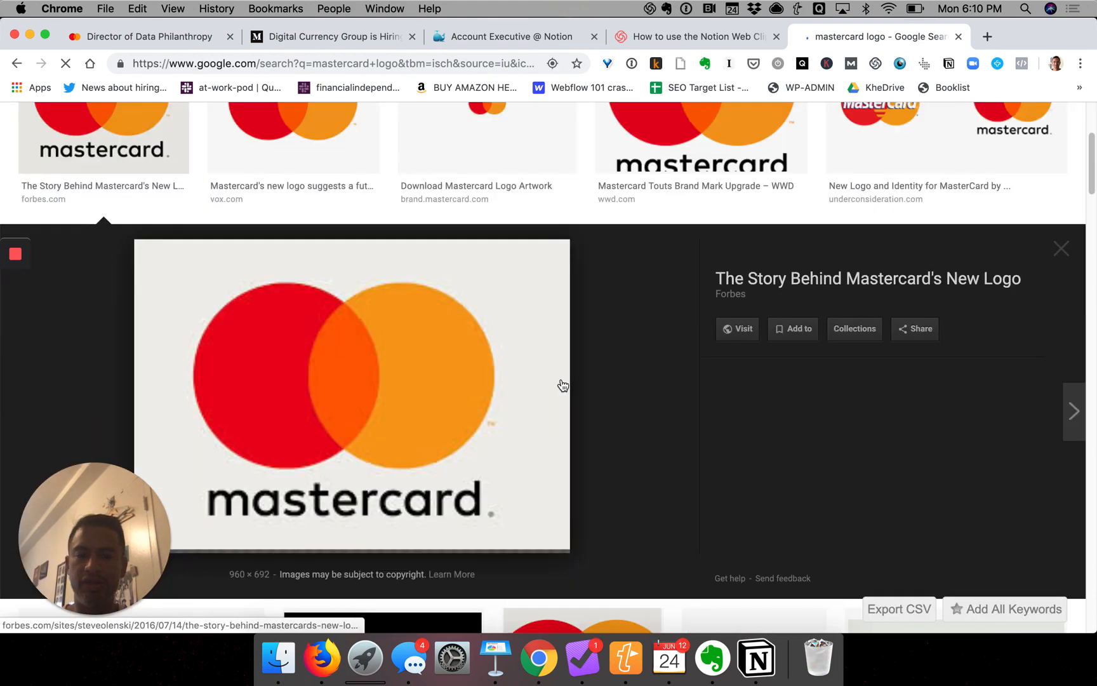
{"action": "scroll", "scroll_direction": "down", "scroll_amount": 3}
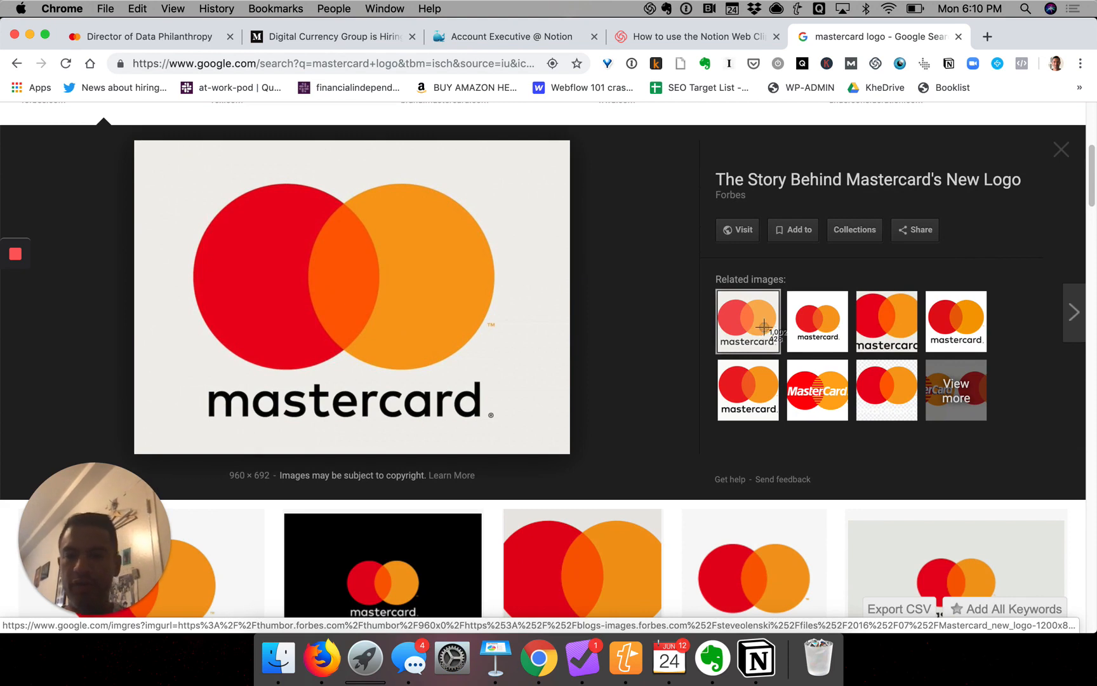
{"action": "mouse_move", "coordinate": [153, 167]}
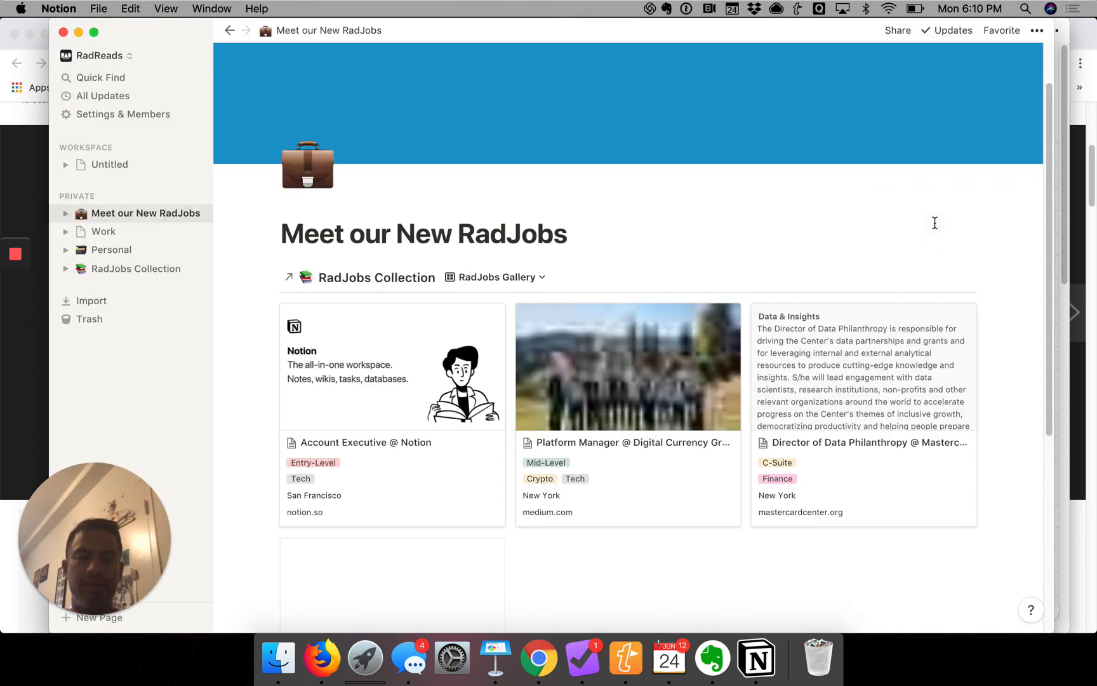
{"action": "mouse_move", "coordinate": [866, 376]}
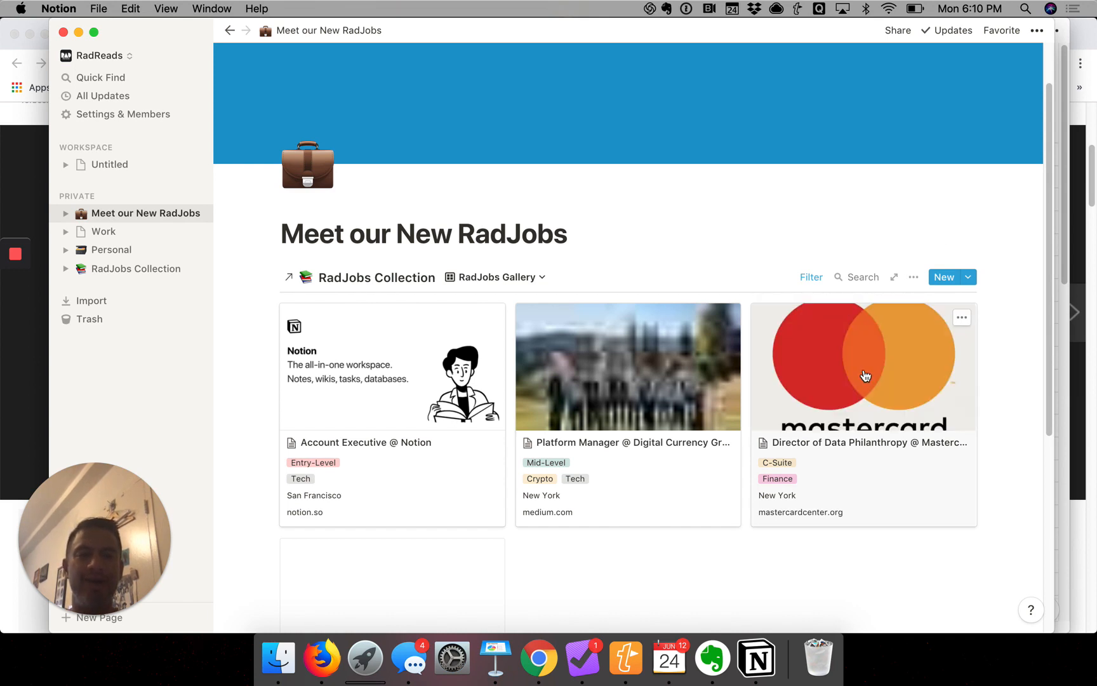
{"action": "mouse_move", "coordinate": [850, 405]}
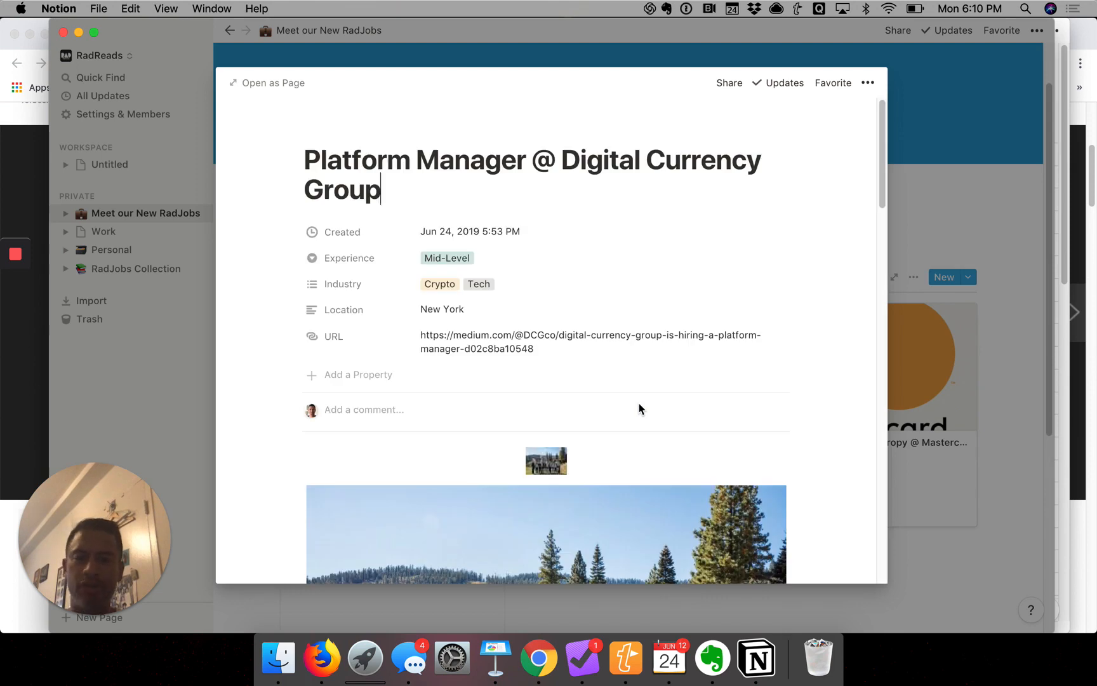
Step: Scroll down the Mastercard job page now showing the logo cover
{"action": "scroll", "scroll_direction": "down", "scroll_amount": 3}
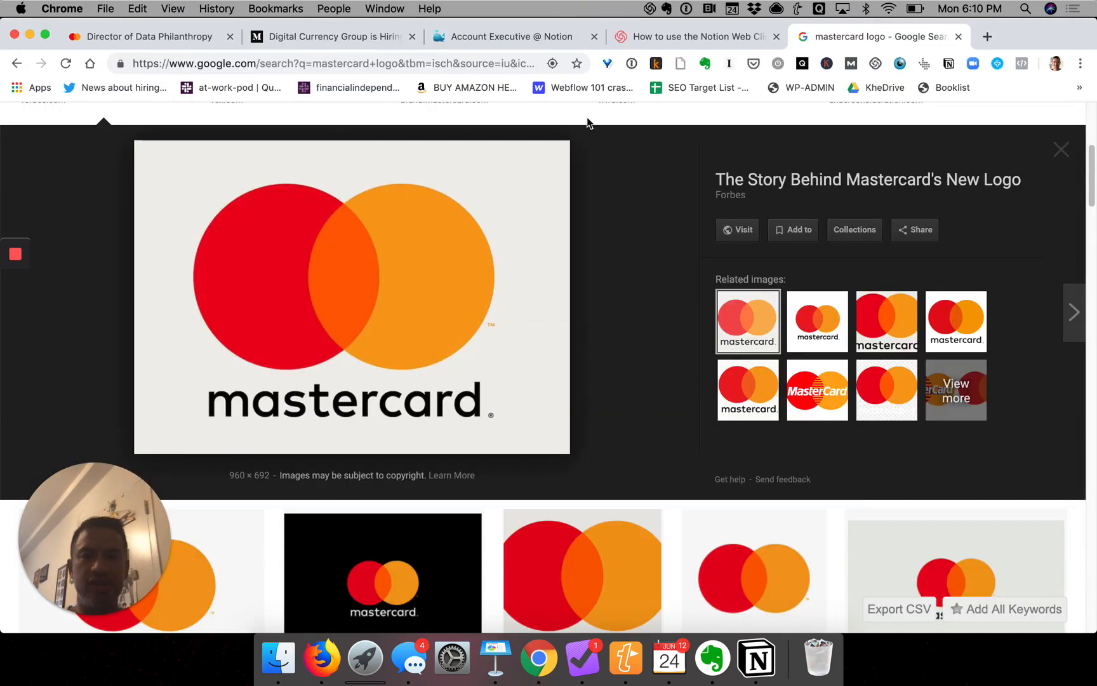
Step: Search 'digital currency group' images and pick the square DCG logo
{"action": "type", "text": "di"}
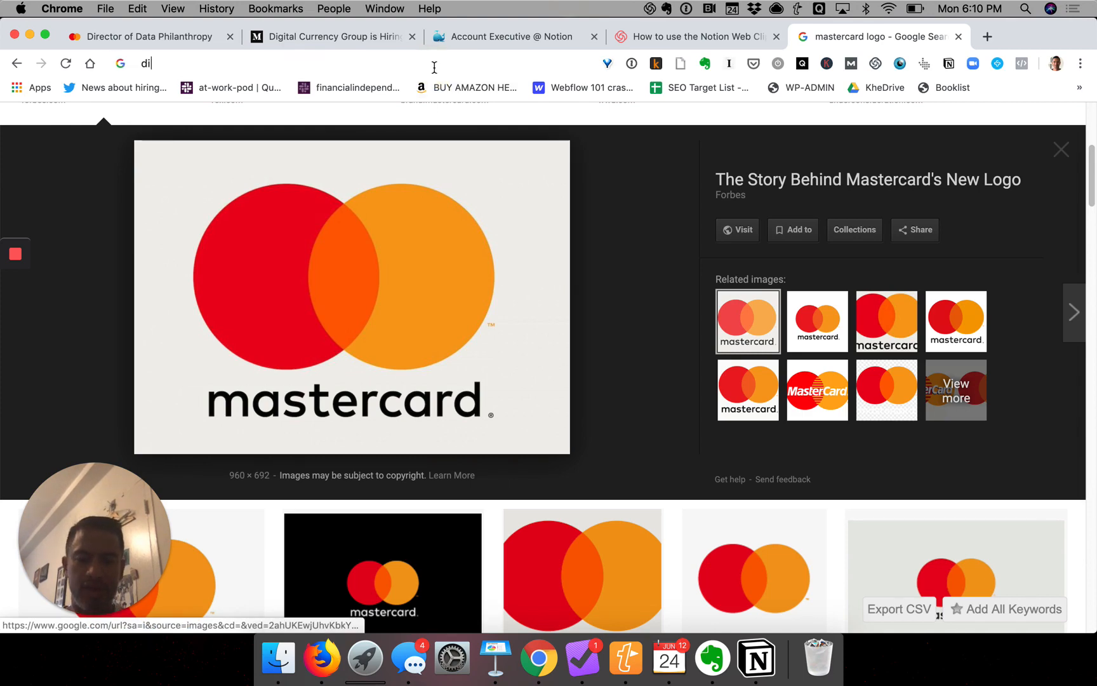
{"action": "type", "text": "digital currency group"}
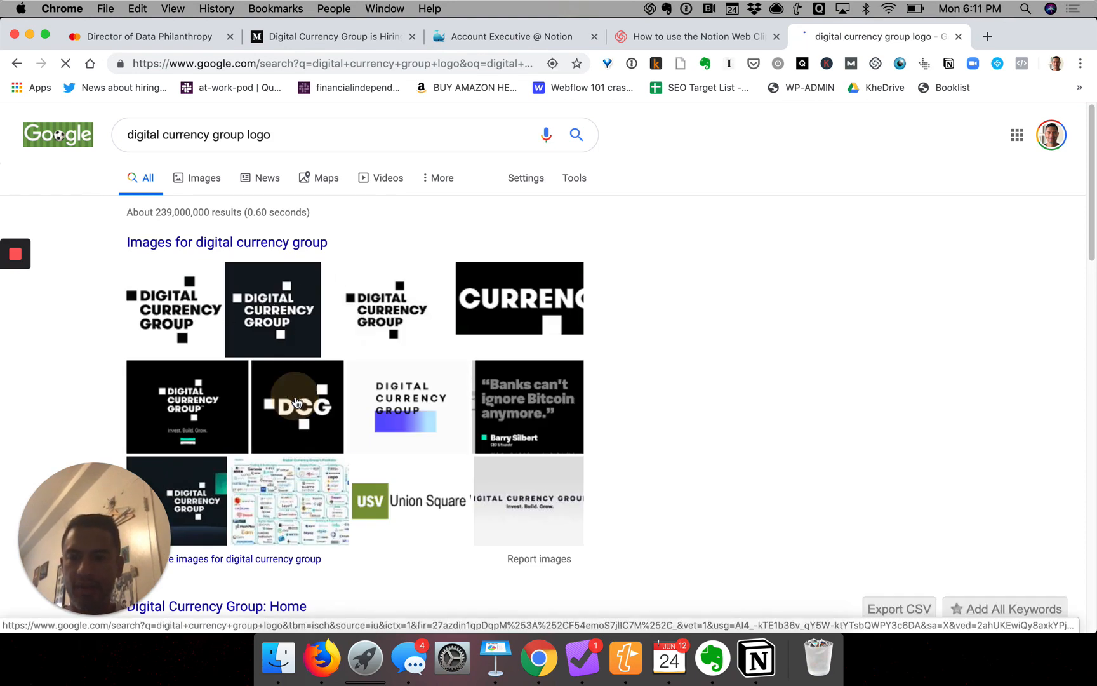
{"action": "left_click", "coordinate": [203, 178]}
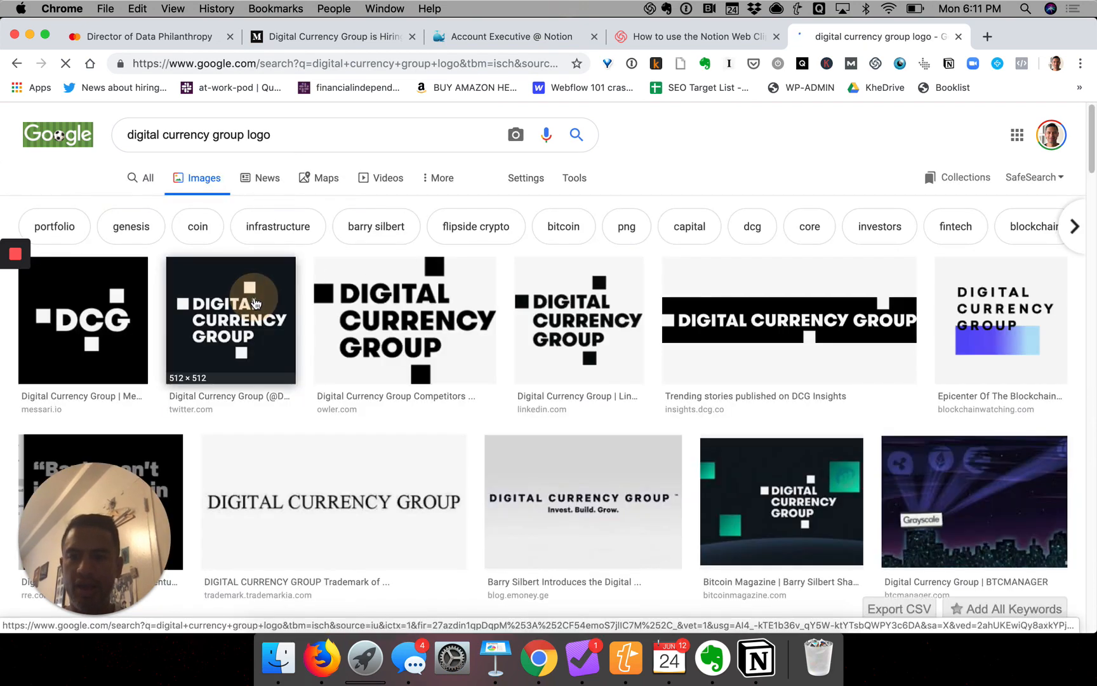
{"action": "left_click", "coordinate": [231, 319]}
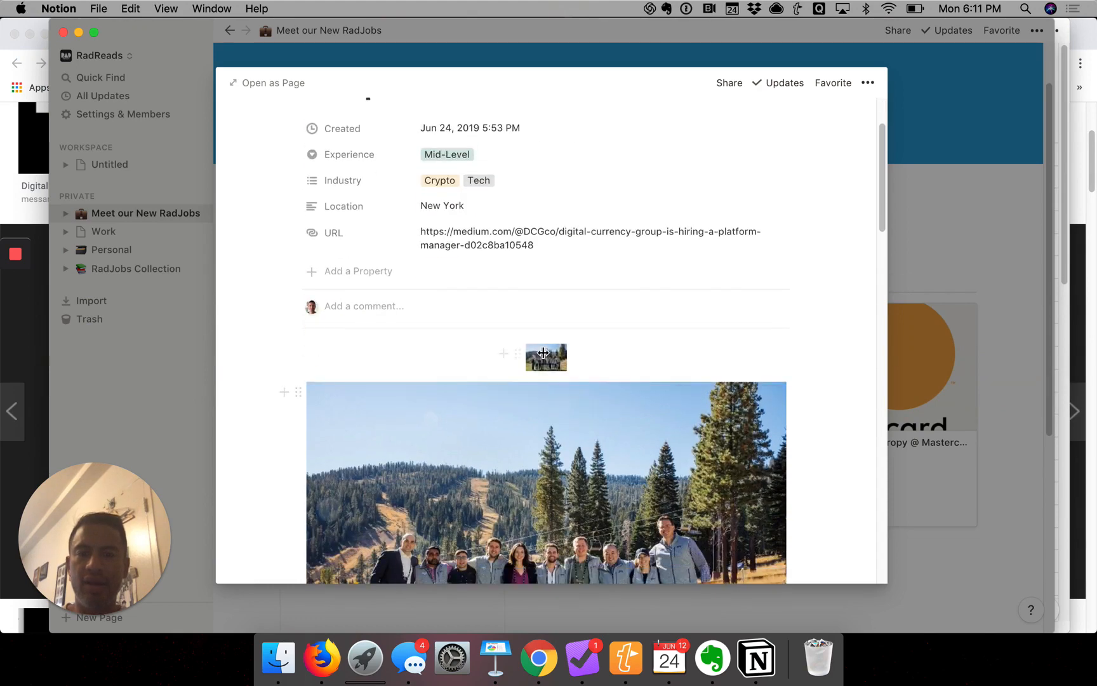
{"action": "mouse_move", "coordinate": [522, 344]}
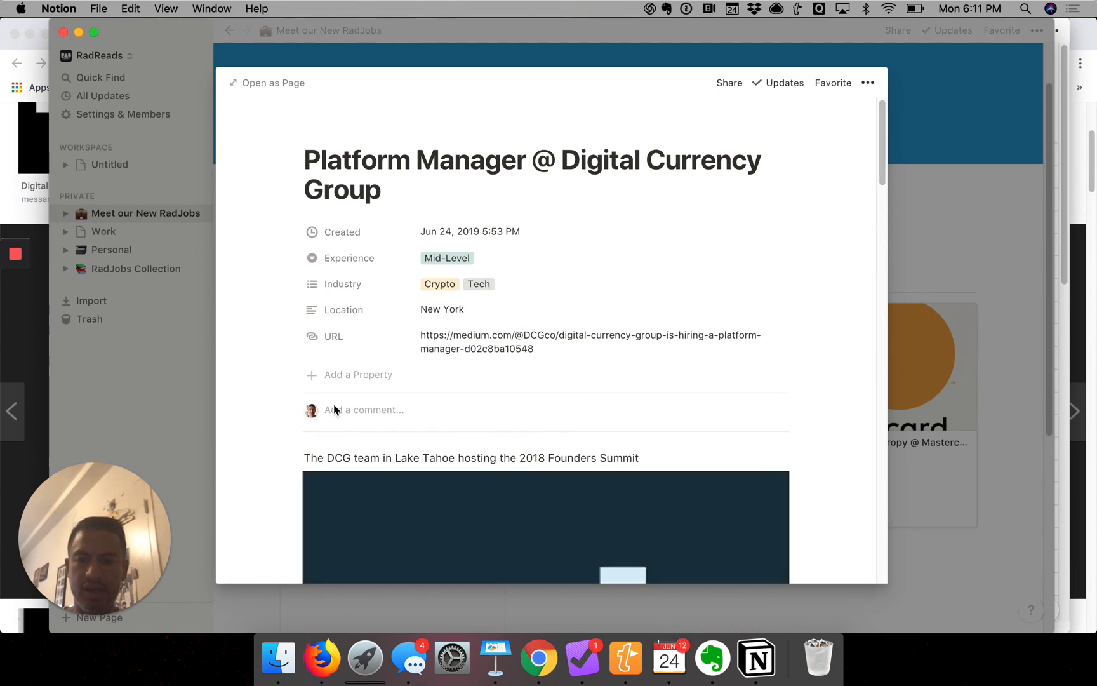
Step: Scroll down to check the Platform Manager card's new Digital Currency Group logo cover
{"action": "scroll", "scroll_direction": "down", "scroll_amount": 3}
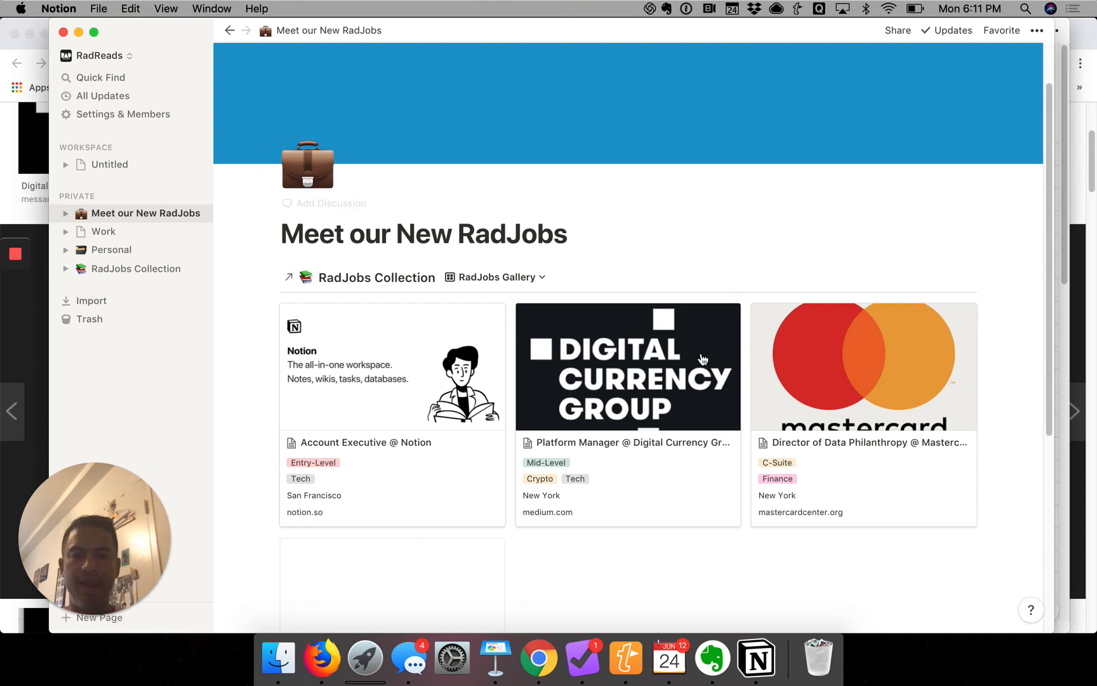
{"action": "mouse_move", "coordinate": [703, 359]}
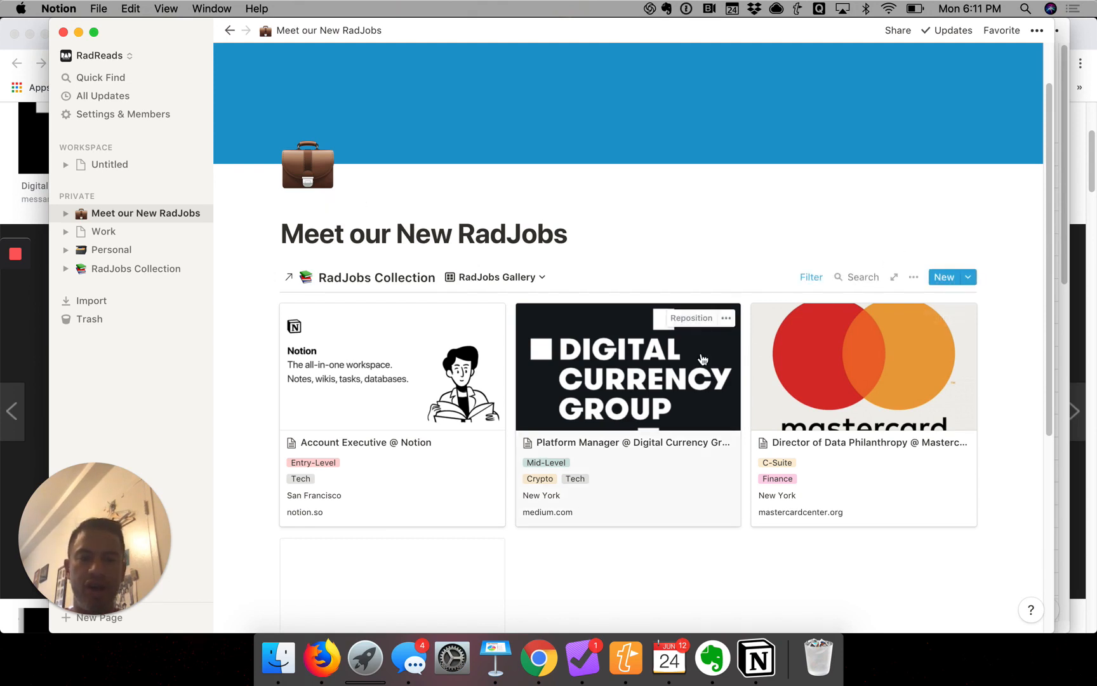
{"action": "mouse_move", "coordinate": [872, 355]}
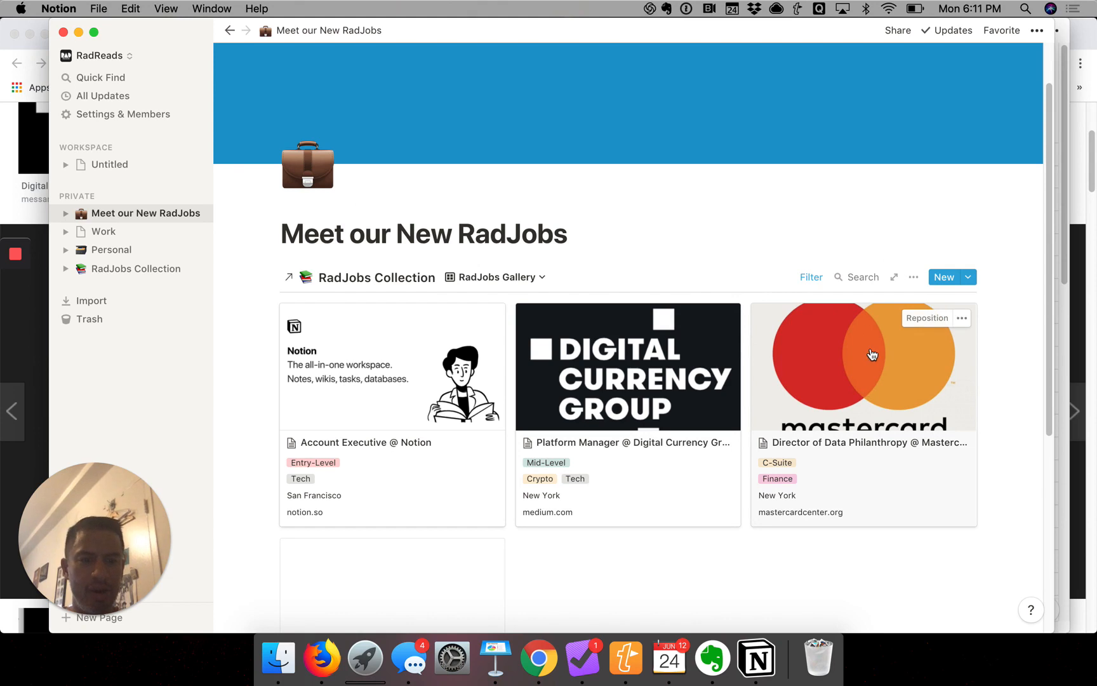
{"action": "mouse_move", "coordinate": [914, 279]}
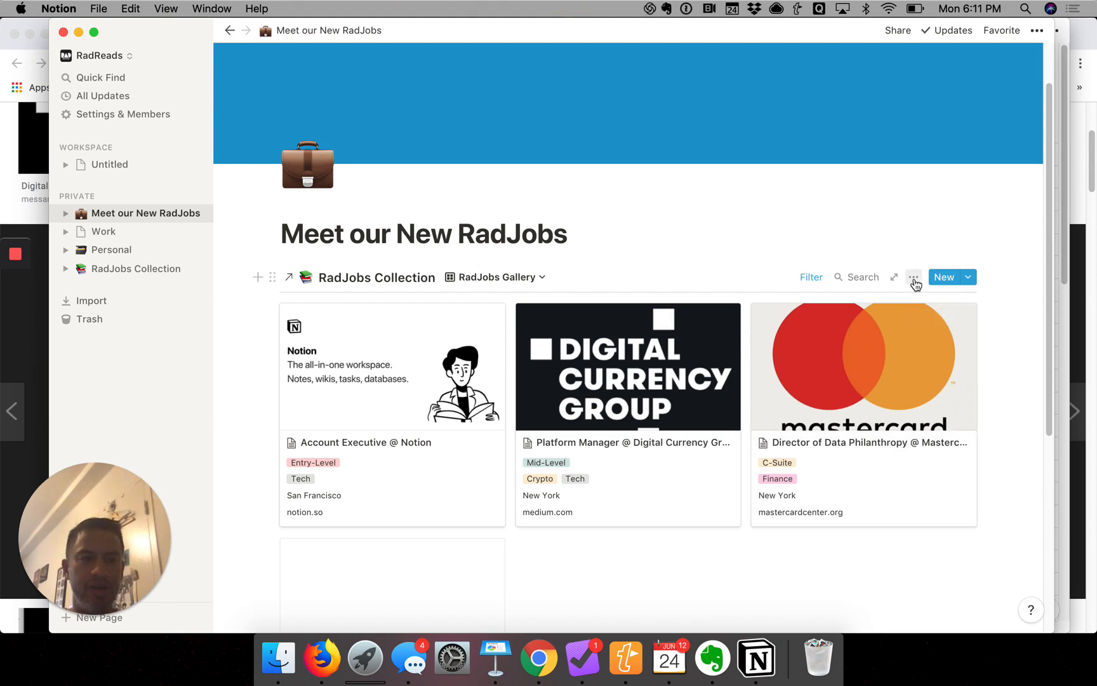
Step: Turn on Fit Image and set the gallery Card Size to Large, via Small
{"action": "left_click", "coordinate": [914, 277]}
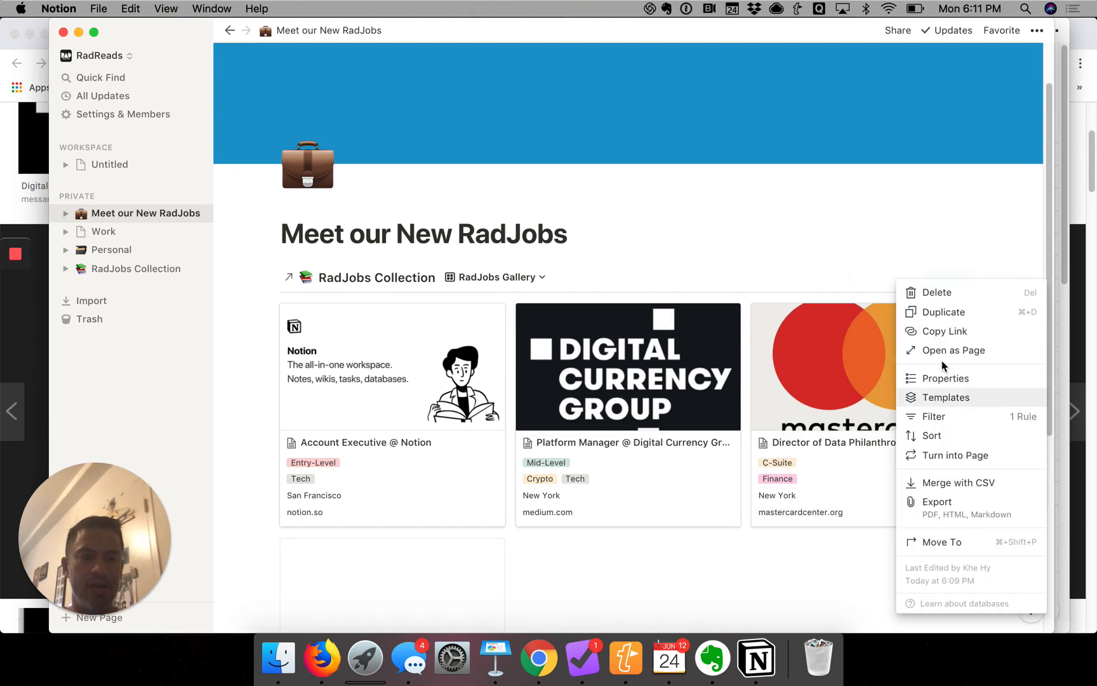
{"action": "left_click", "coordinate": [947, 379]}
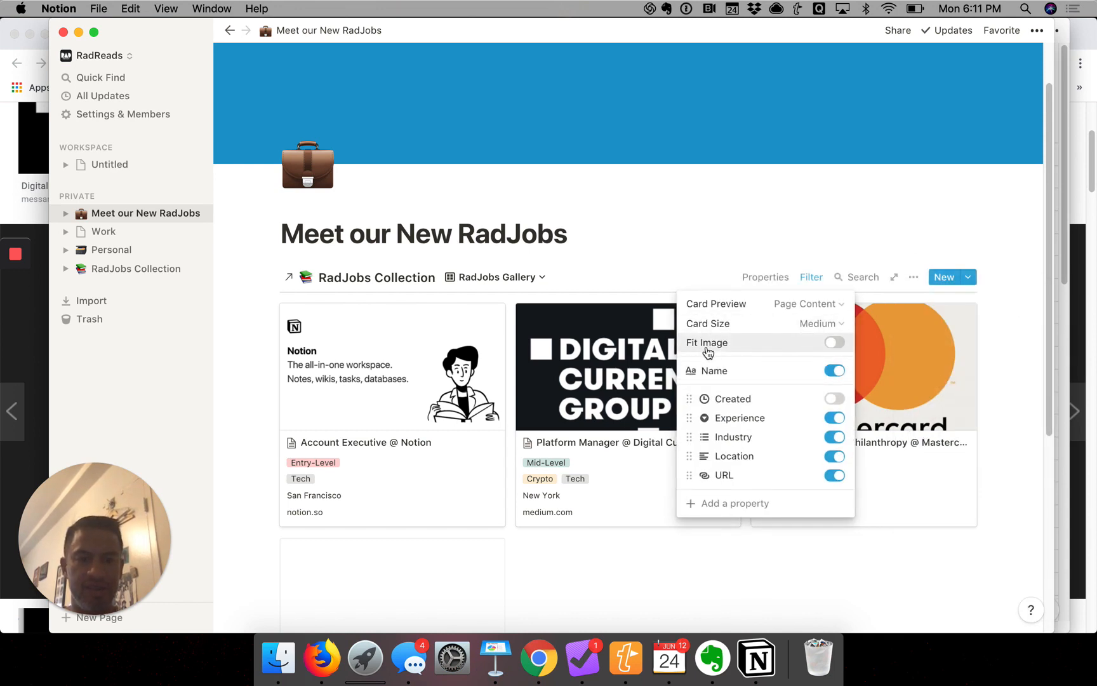
{"action": "left_click", "coordinate": [834, 342]}
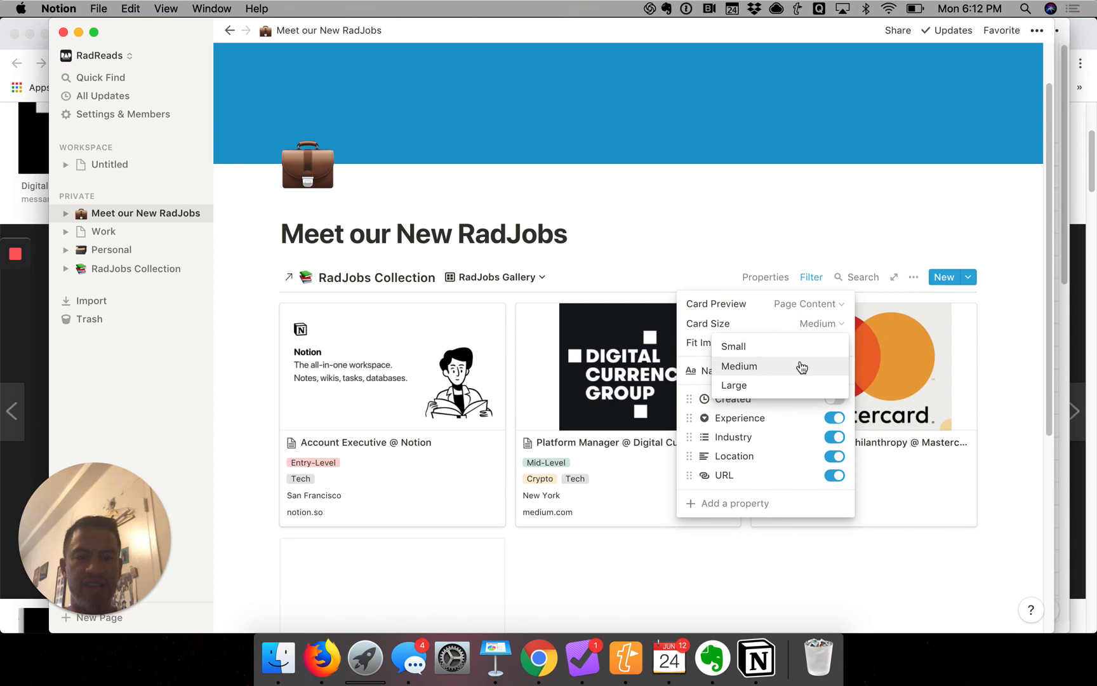
{"action": "left_click", "coordinate": [733, 346]}
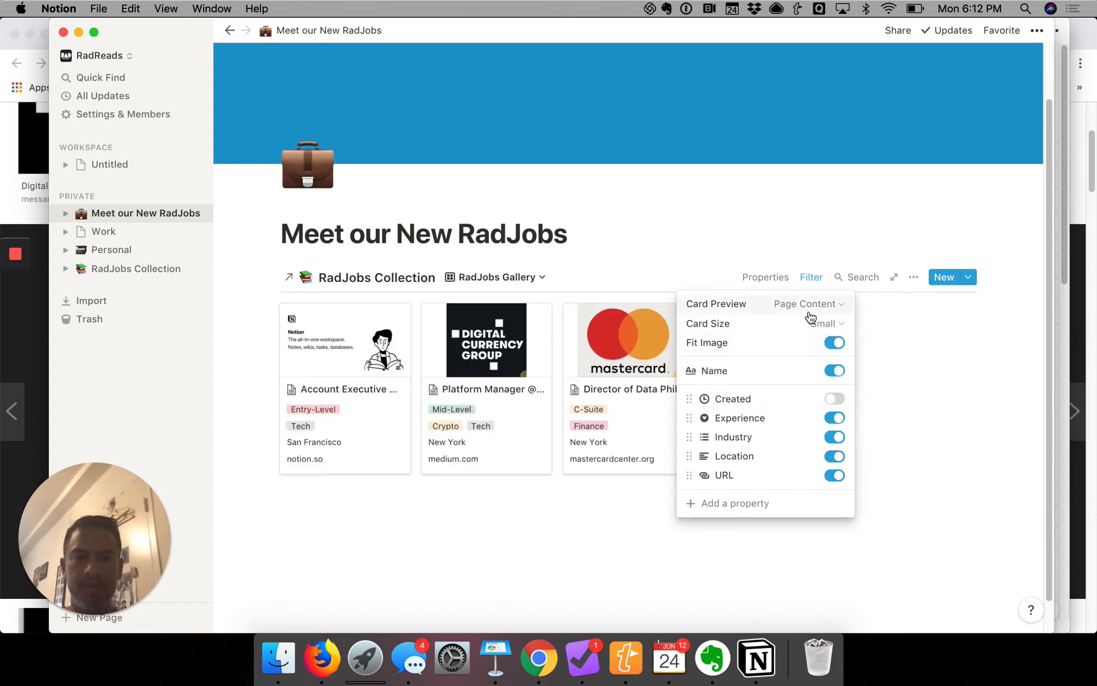
{"action": "left_click", "coordinate": [823, 323]}
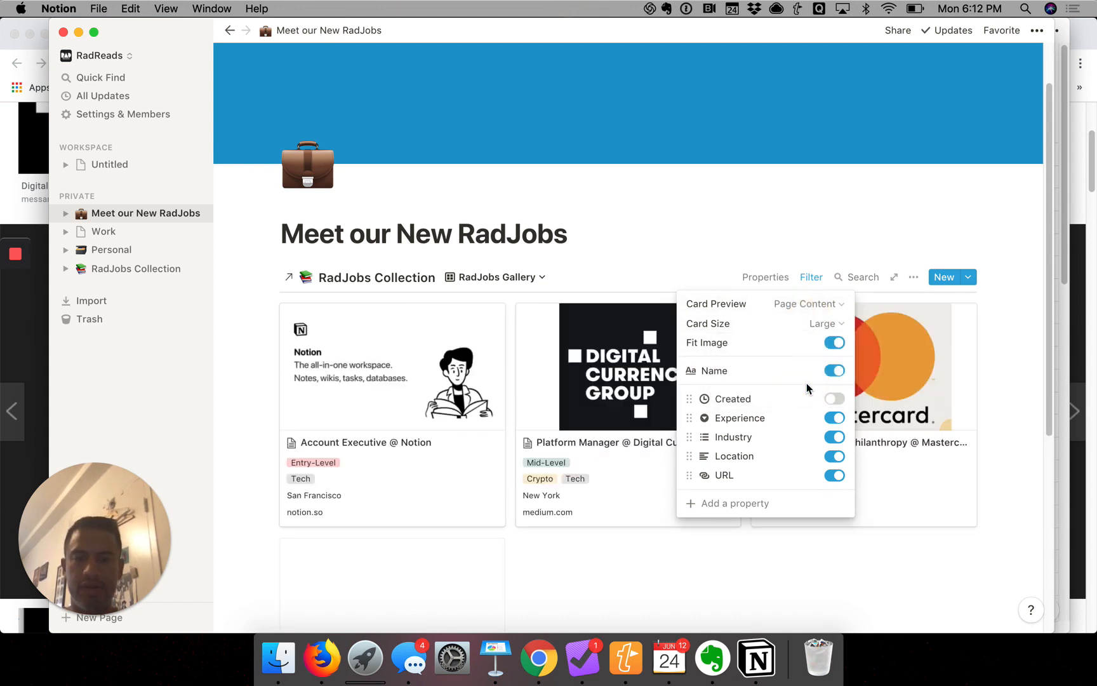
{"action": "mouse_move", "coordinate": [829, 240]}
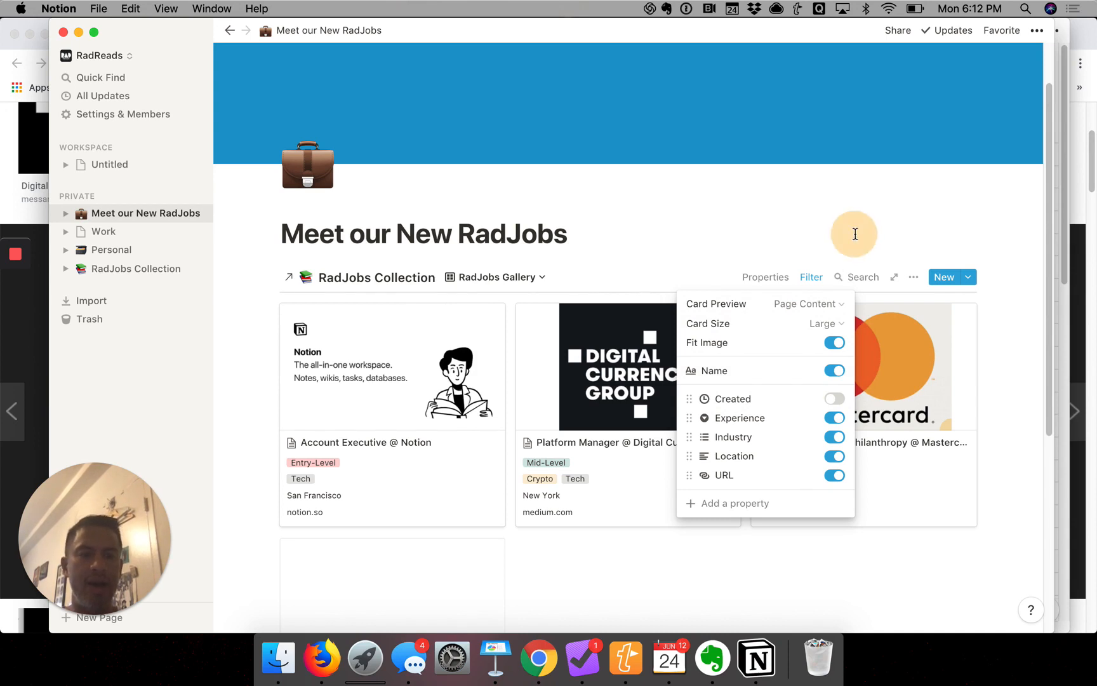
{"action": "left_click", "coordinate": [913, 277]}
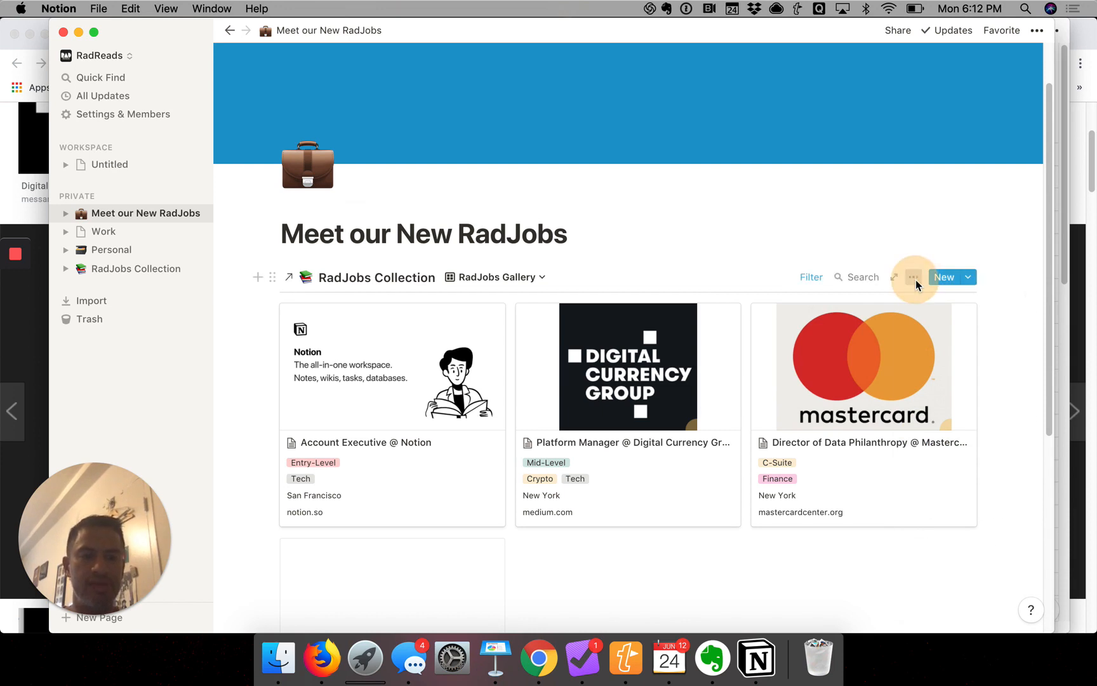
Step: Add a Created sort, trying Descending before settling on Ascending
{"action": "left_click", "coordinate": [913, 277]}
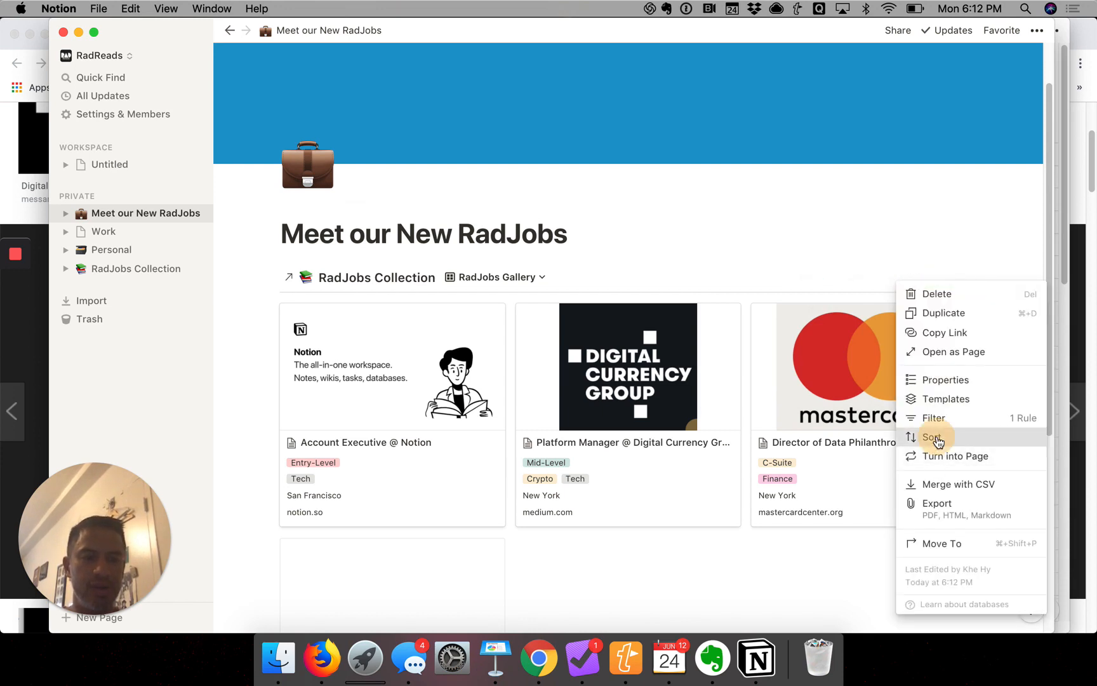
{"action": "left_click", "coordinate": [932, 437]}
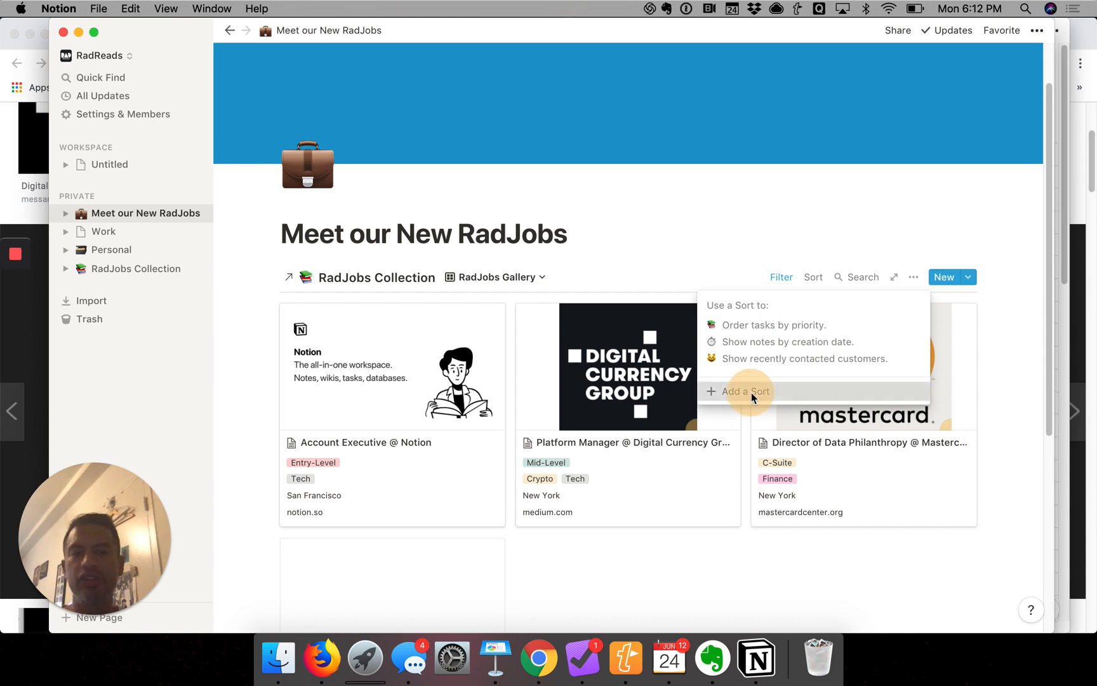
{"action": "left_click", "coordinate": [745, 391]}
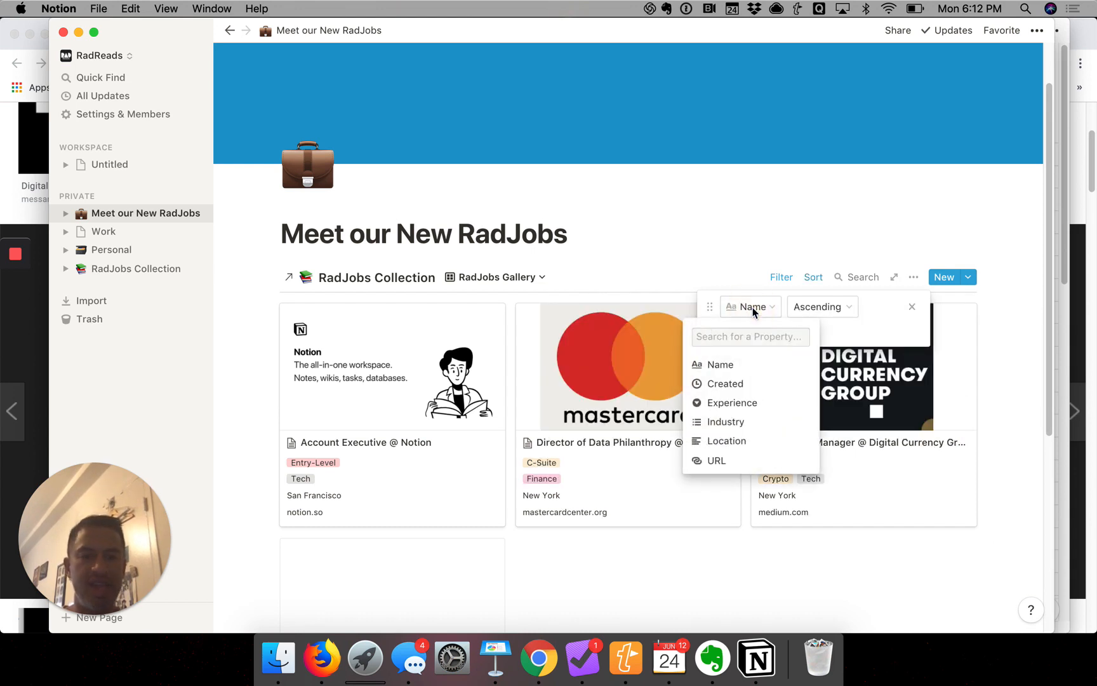
{"action": "left_click", "coordinate": [725, 383]}
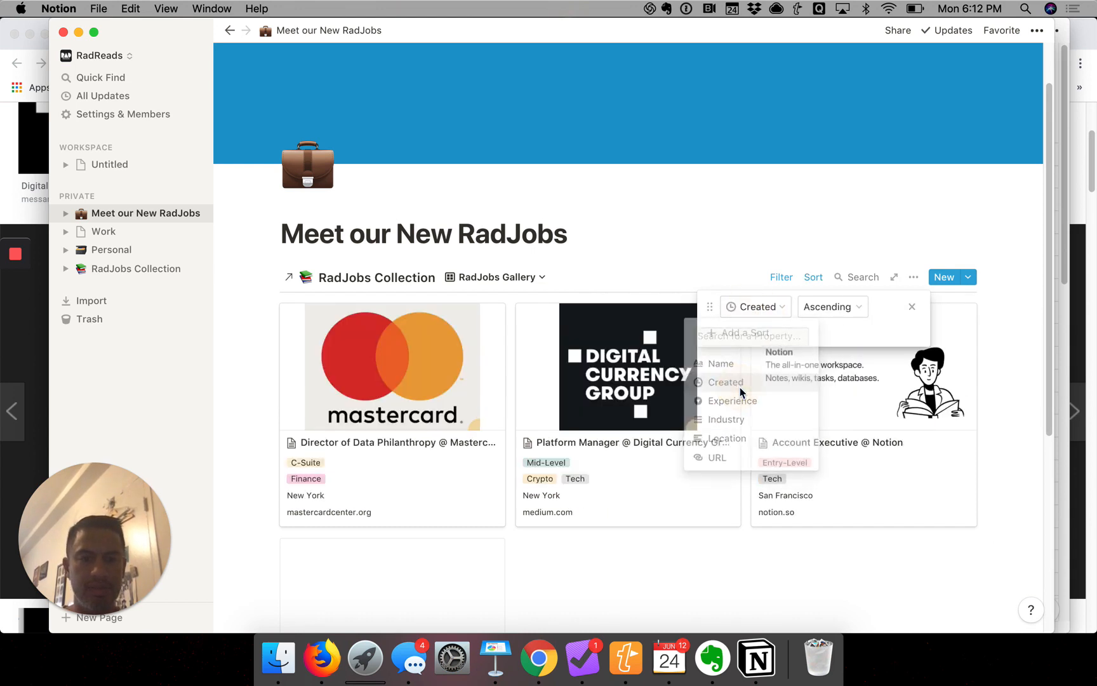
{"action": "left_click", "coordinate": [833, 307]}
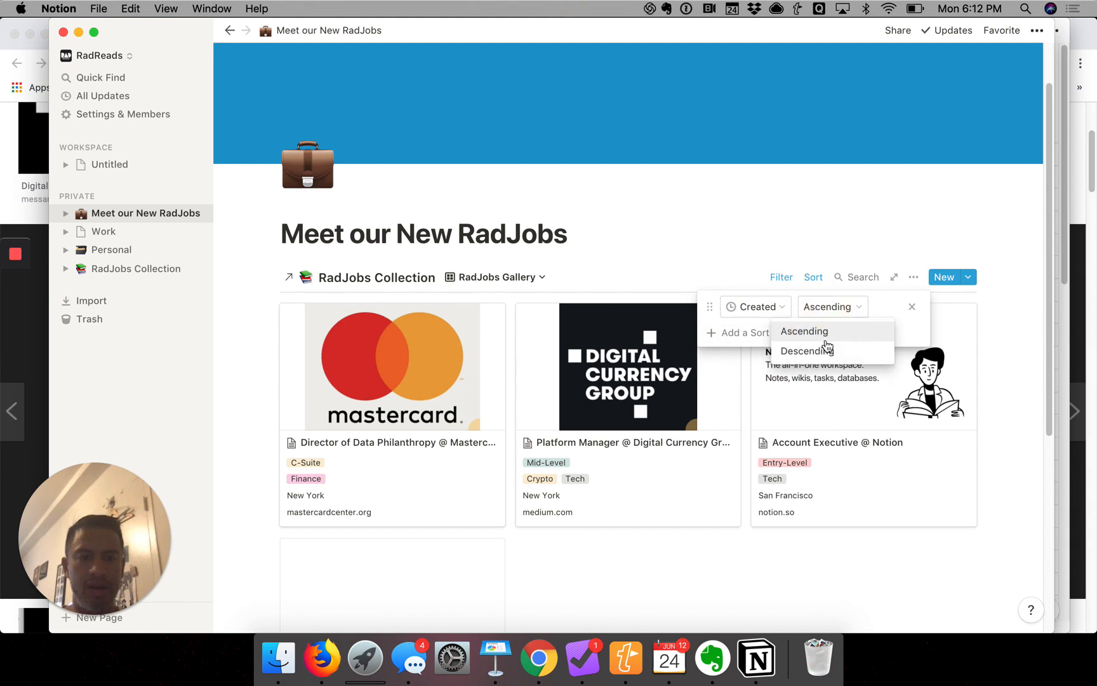
{"action": "left_click", "coordinate": [806, 351]}
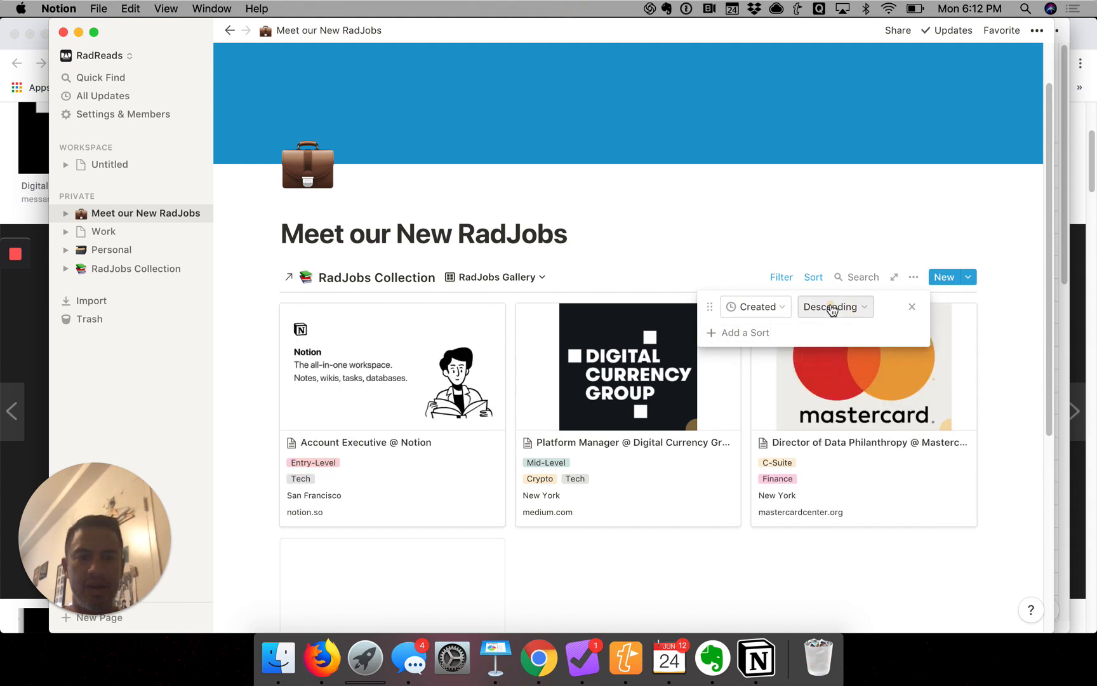
{"action": "left_click", "coordinate": [833, 307]}
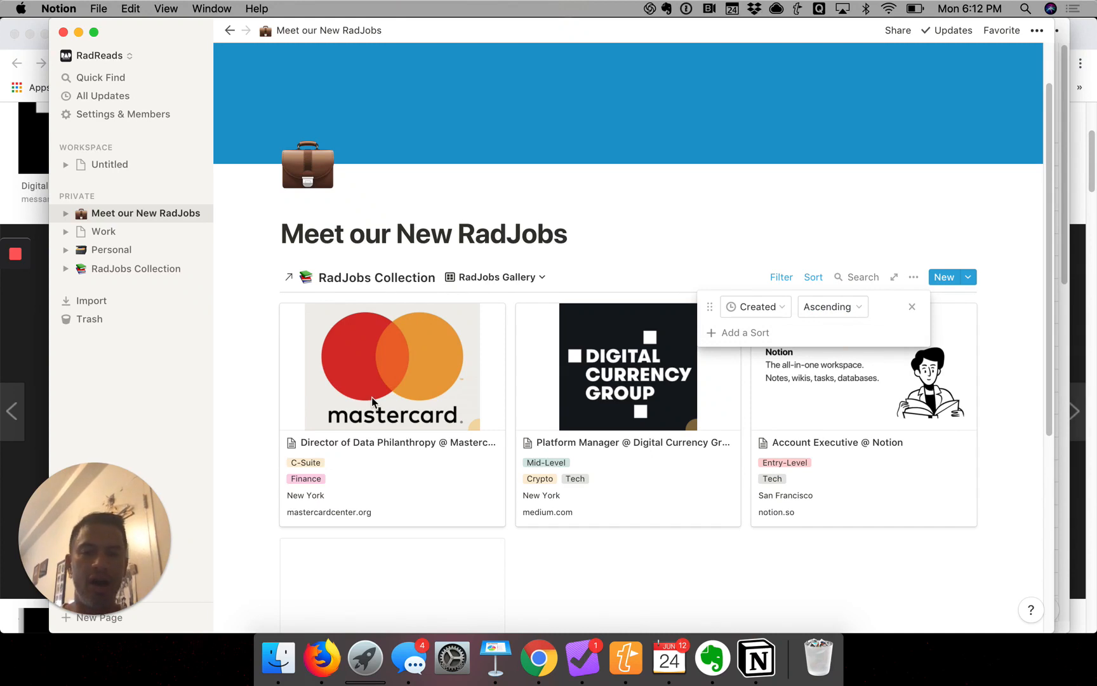
{"action": "mouse_move", "coordinate": [604, 263]}
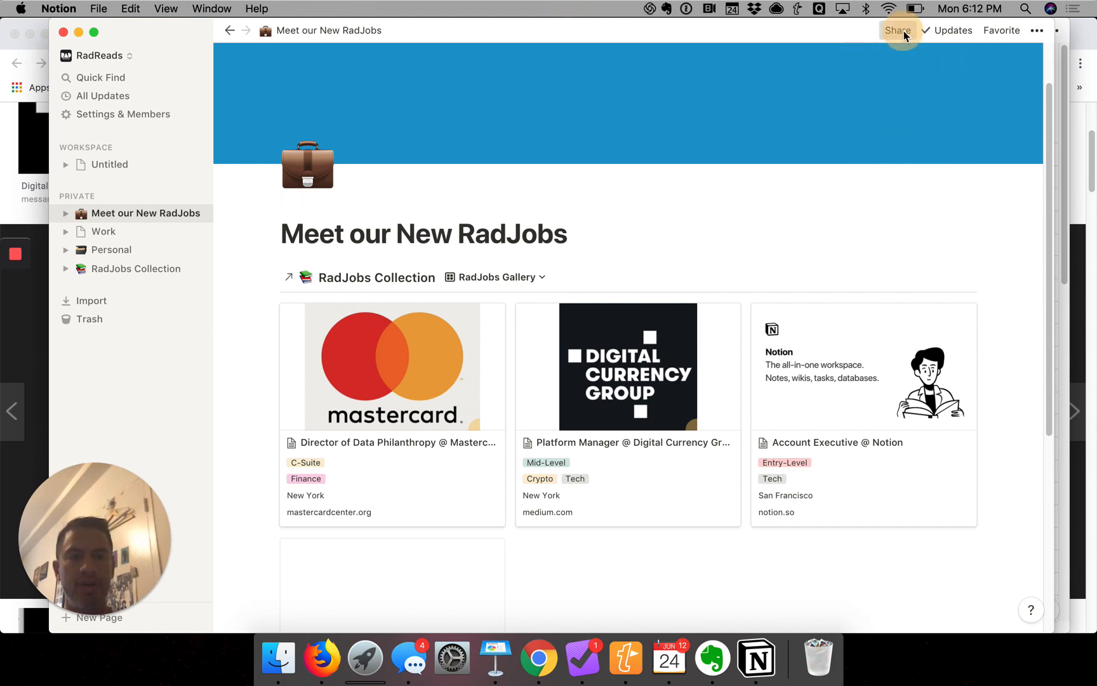
Step: Copy the Meet our New RadJobs page link from the Share menu
{"action": "left_click", "coordinate": [897, 30]}
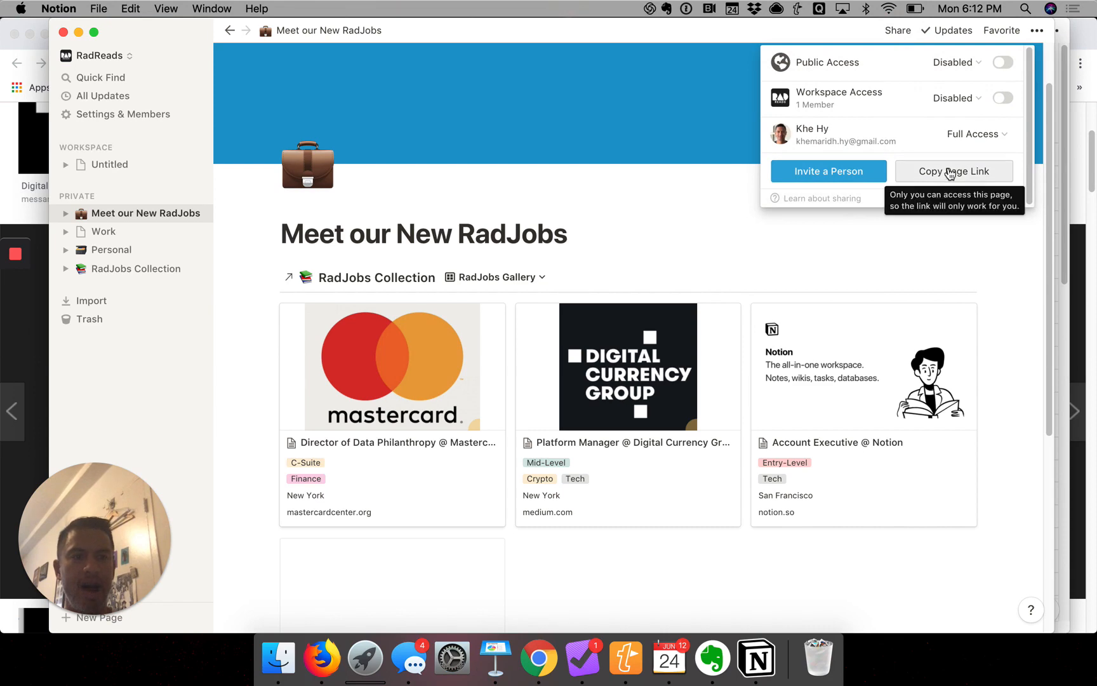
{"action": "left_click", "coordinate": [948, 170]}
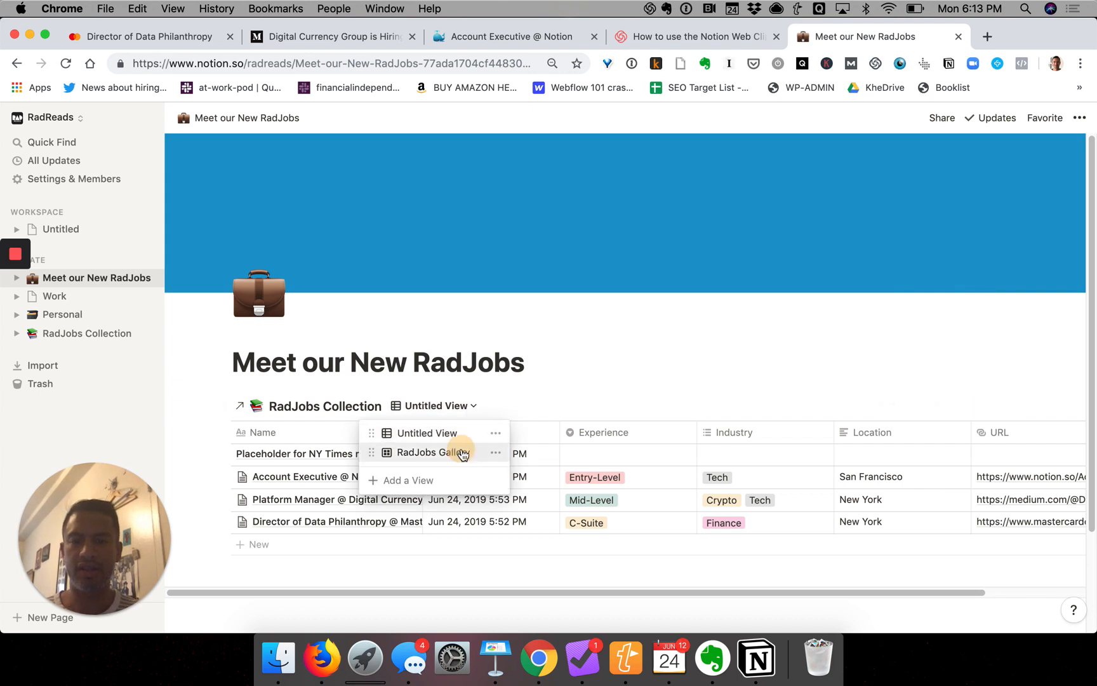
Step: Switch the web page's collection to RadJobs Gallery and scroll through the logo cards
{"action": "left_click", "coordinate": [434, 452]}
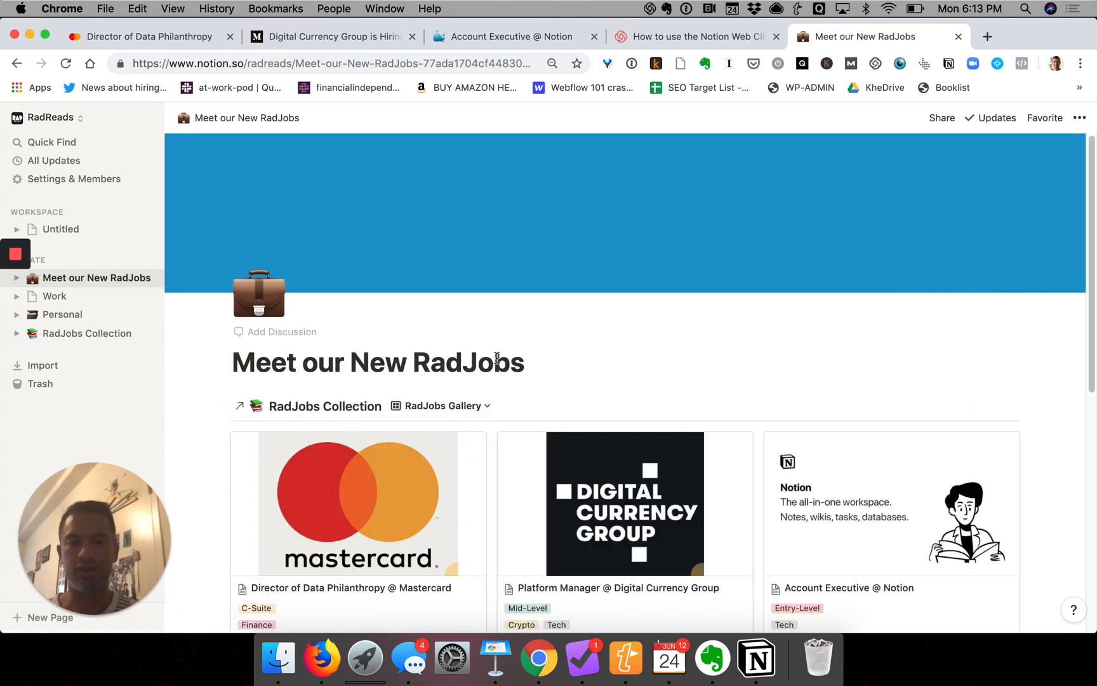
{"action": "scroll", "scroll_direction": "down", "scroll_amount": 3}
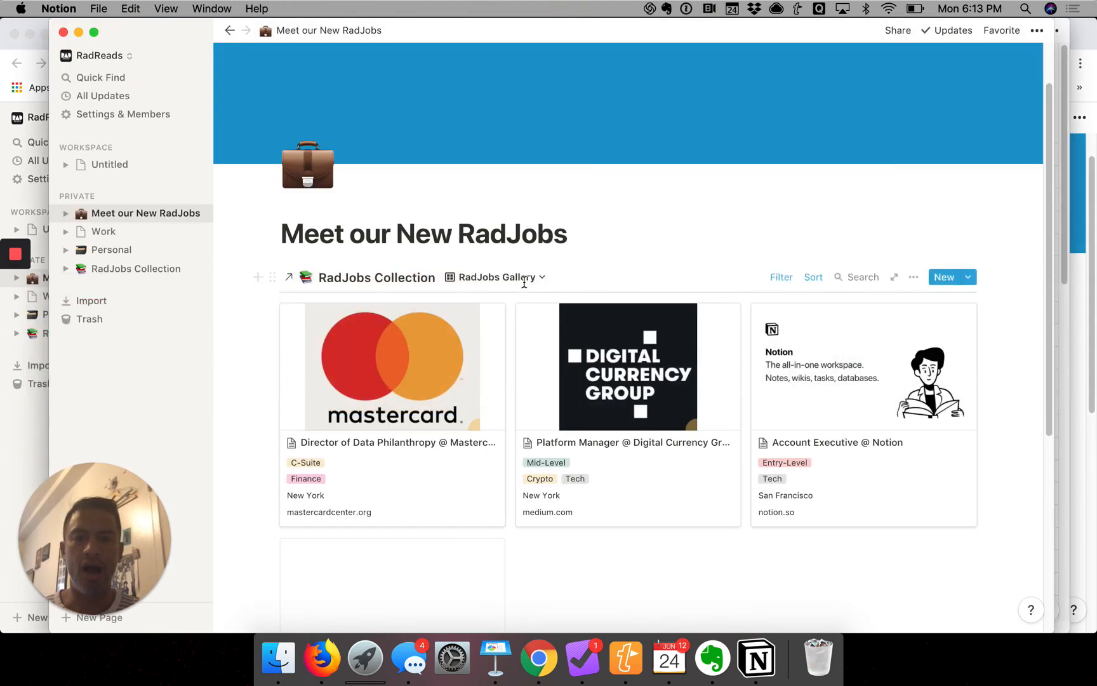
Step: Switch to the Untitled View table, then delete that view from its options menu
{"action": "left_click", "coordinate": [496, 277]}
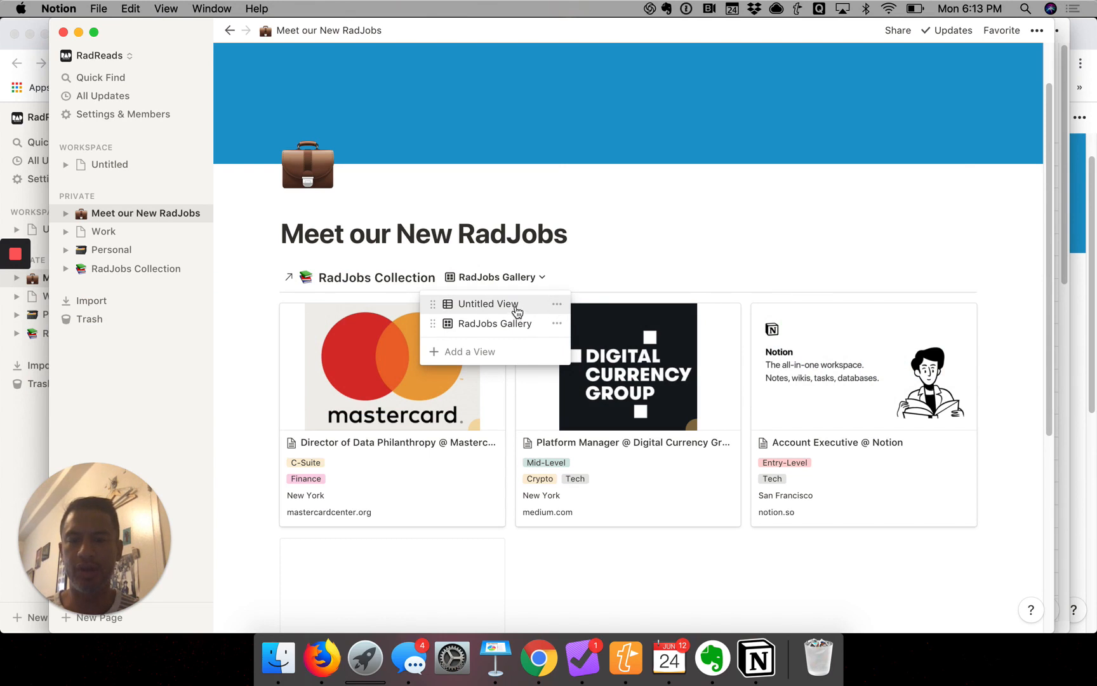
{"action": "left_click", "coordinate": [488, 304]}
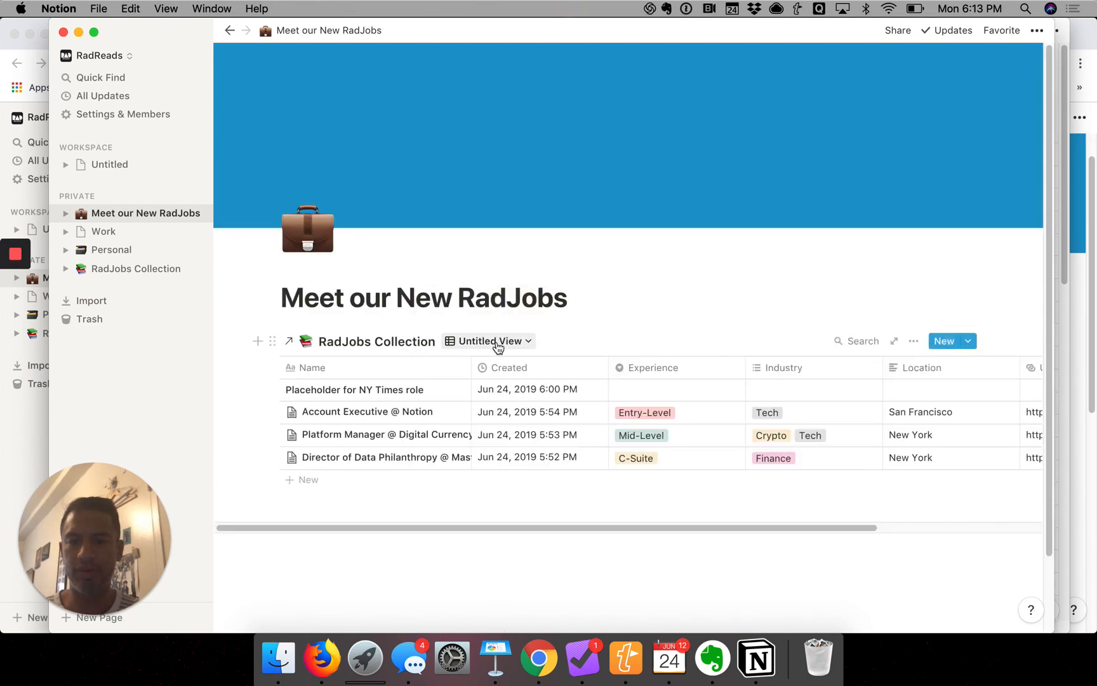
{"action": "left_click", "coordinate": [489, 341]}
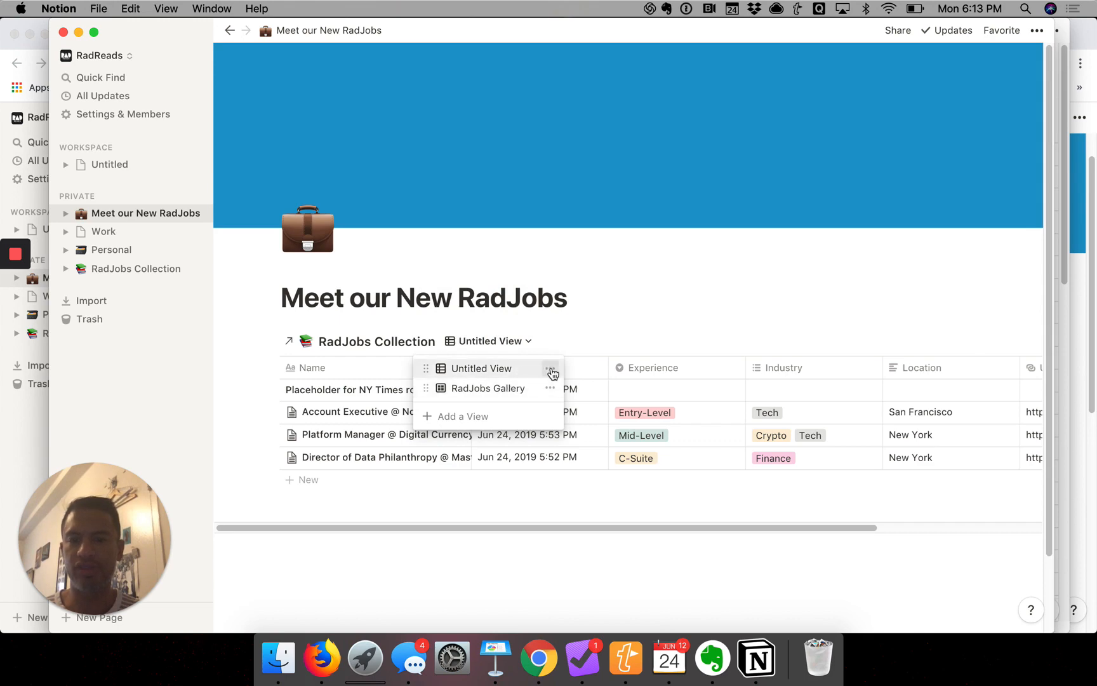
{"action": "left_click", "coordinate": [551, 368]}
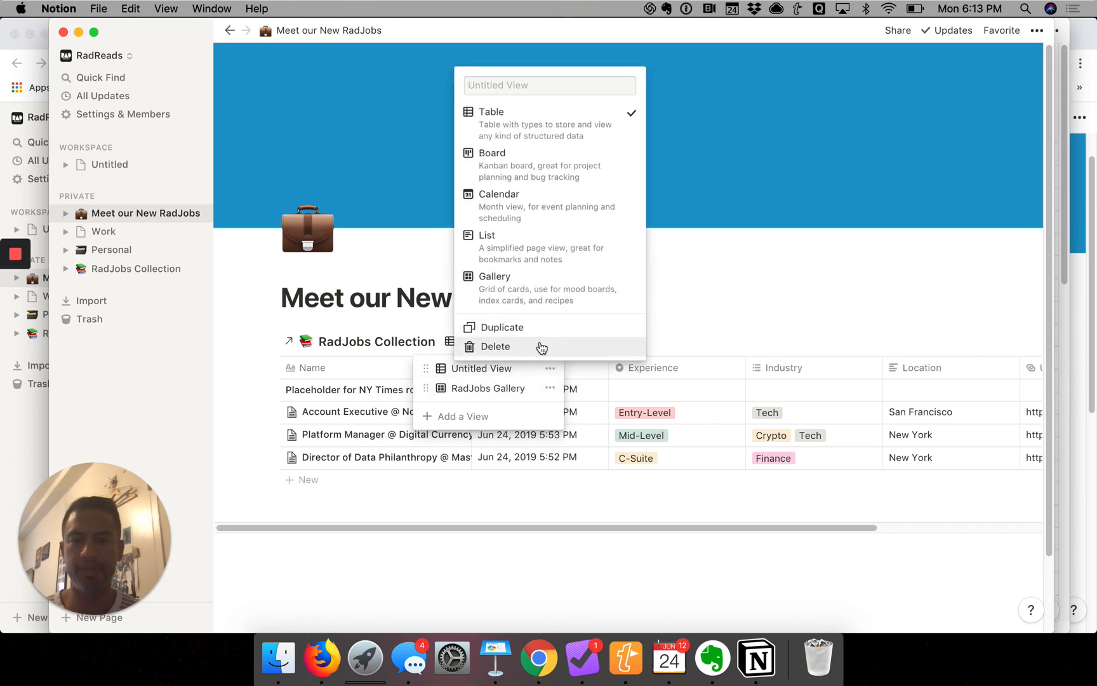
{"action": "left_click", "coordinate": [496, 346]}
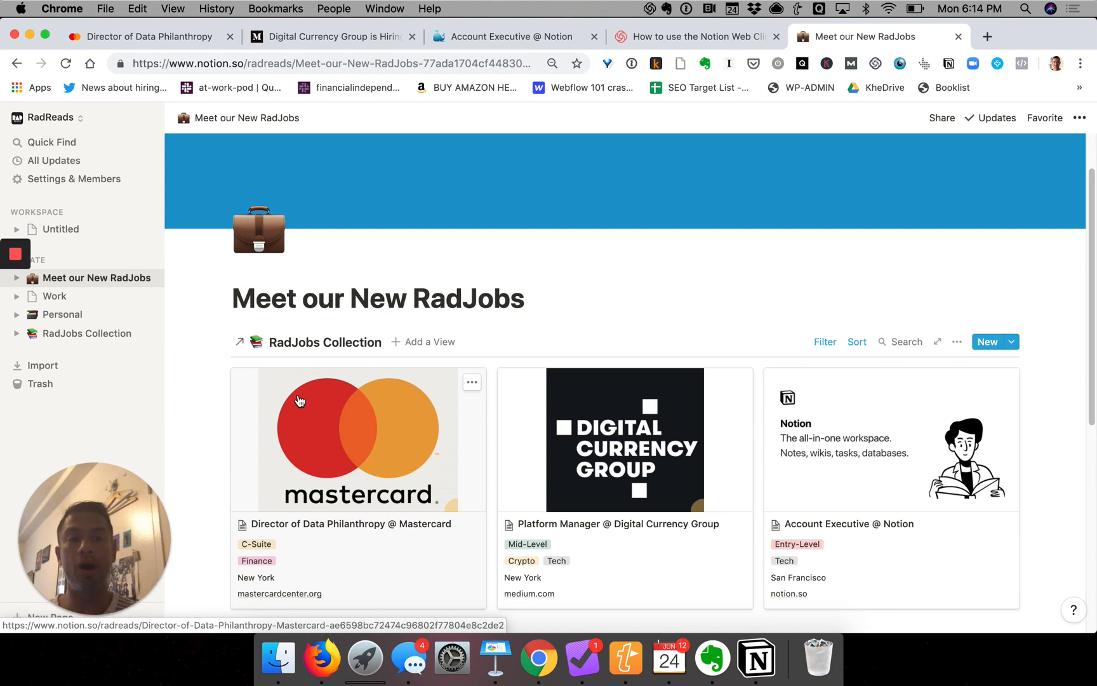
{"action": "mouse_move", "coordinate": [309, 393]}
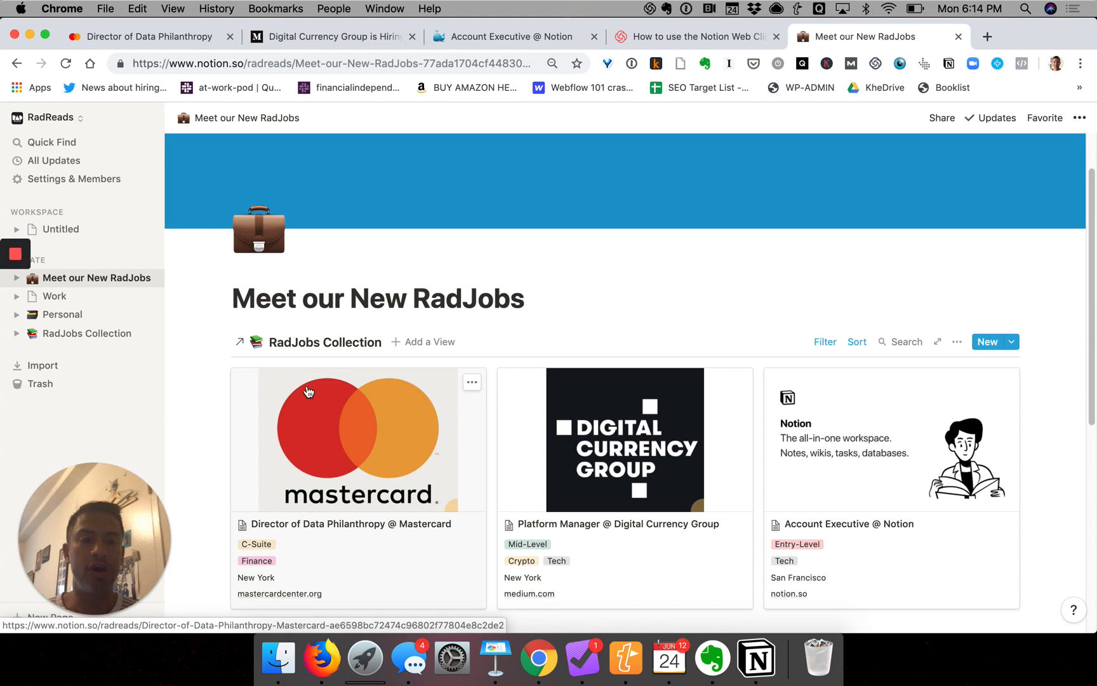